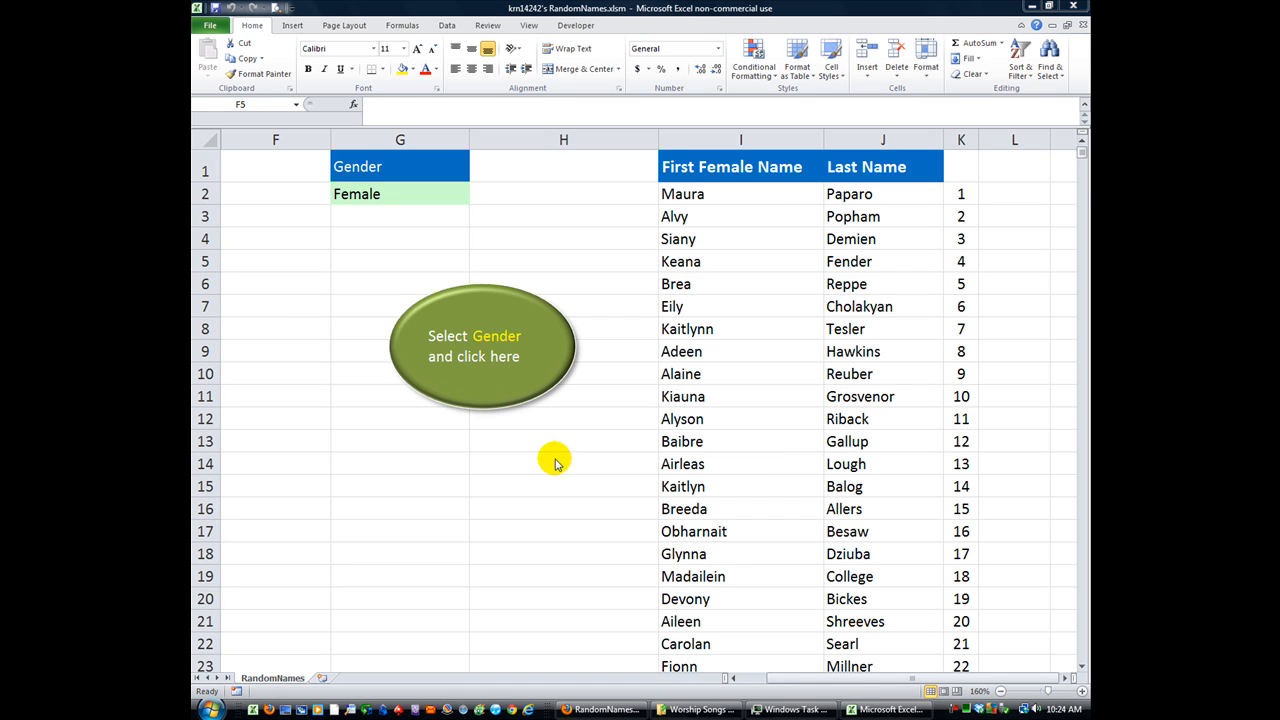
# - Check the Gender cell G2, switching it to Male and back to Female
pyautogui.click(275, 261)
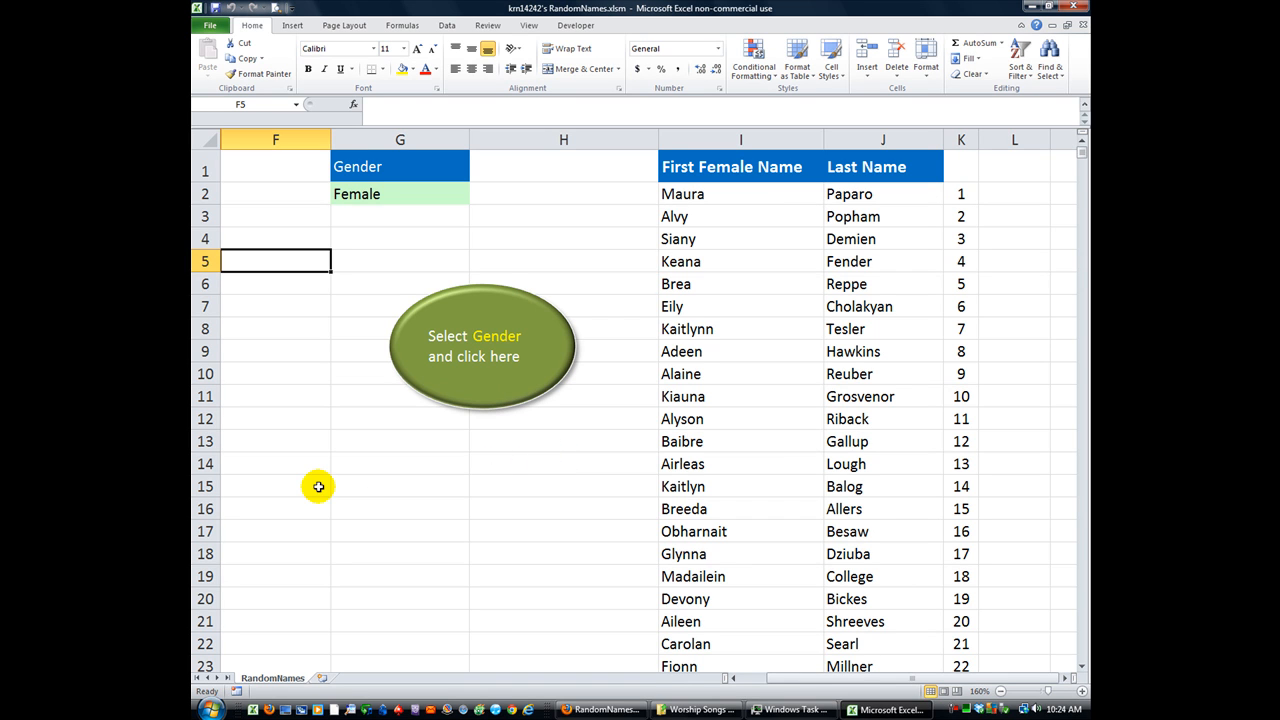
pyautogui.moveTo(340, 488)
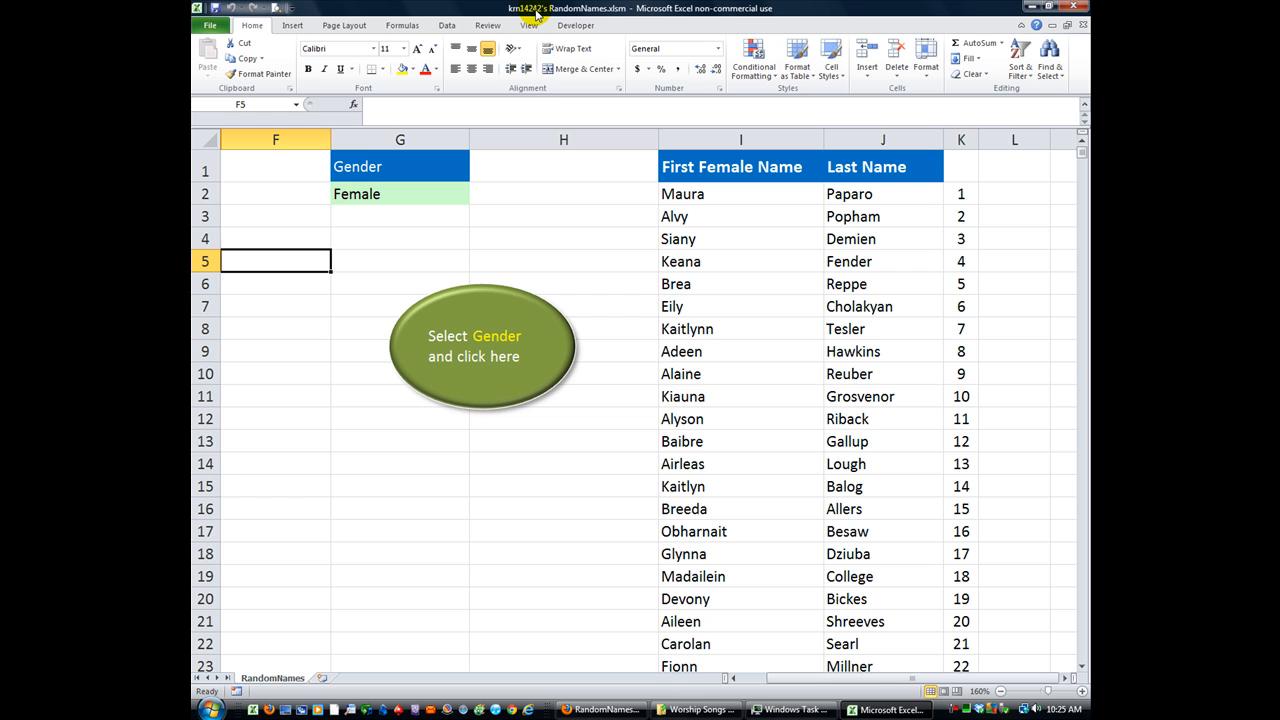
pyautogui.click(276, 351)
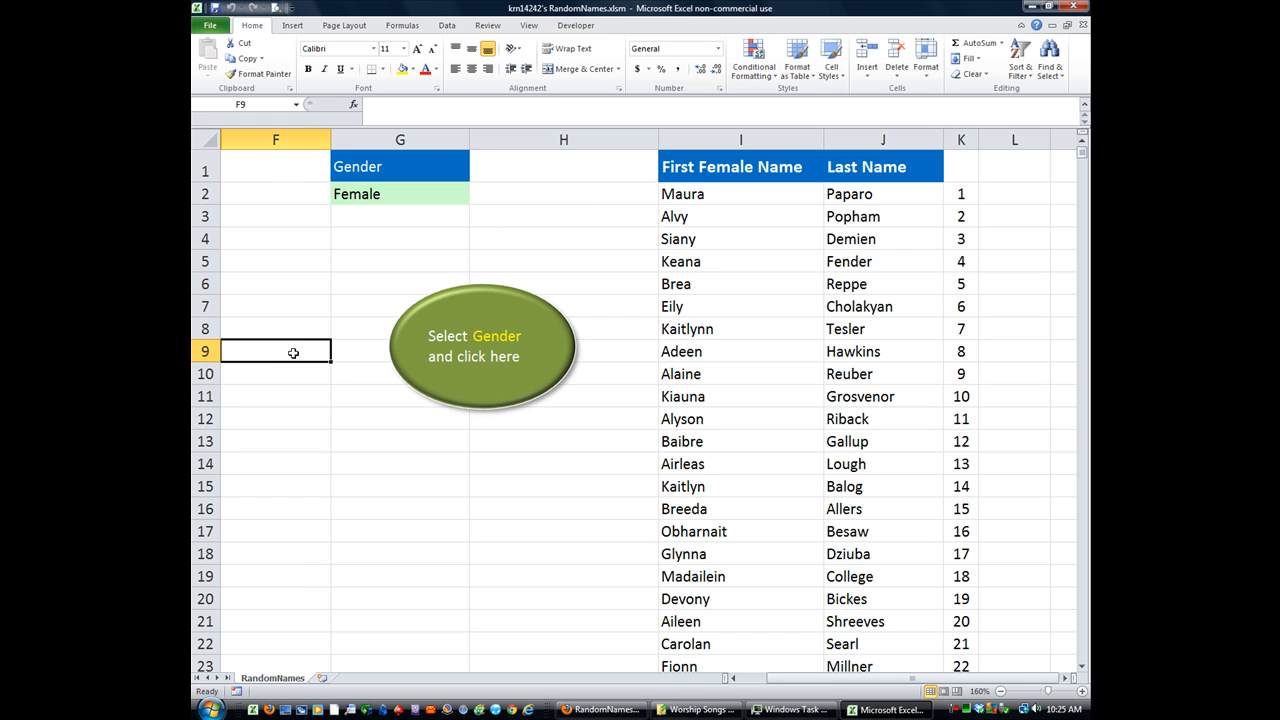
pyautogui.moveTo(362, 434)
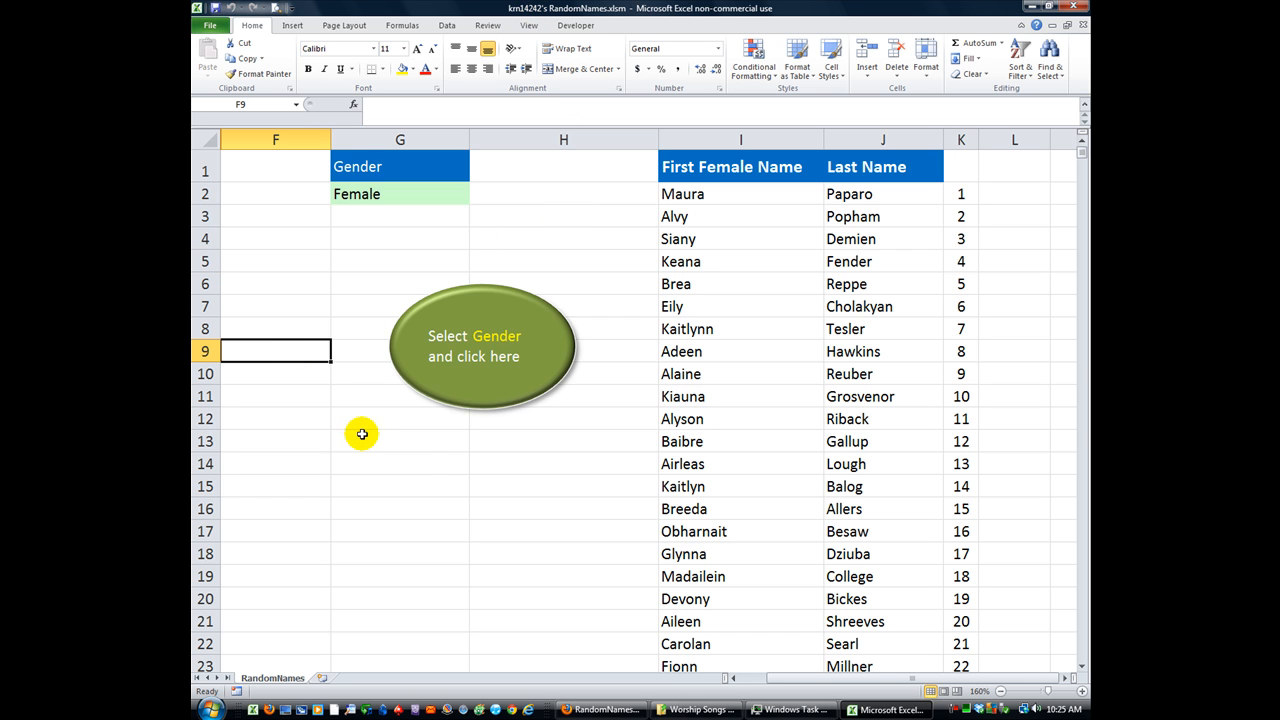
pyautogui.moveTo(432, 447)
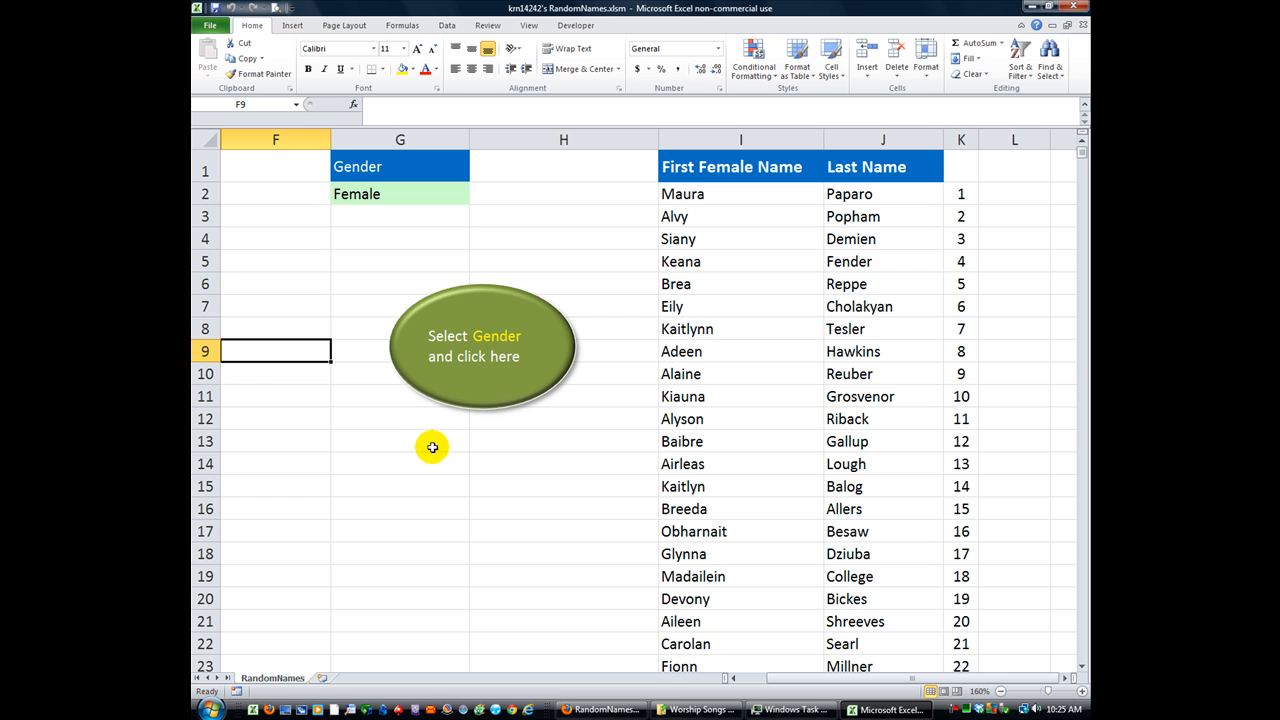
pyautogui.moveTo(366, 279)
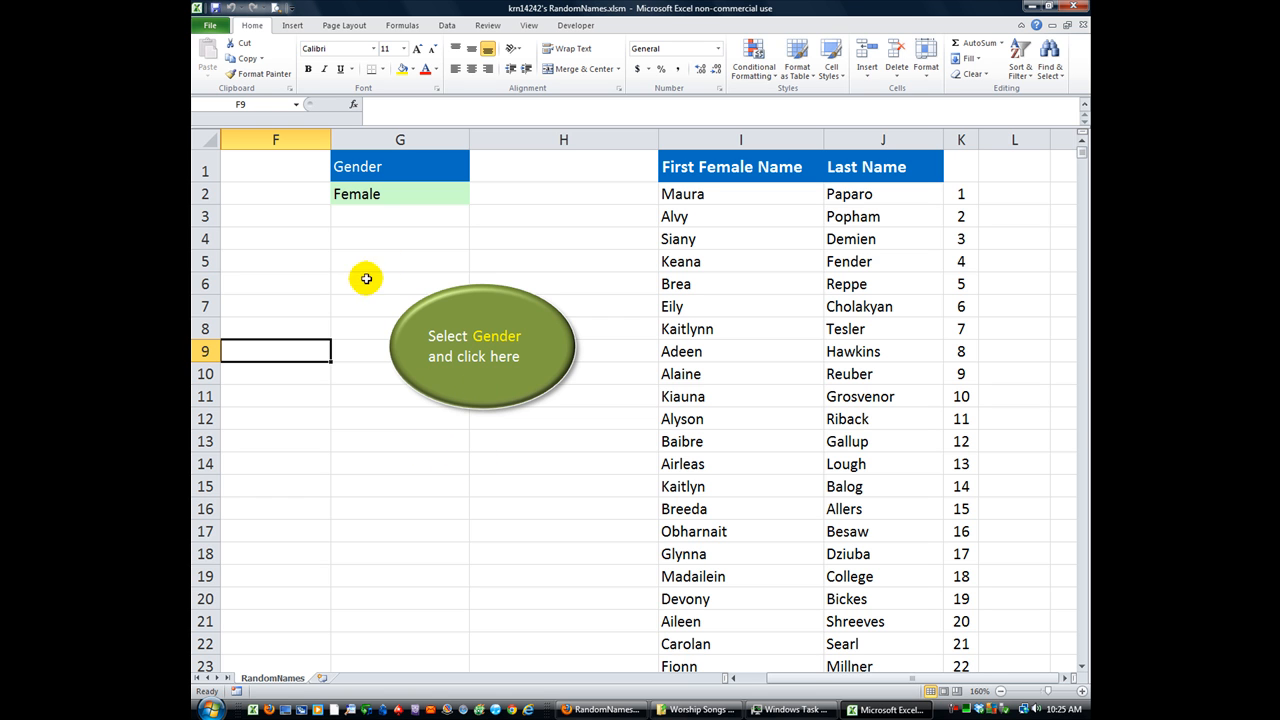
pyautogui.click(400, 193)
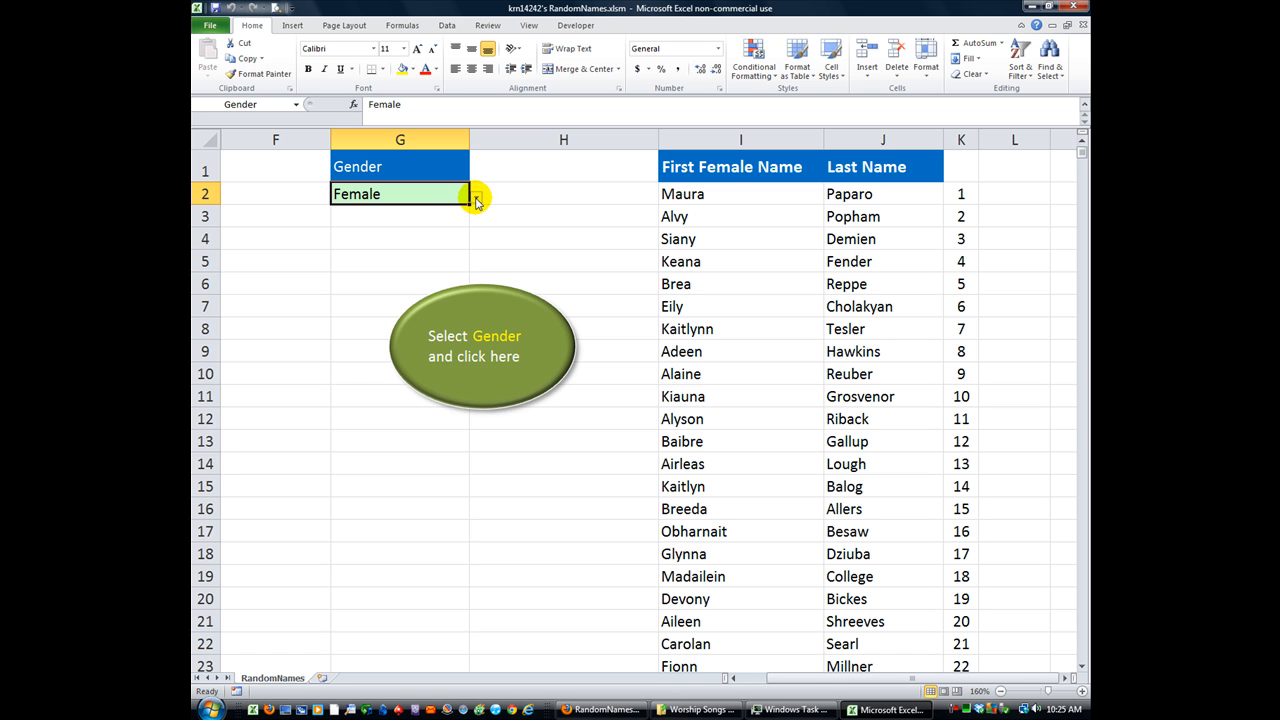
pyautogui.click(479, 199)
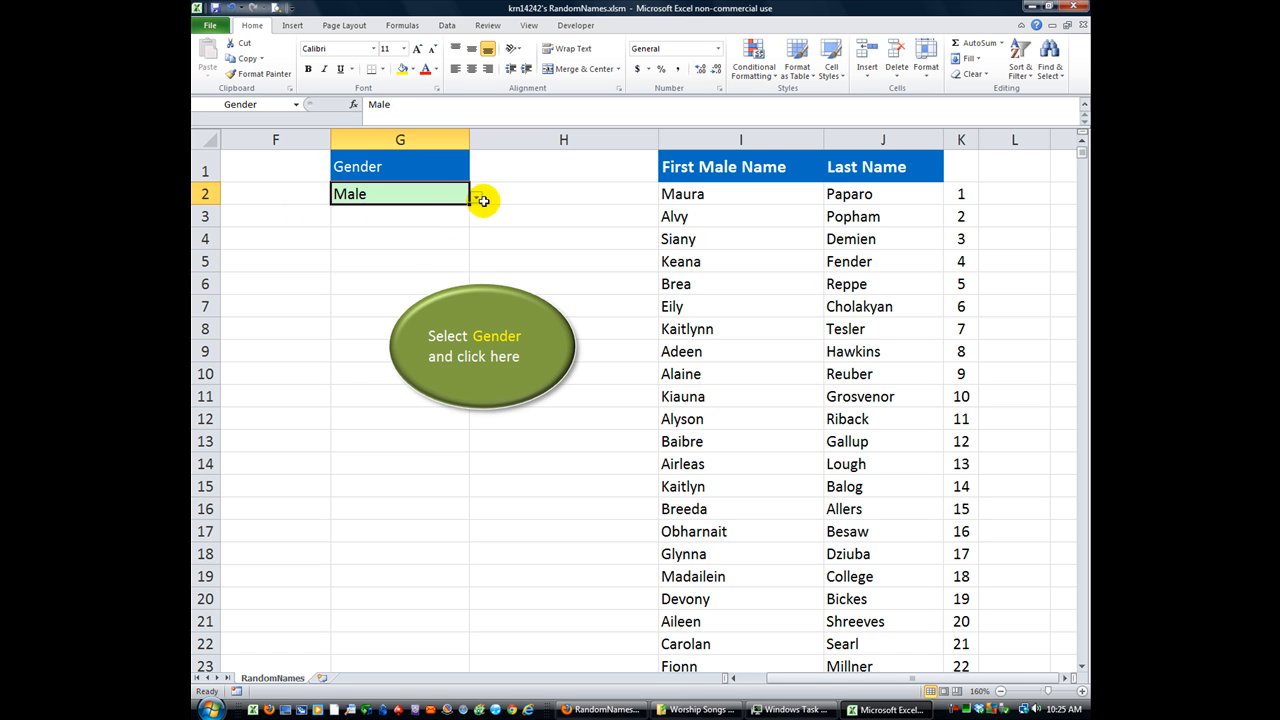
pyautogui.click(474, 345)
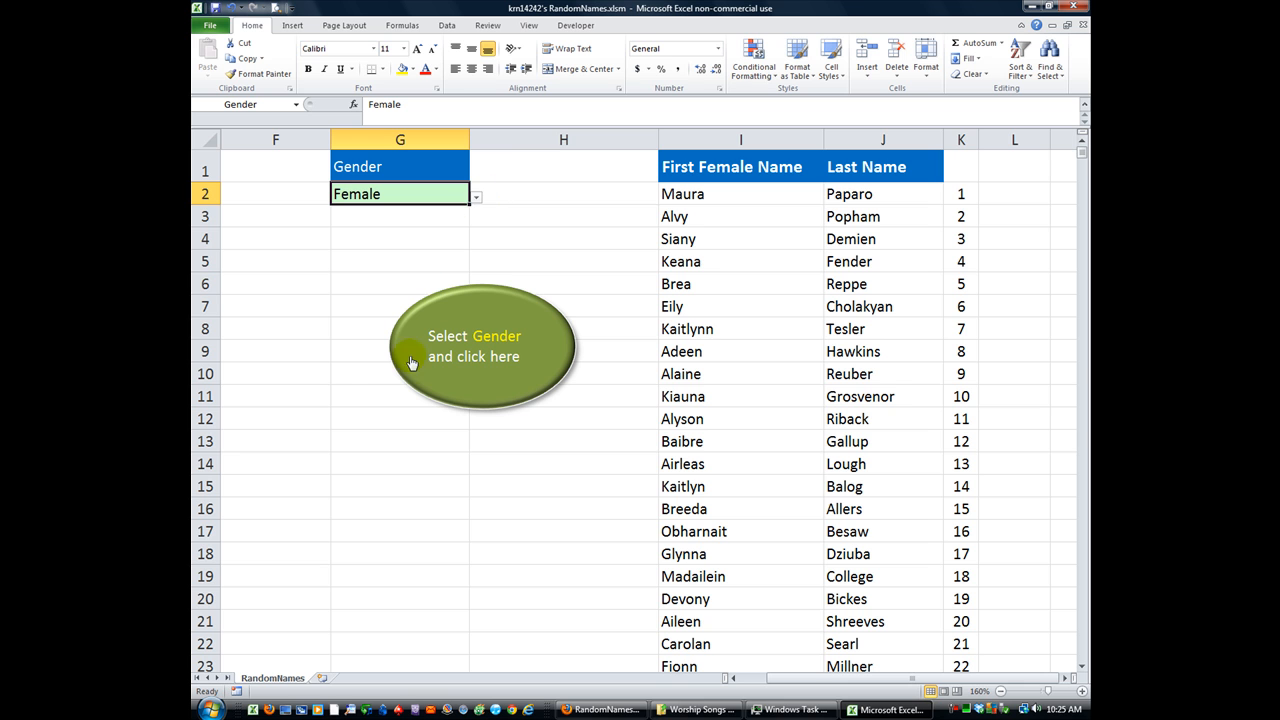
pyautogui.moveTo(460, 357)
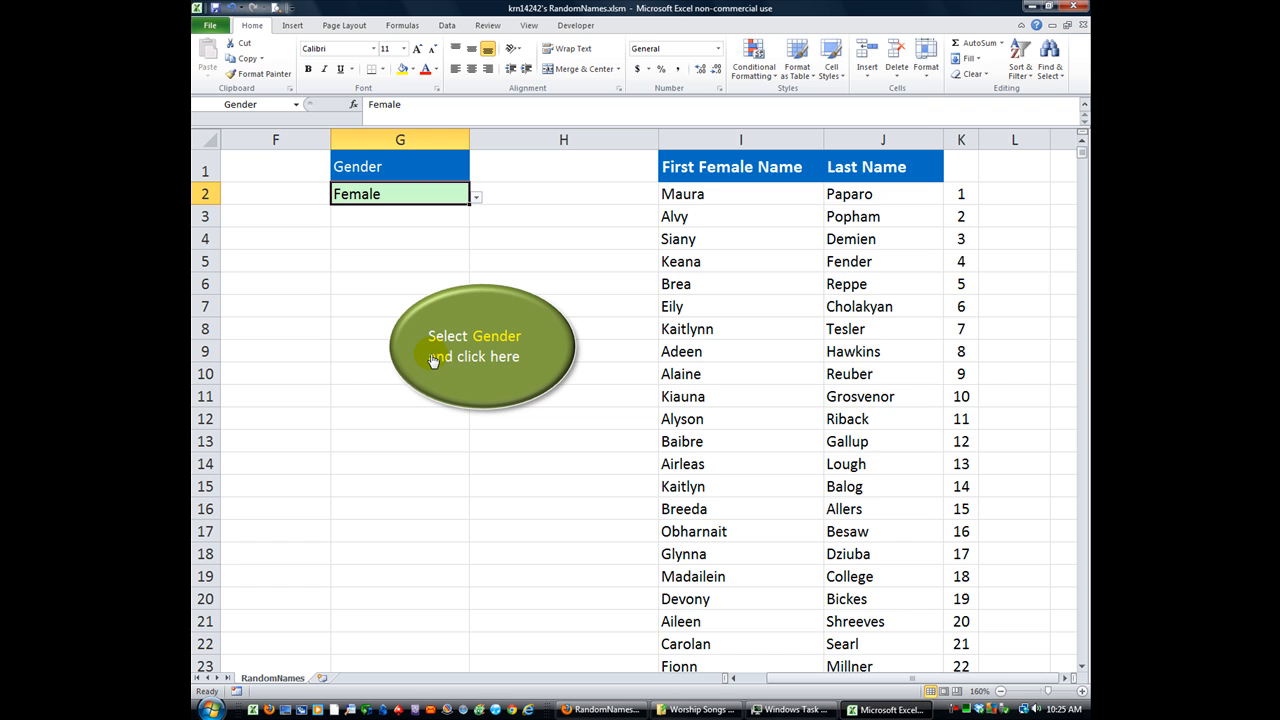
# - Run the generator for 2 female names, producing Alani Millikan and Arleta Hellickson
pyautogui.click(483, 345)
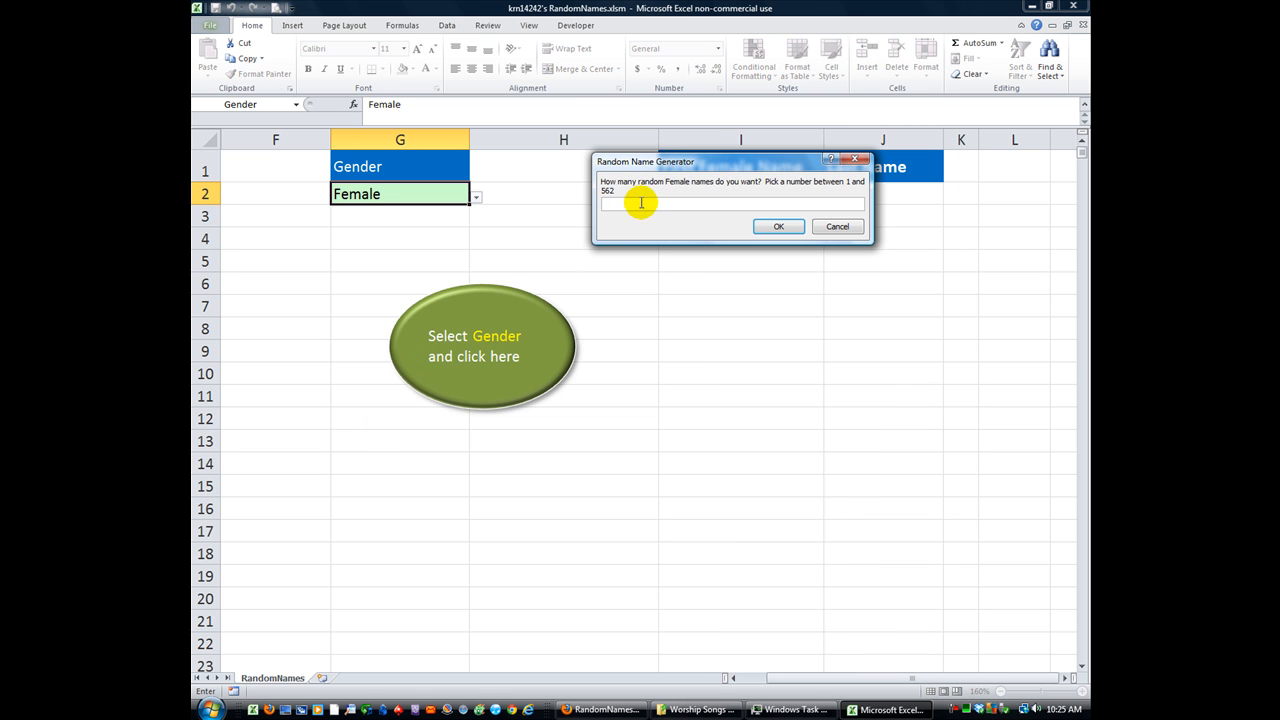
pyautogui.moveTo(688, 201)
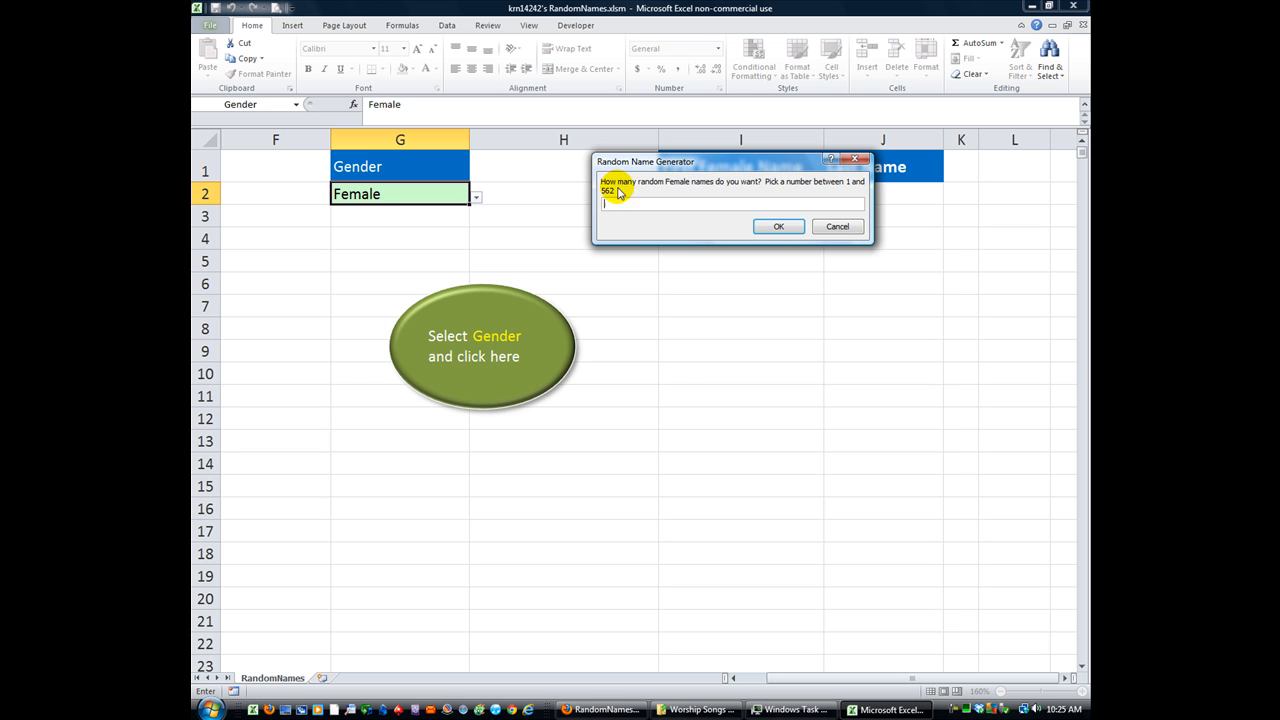
pyautogui.moveTo(808, 338)
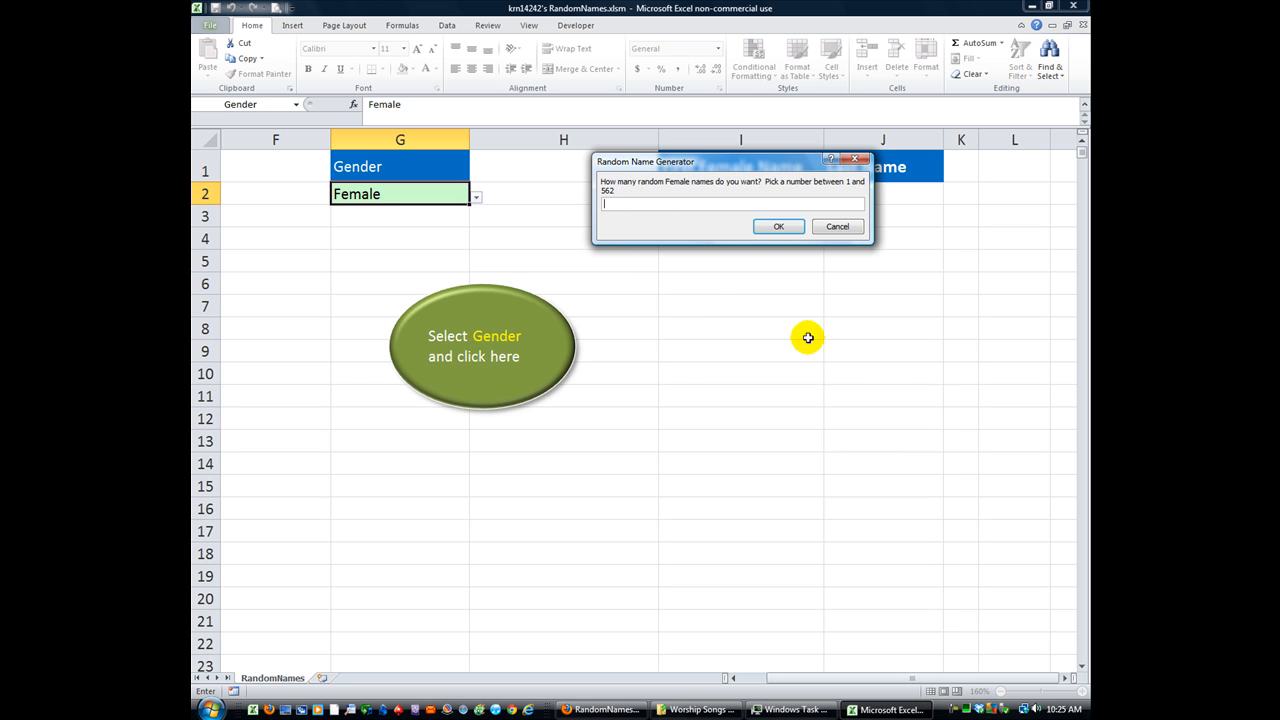
pyautogui.moveTo(953, 288)
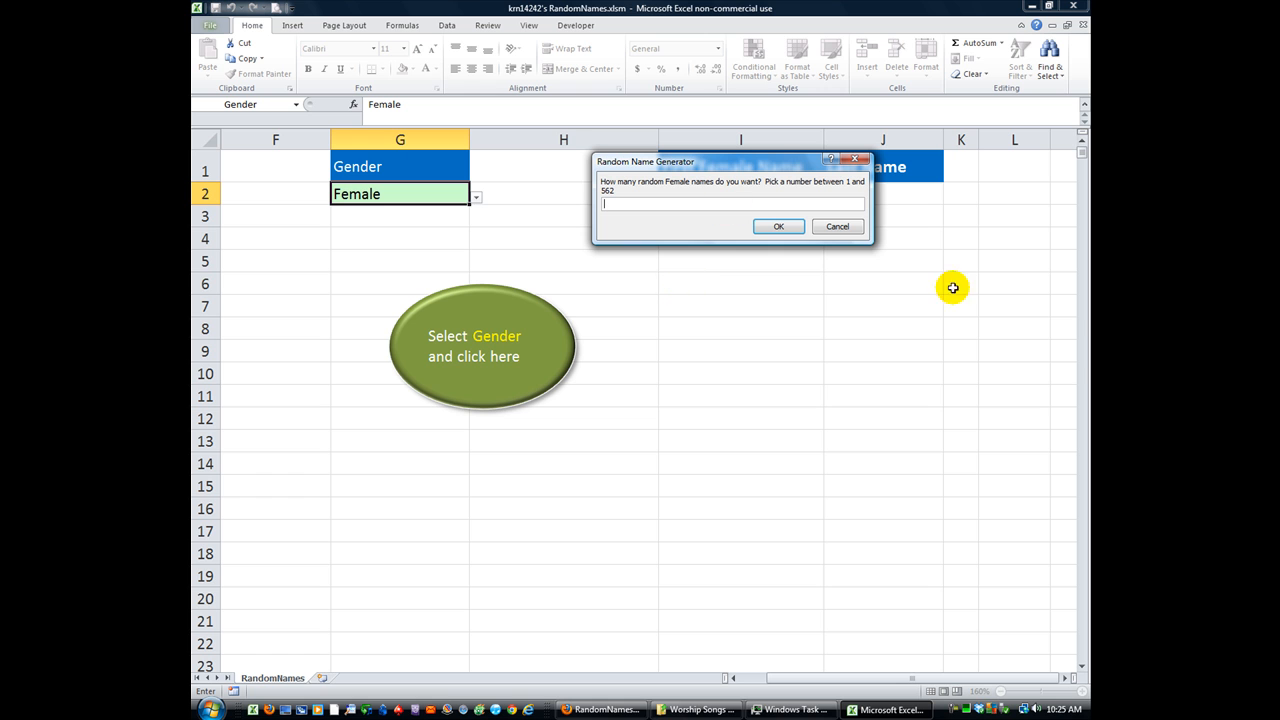
pyautogui.moveTo(684, 203)
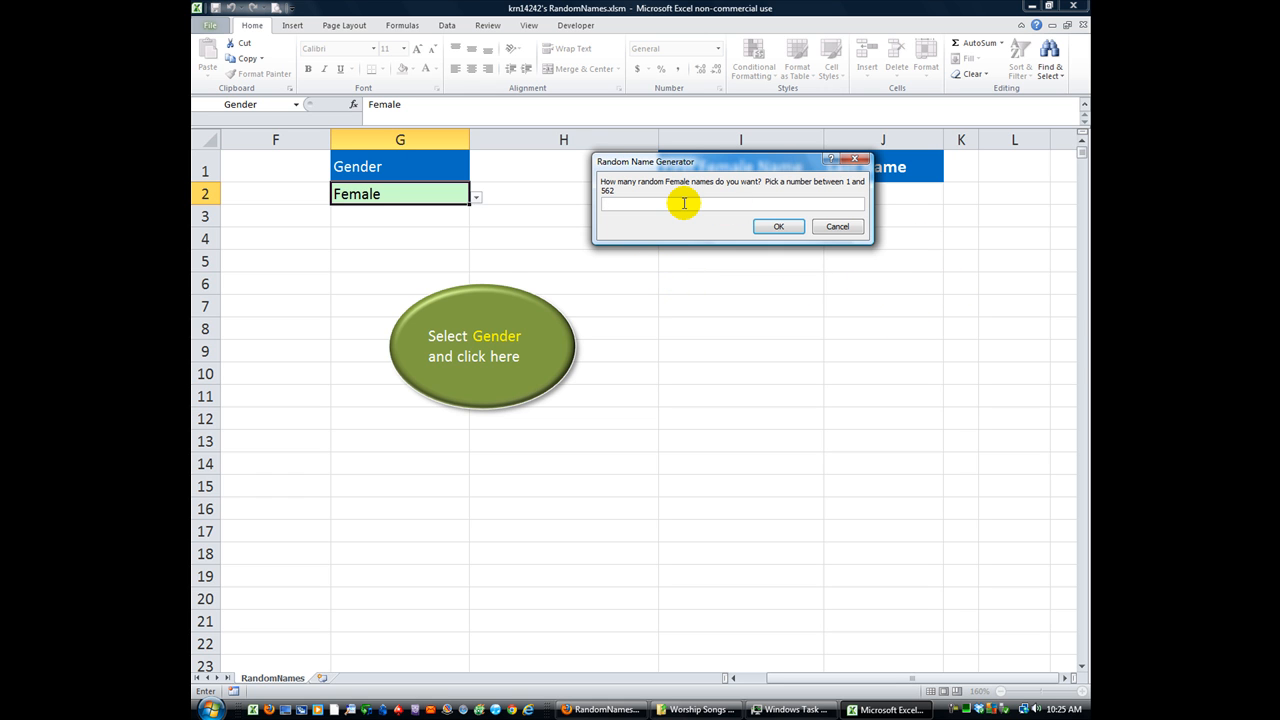
pyautogui.write('2')
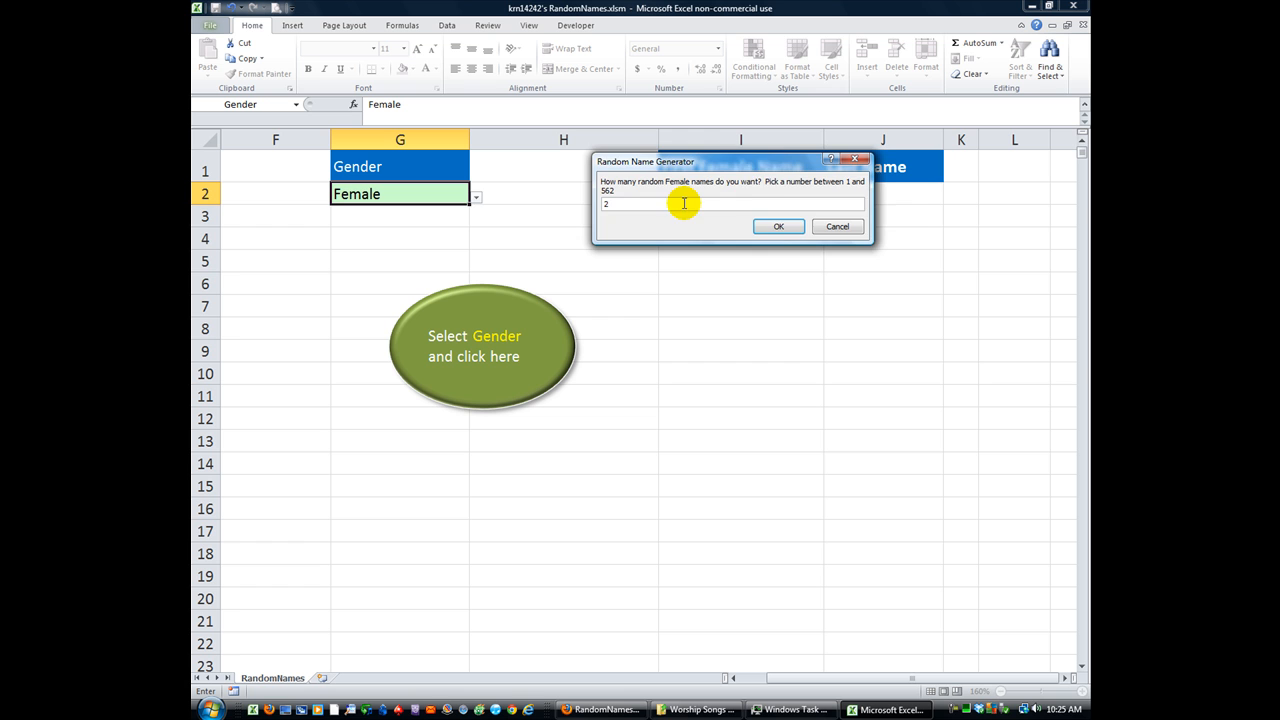
pyautogui.click(778, 226)
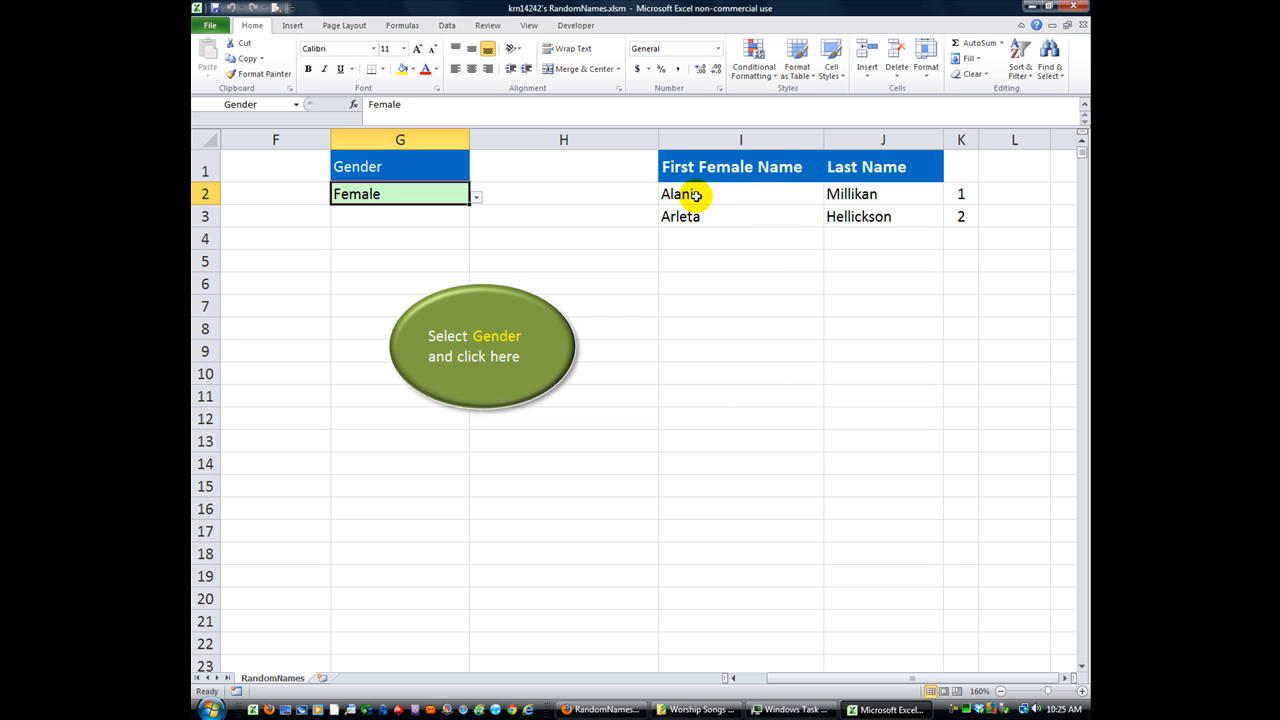
pyautogui.moveTo(683, 219)
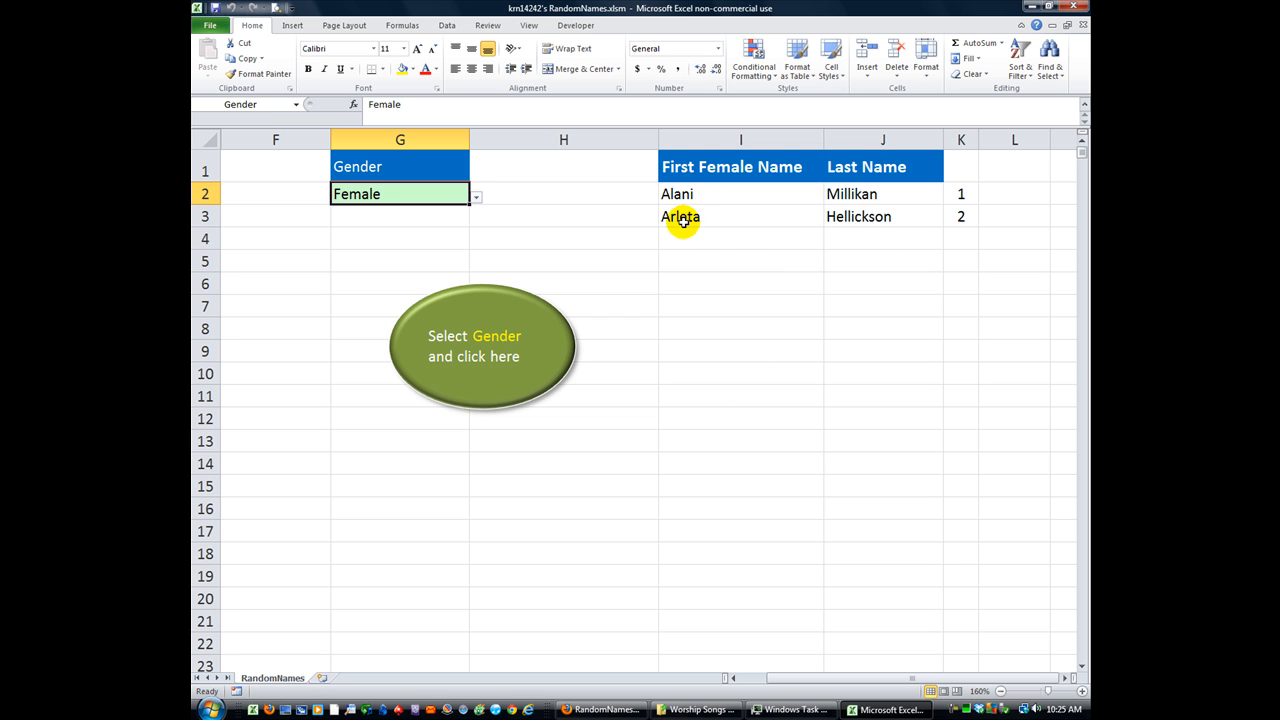
pyautogui.moveTo(476, 207)
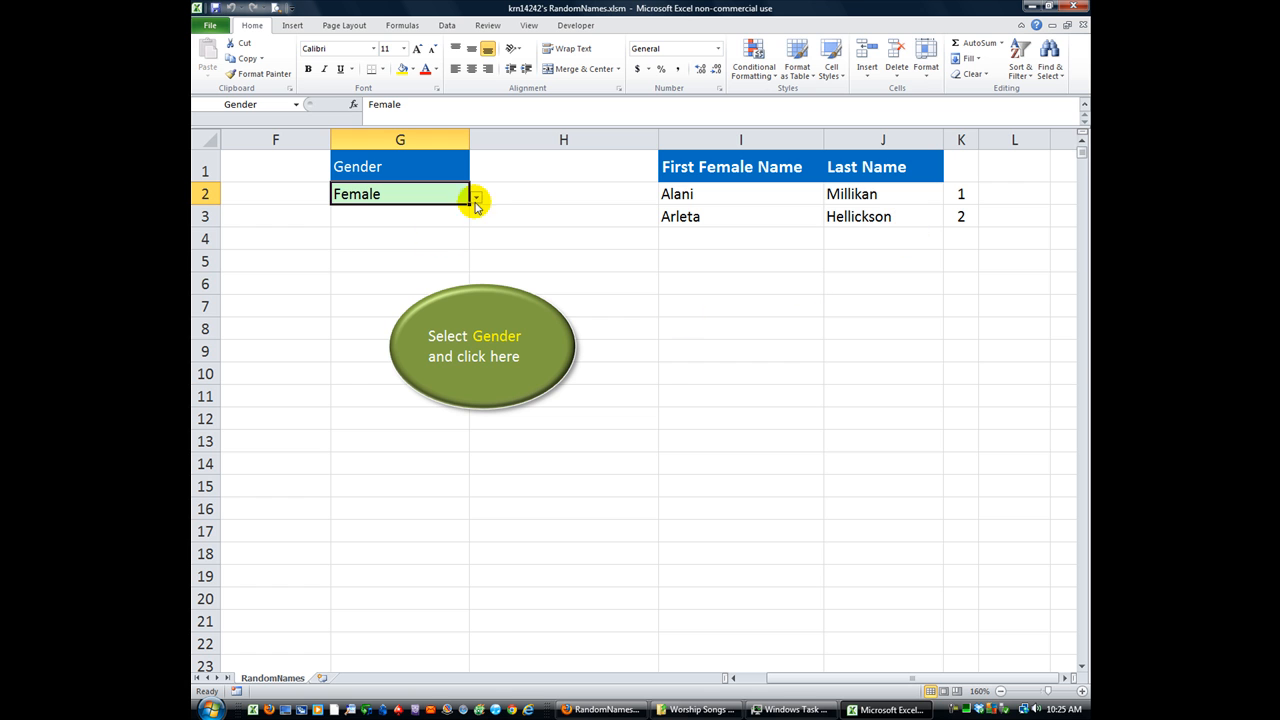
# - Run the name generator with 50 requested for Male gender
pyautogui.click(483, 345)
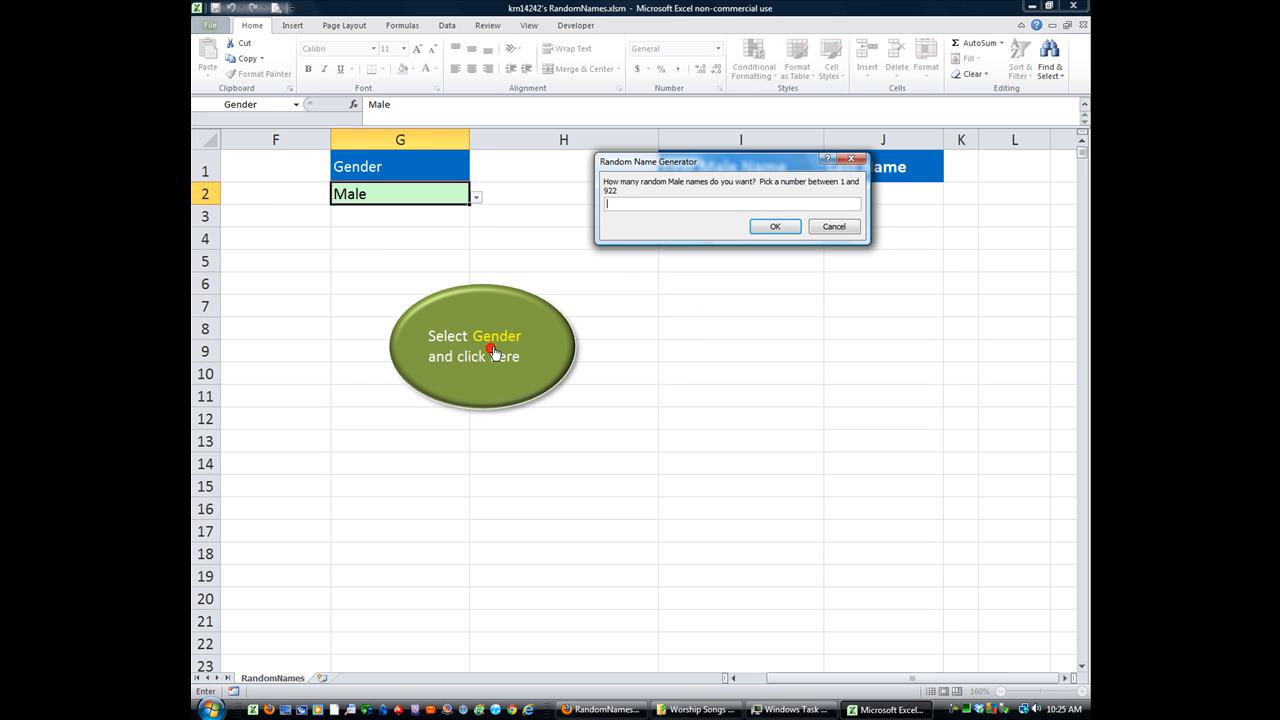
pyautogui.moveTo(604, 198)
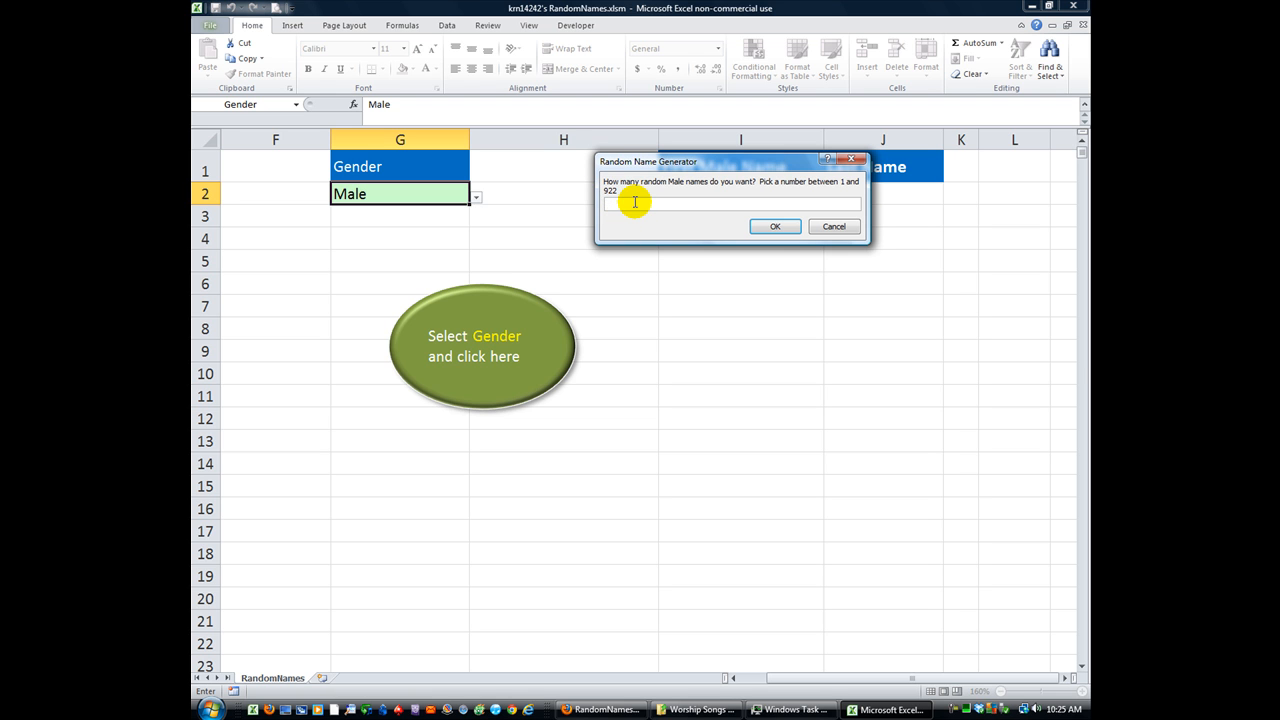
pyautogui.write('50')
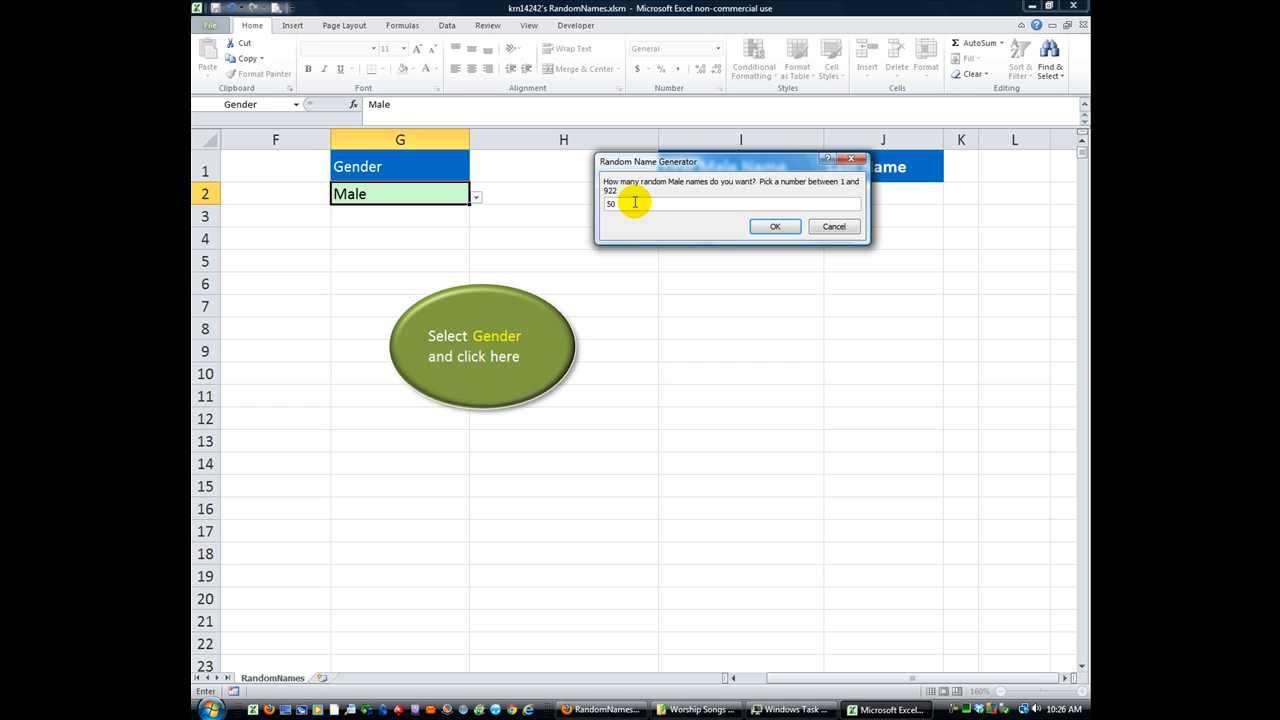
pyautogui.click(774, 226)
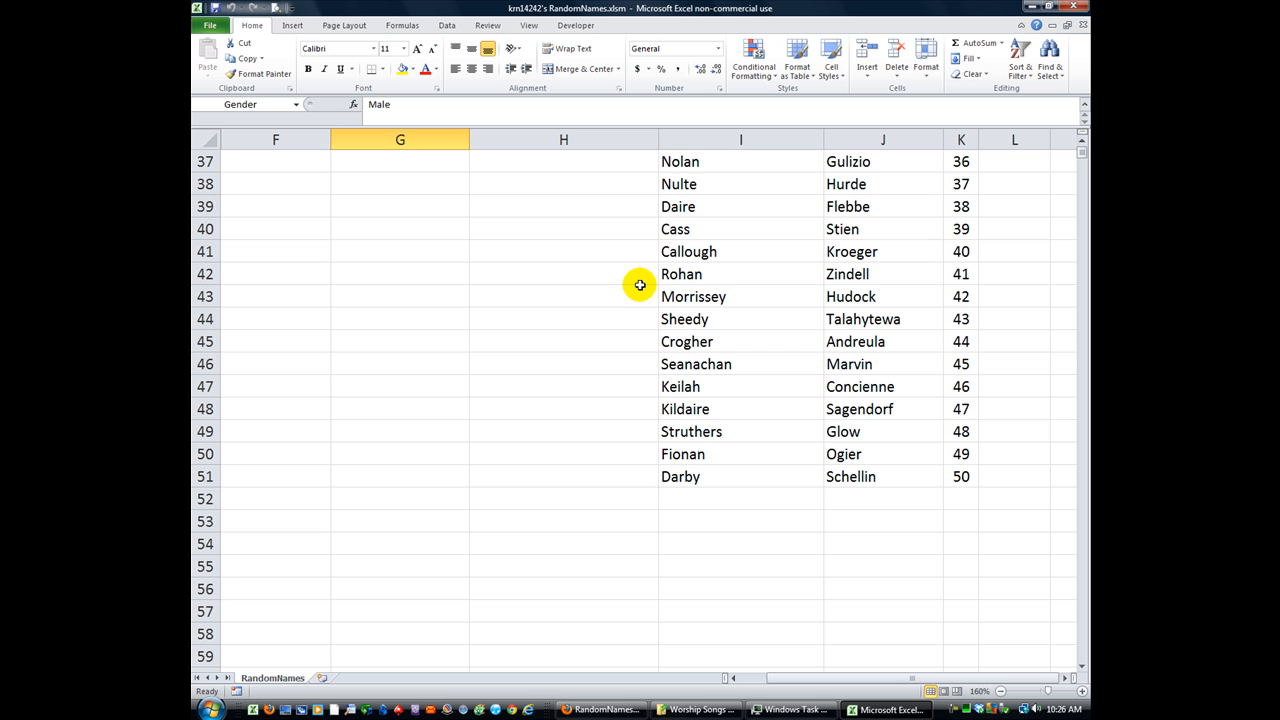
pyautogui.moveTo(708, 421)
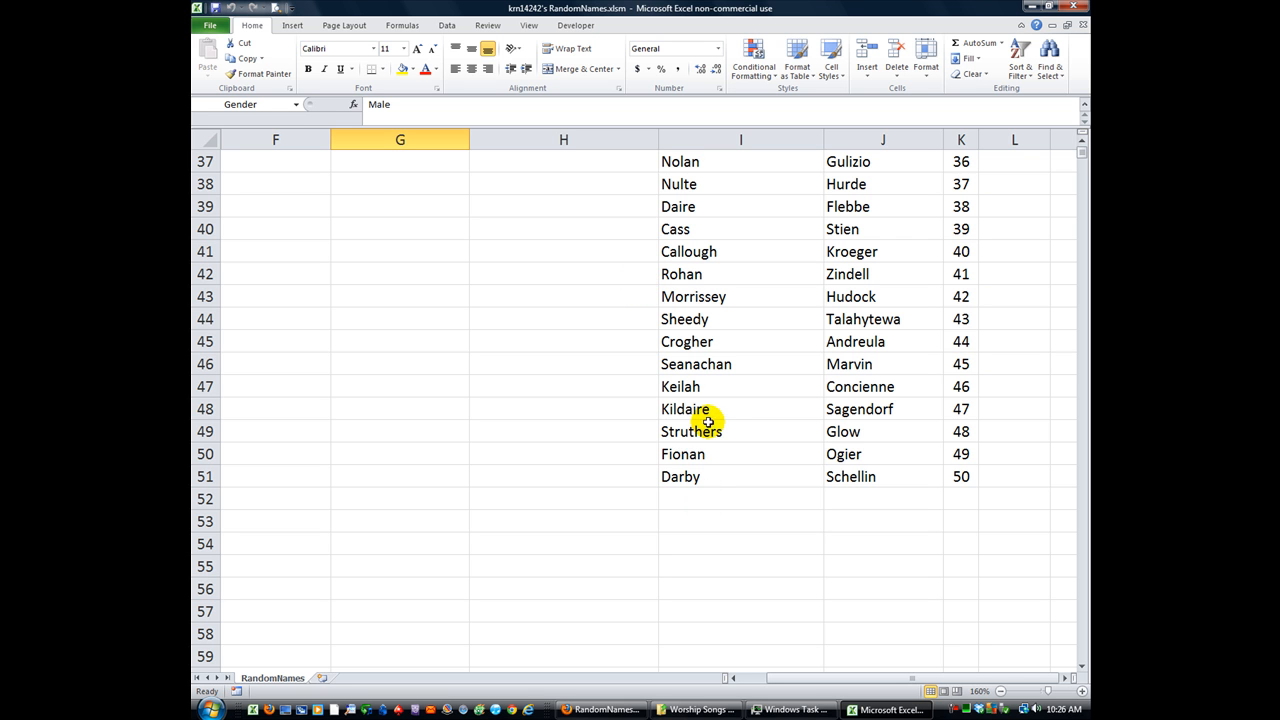
pyautogui.moveTo(666, 493)
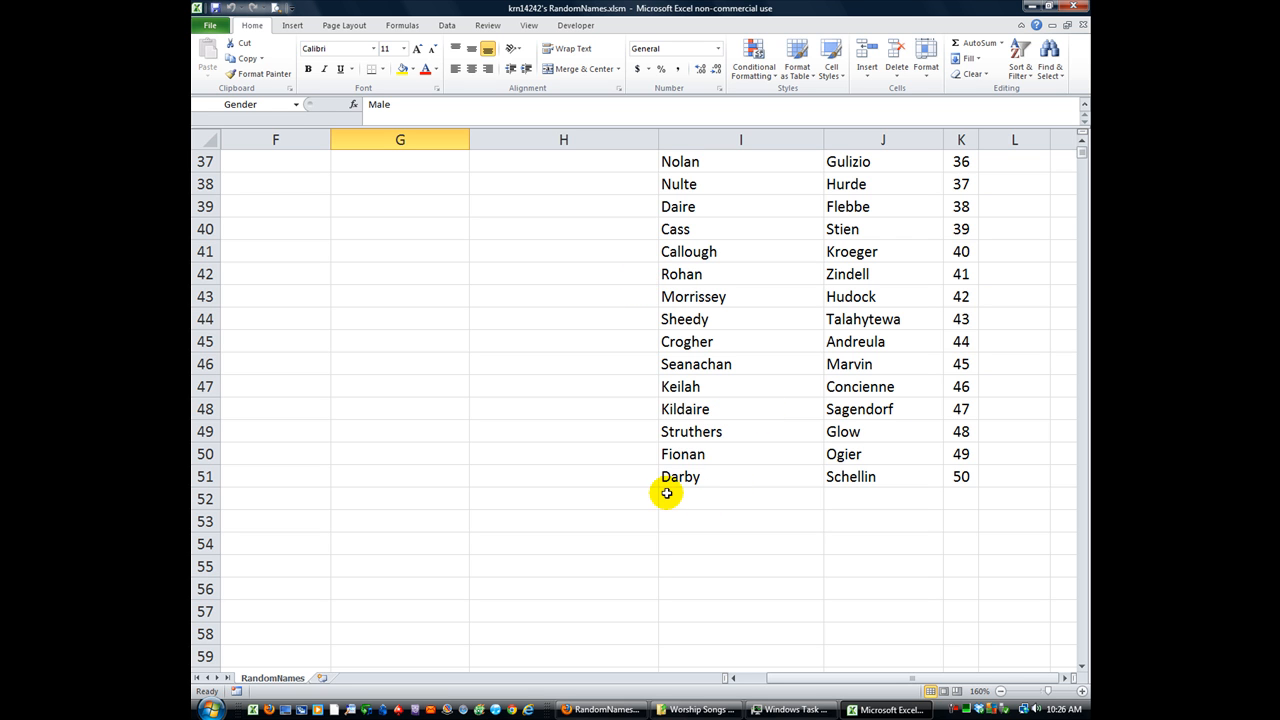
pyautogui.moveTo(905, 317)
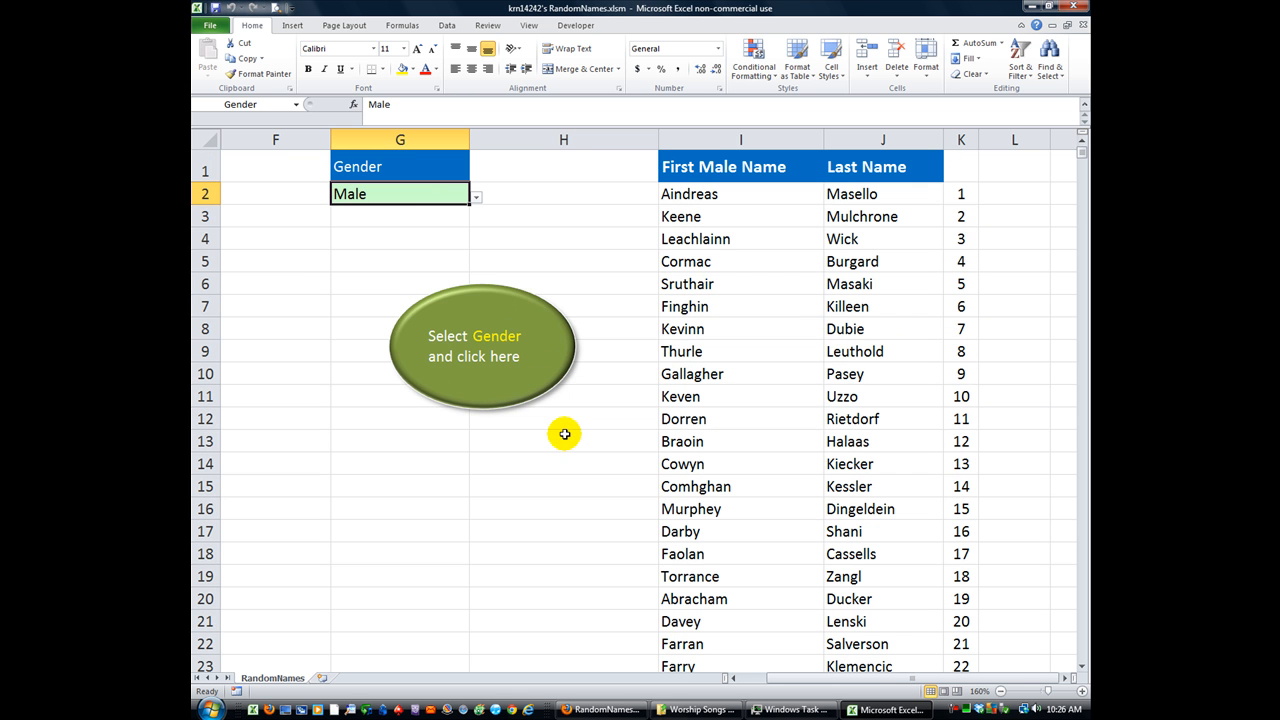
pyautogui.moveTo(631, 358)
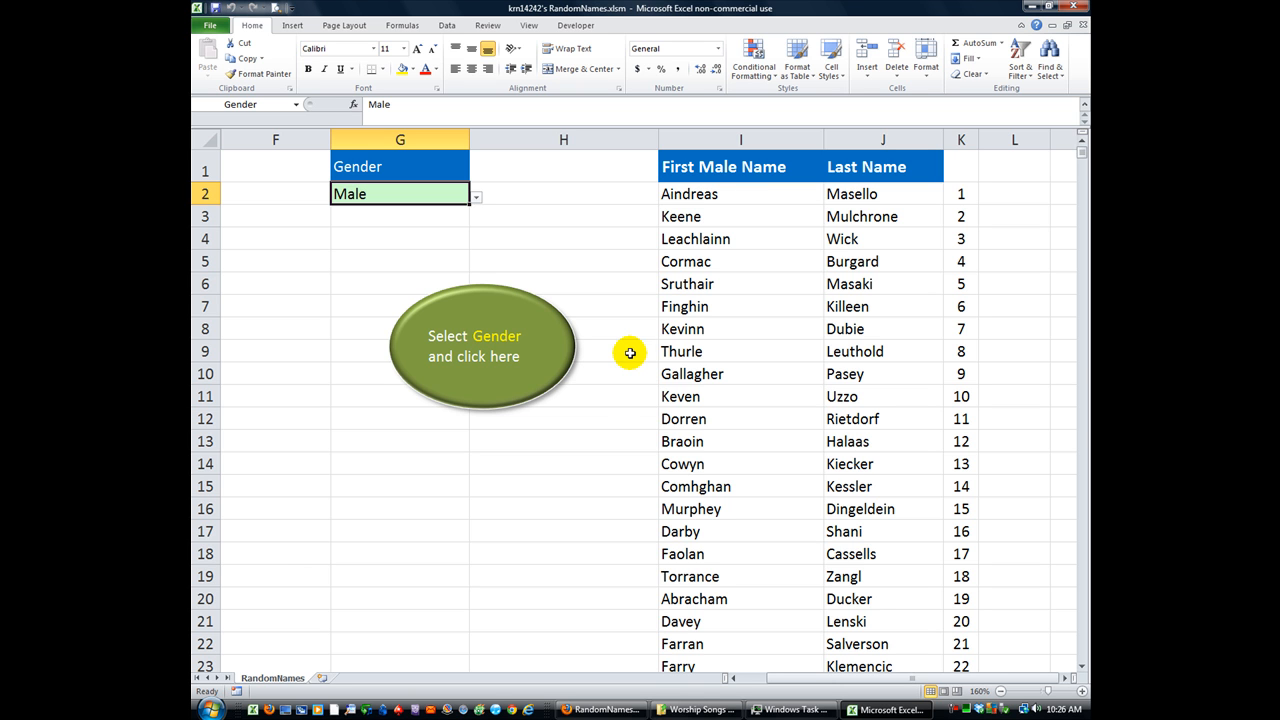
# - Inspect the generated names Aindreas, Keene, Leachlainn and the last name Wick
pyautogui.click(740, 193)
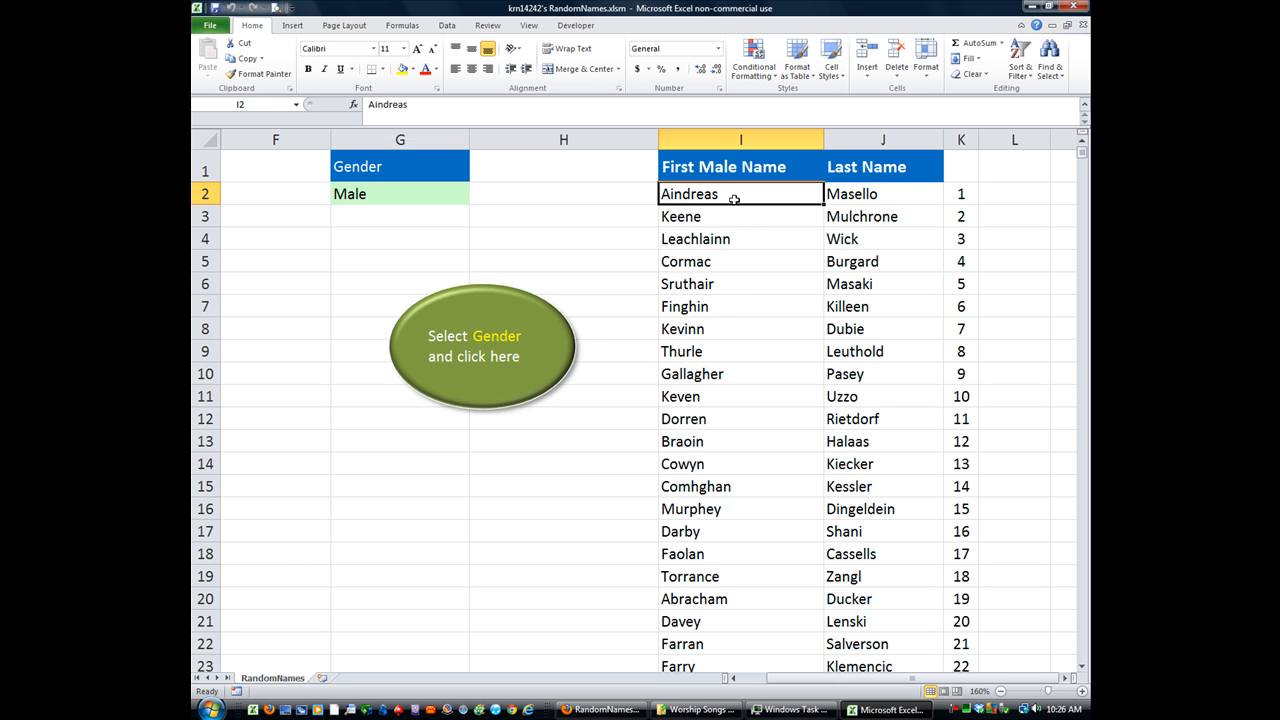
pyautogui.click(740, 216)
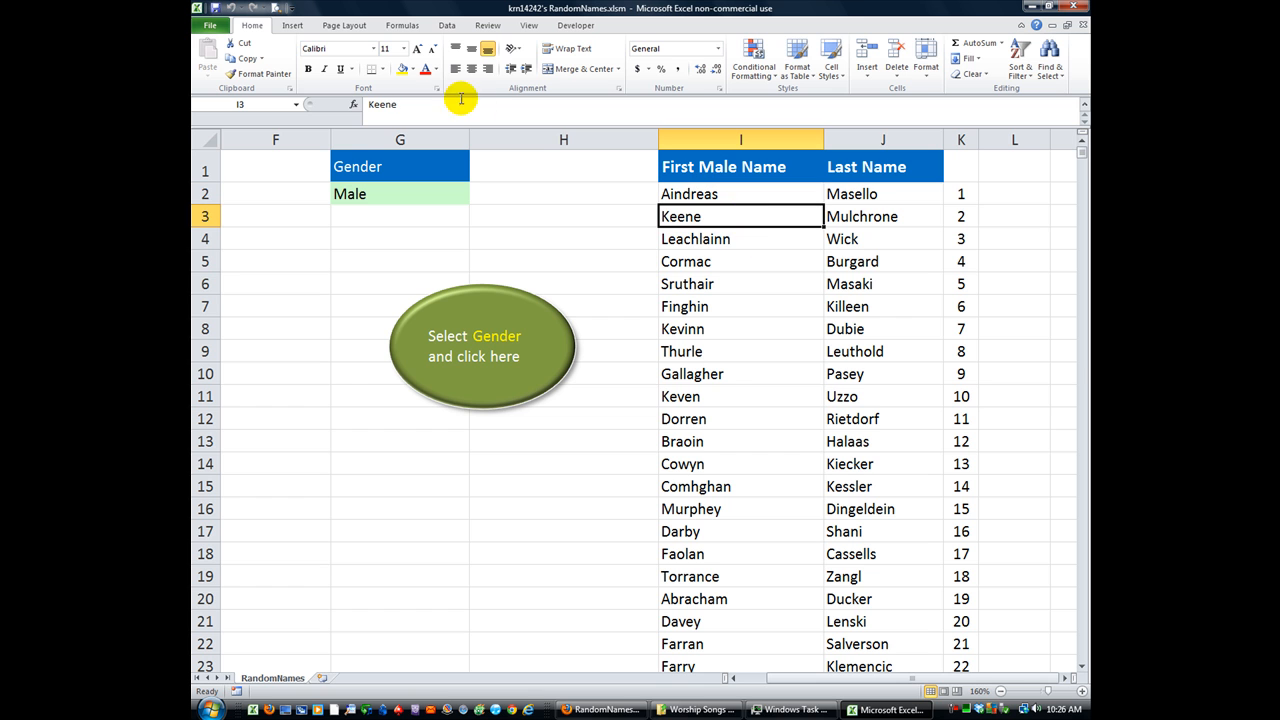
pyautogui.click(740, 238)
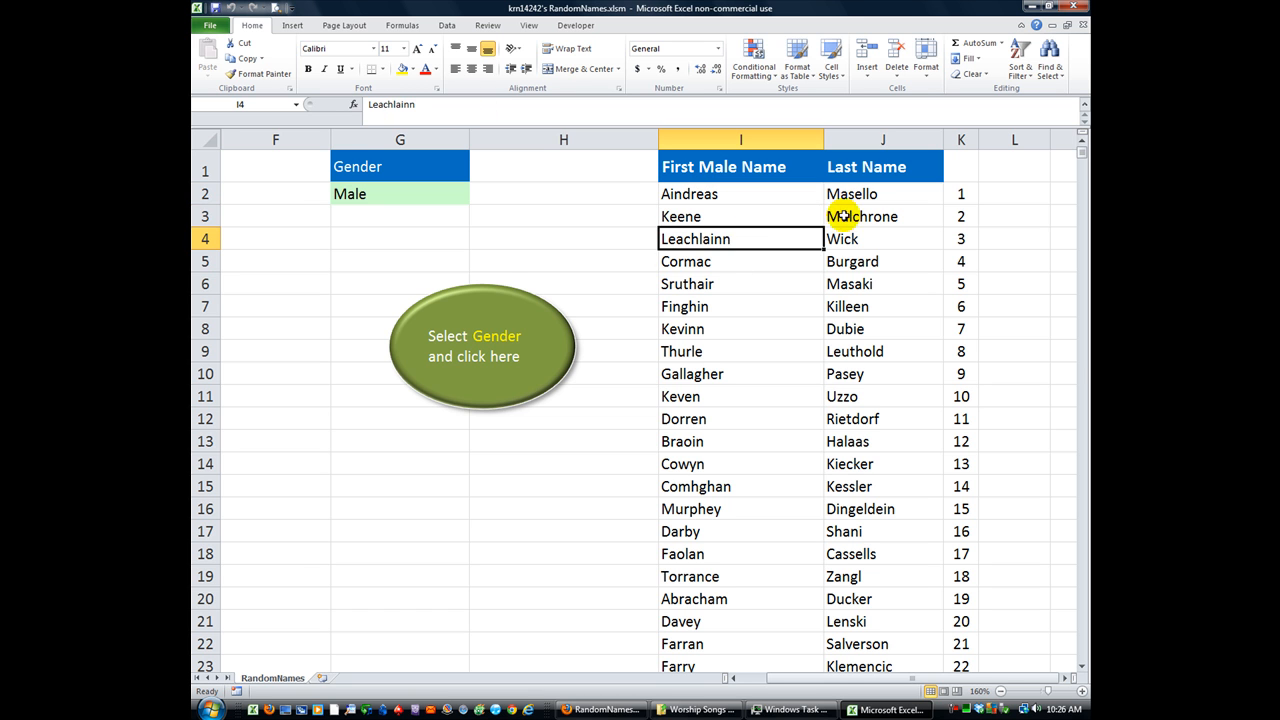
pyautogui.click(882, 238)
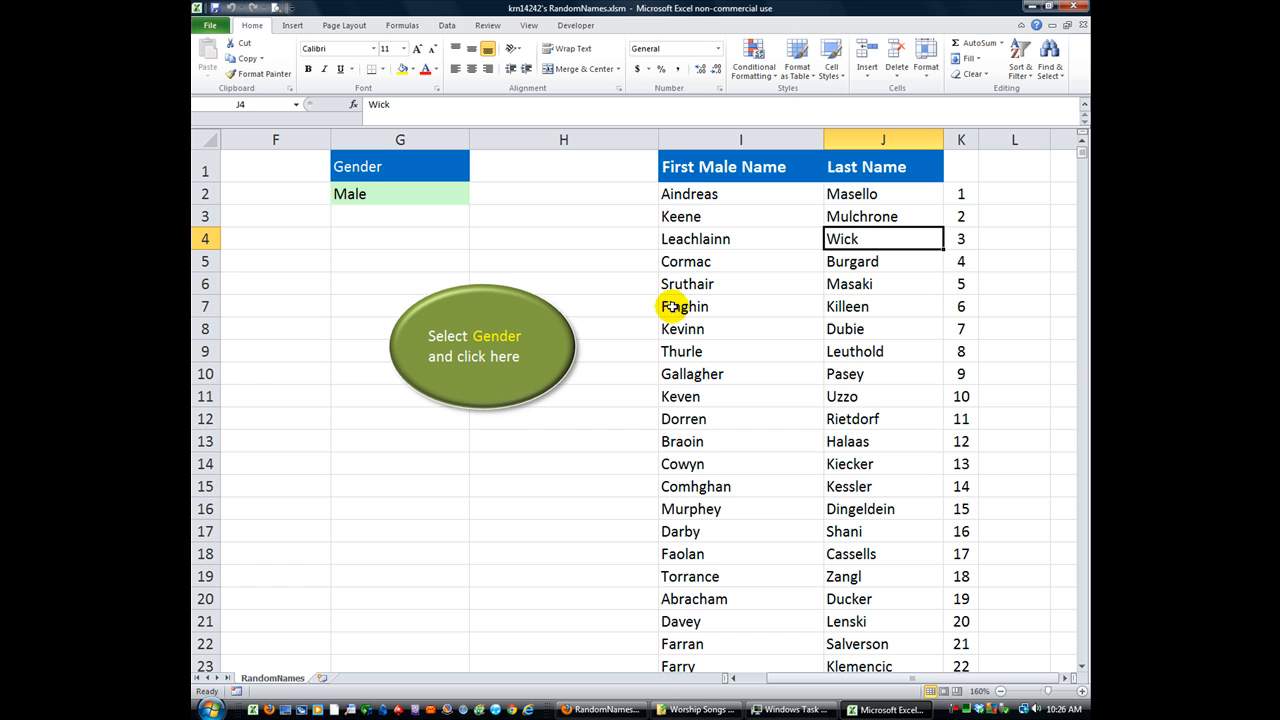
pyautogui.moveTo(427, 232)
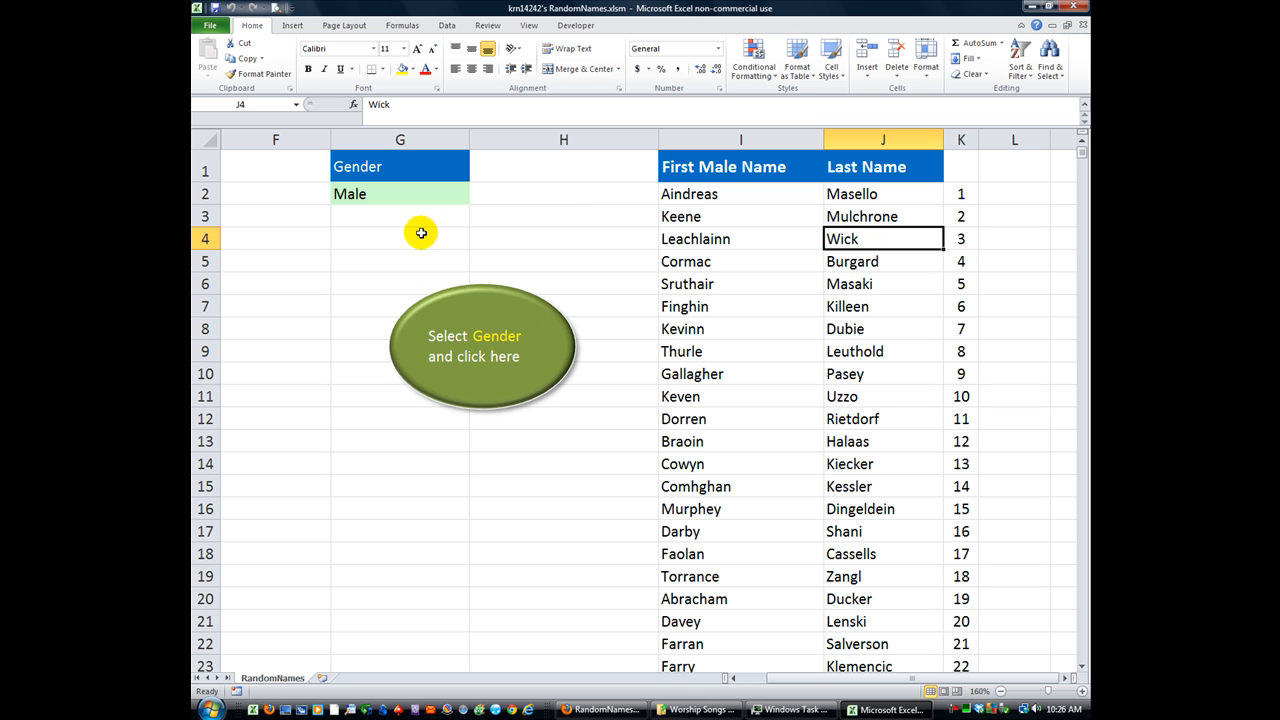
pyautogui.moveTo(288, 670)
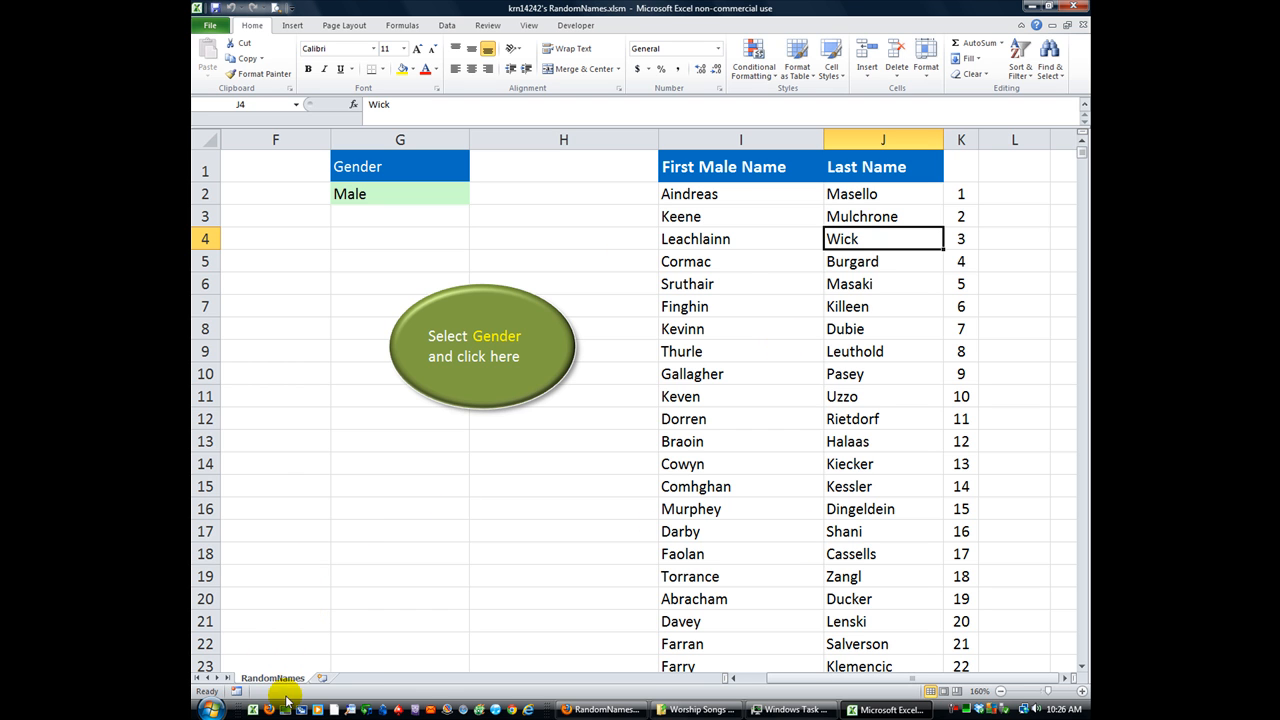
# - Confirm from the sheet tab menu that no sheets are hidden, then return to A1
pyautogui.rightClick(273, 678)
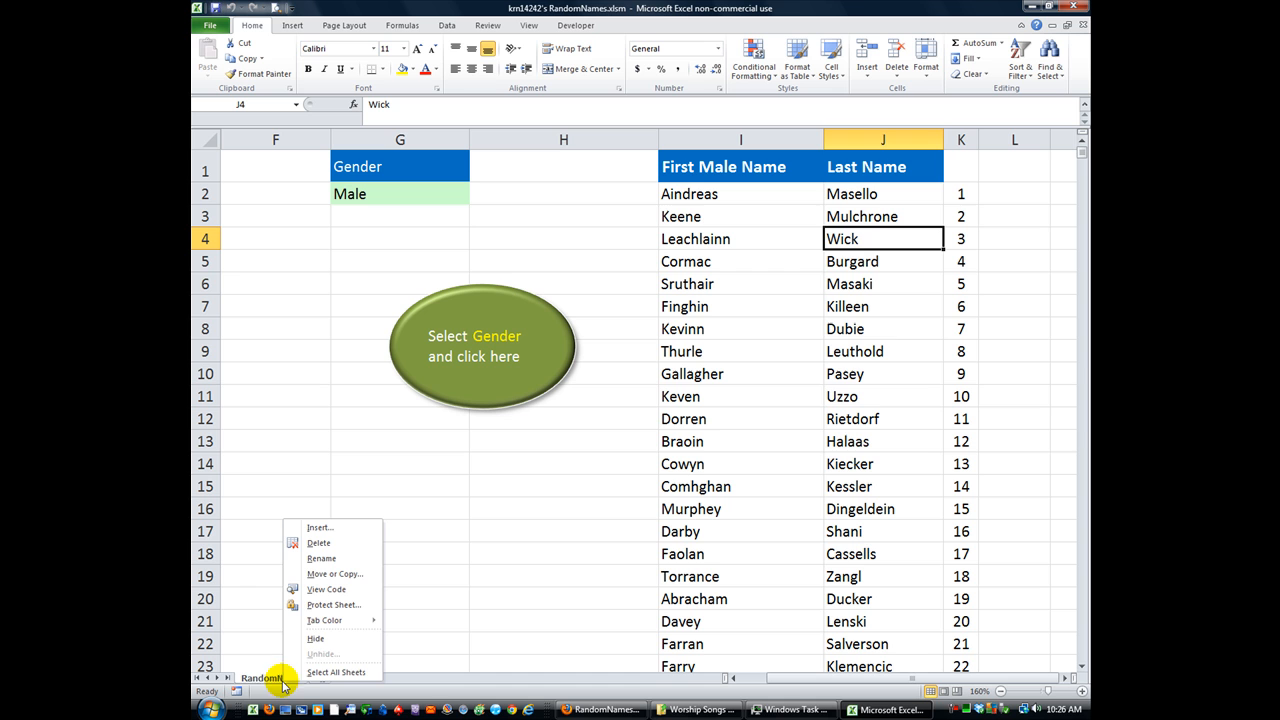
pyautogui.moveTo(318, 654)
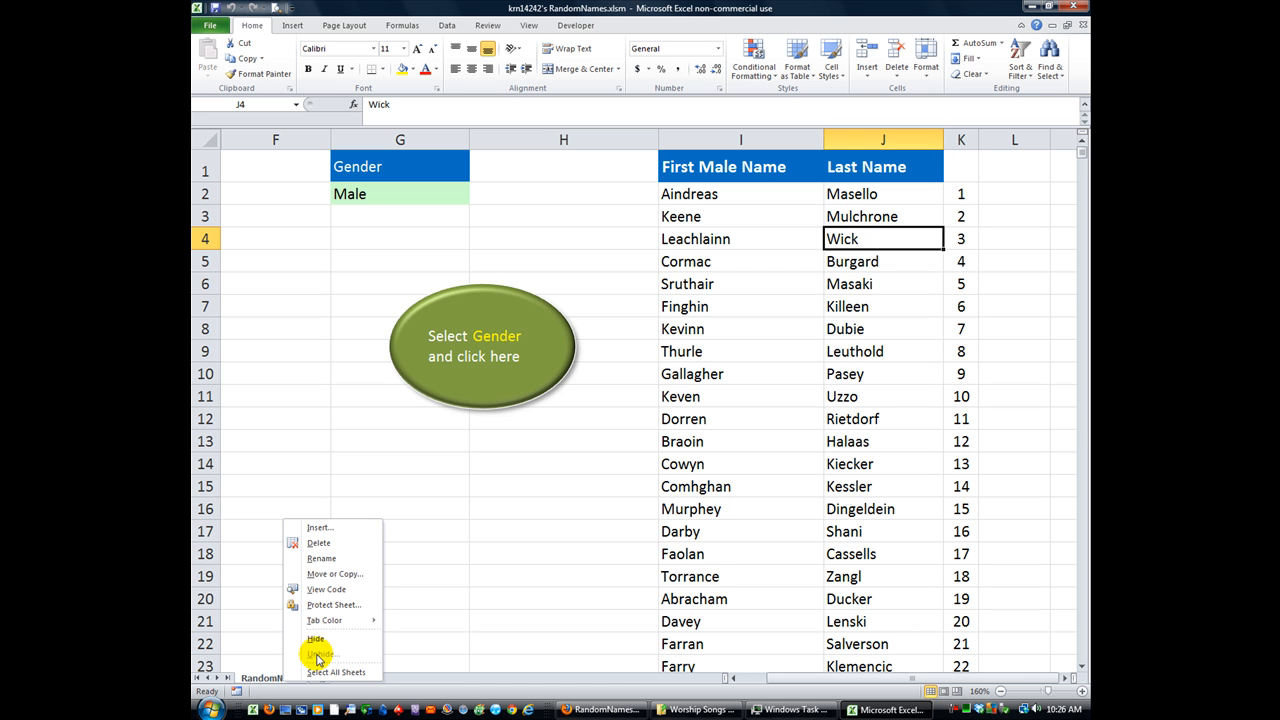
pyautogui.moveTo(560, 557)
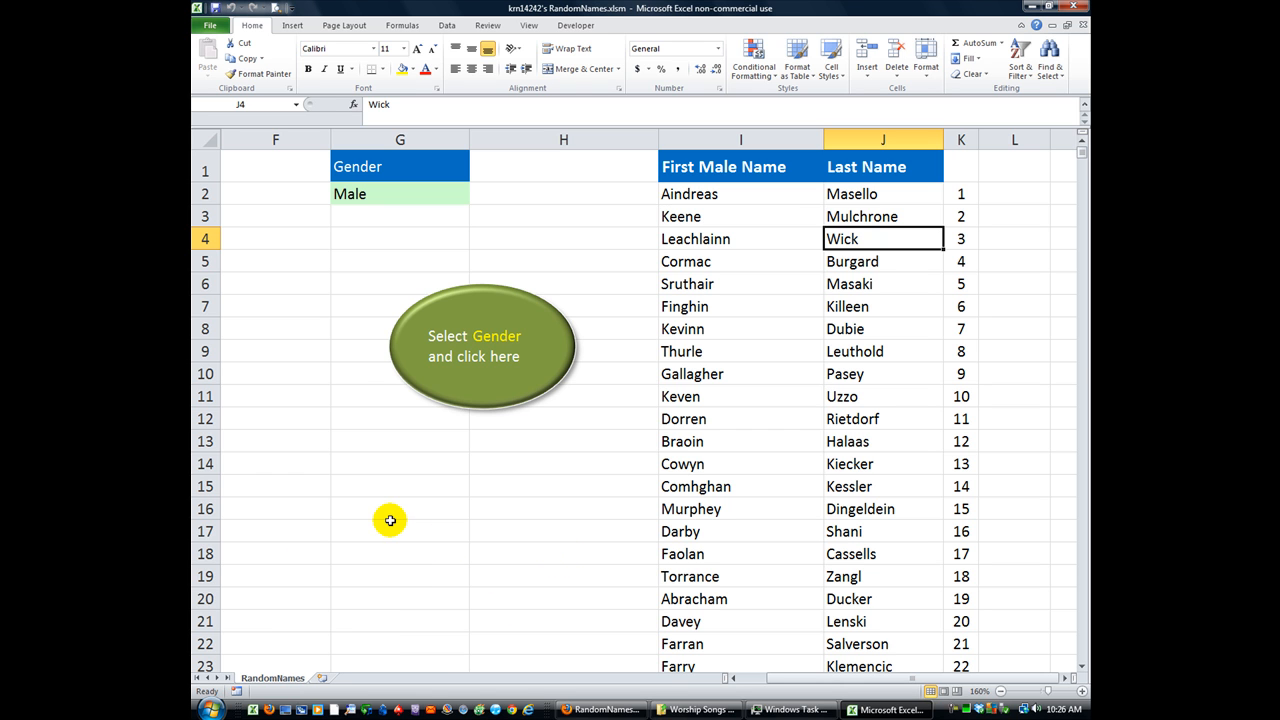
pyautogui.moveTo(295, 661)
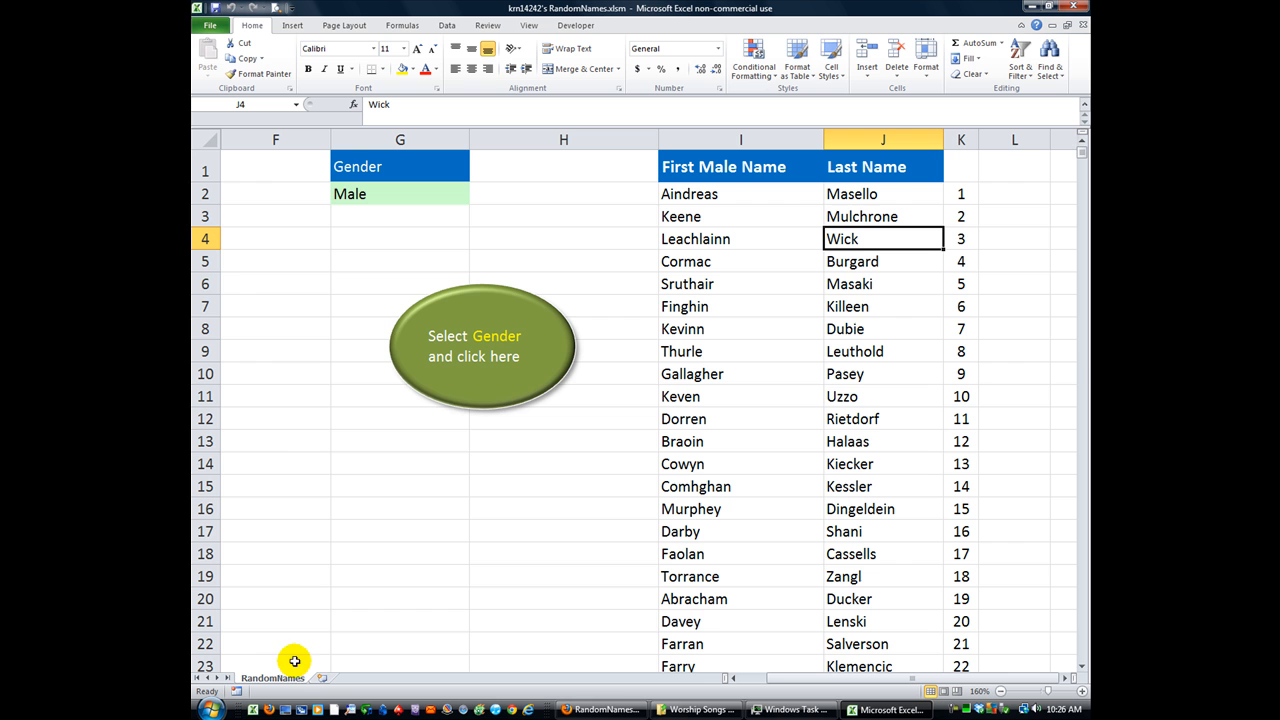
pyautogui.scroll(-3)
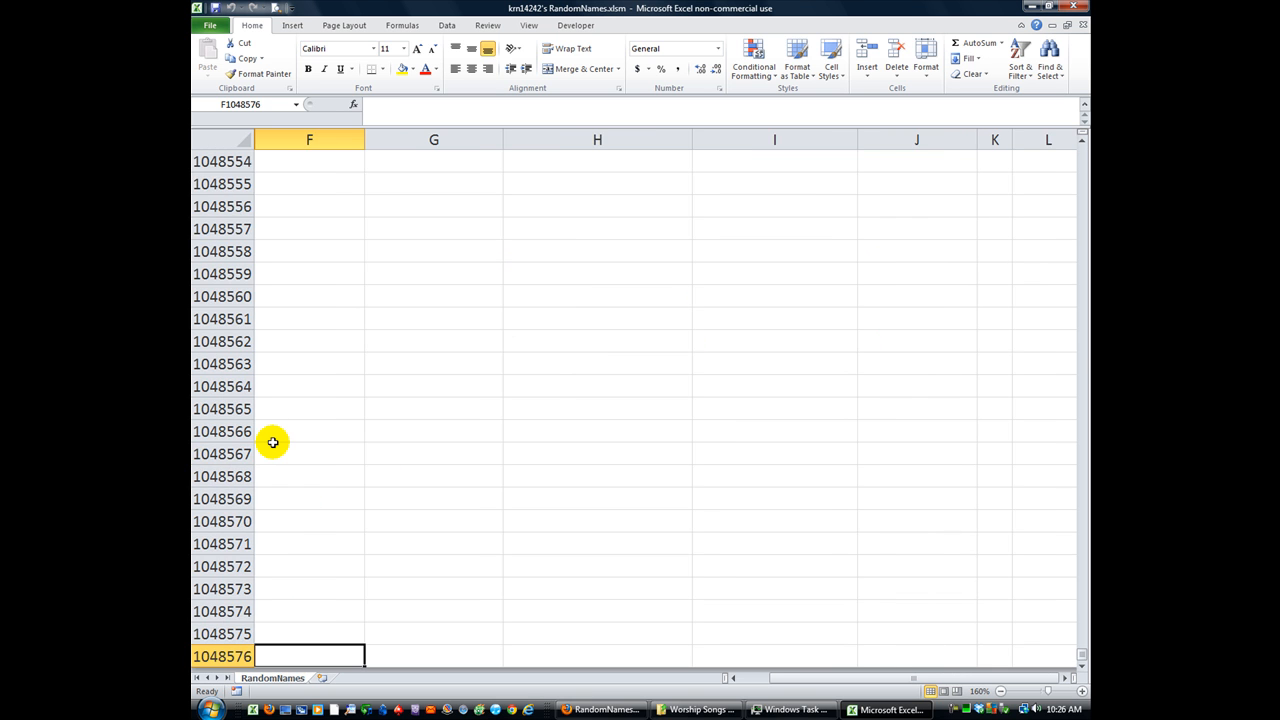
pyautogui.press('ctrl+Home')
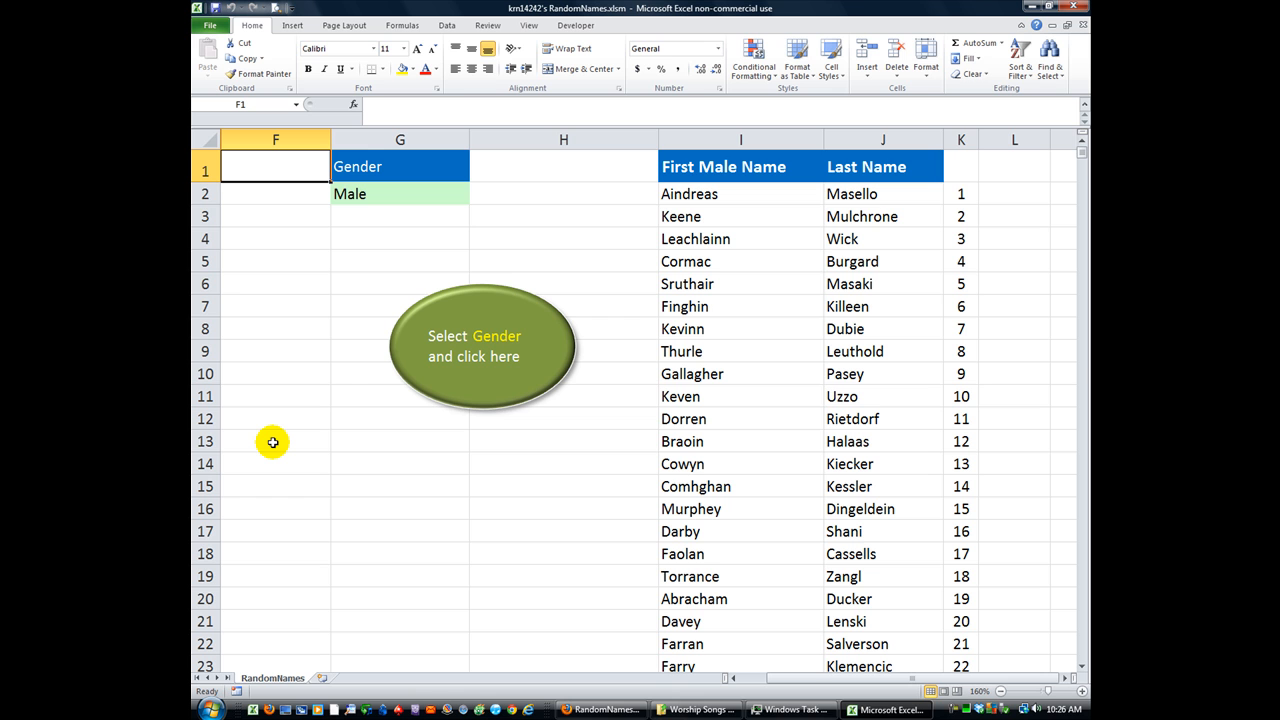
pyautogui.moveTo(276, 139)
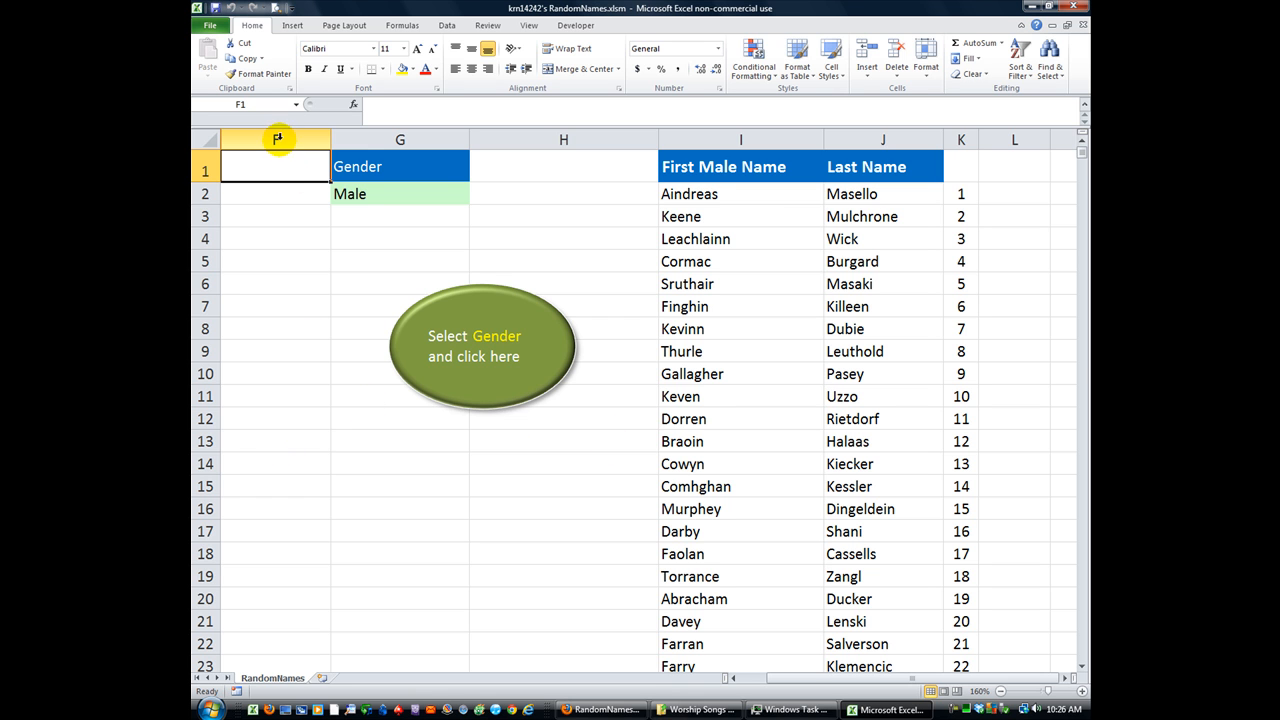
pyautogui.moveTo(721, 664)
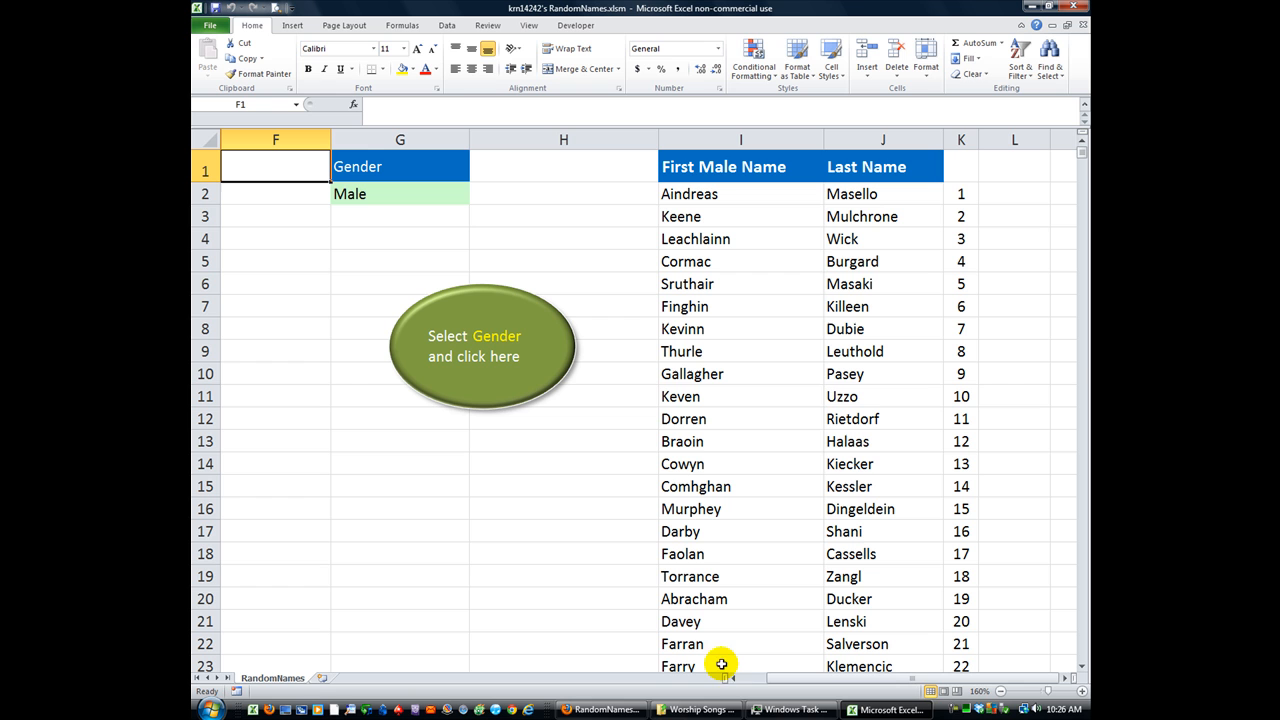
pyautogui.moveTo(287, 96)
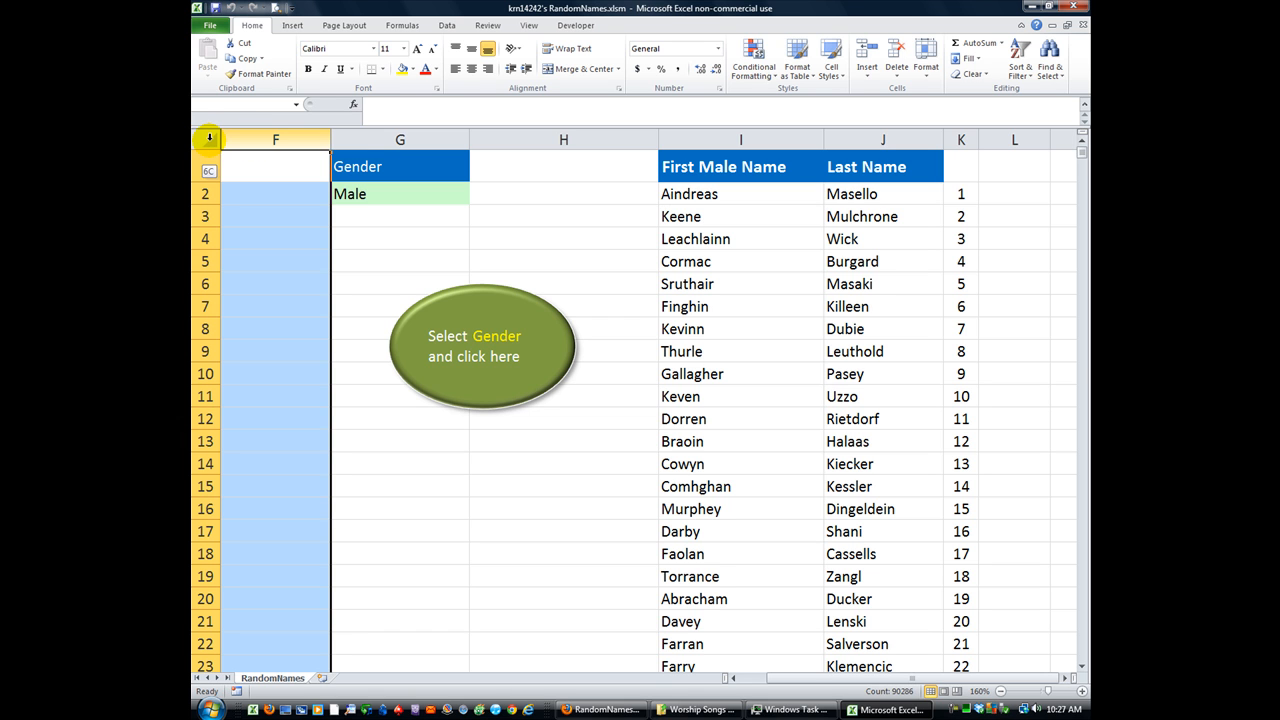
# - Select the whole sheet and unhide columns A through E
pyautogui.click(275, 166)
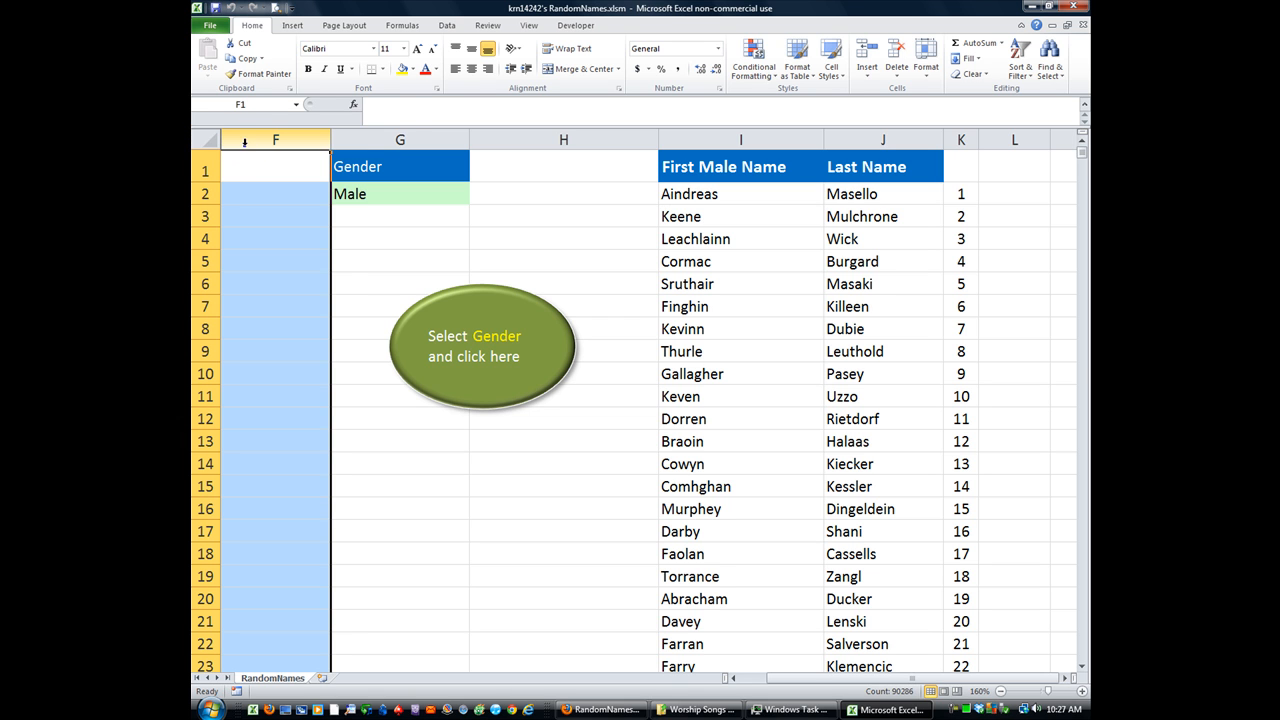
pyautogui.rightClick(275, 139)
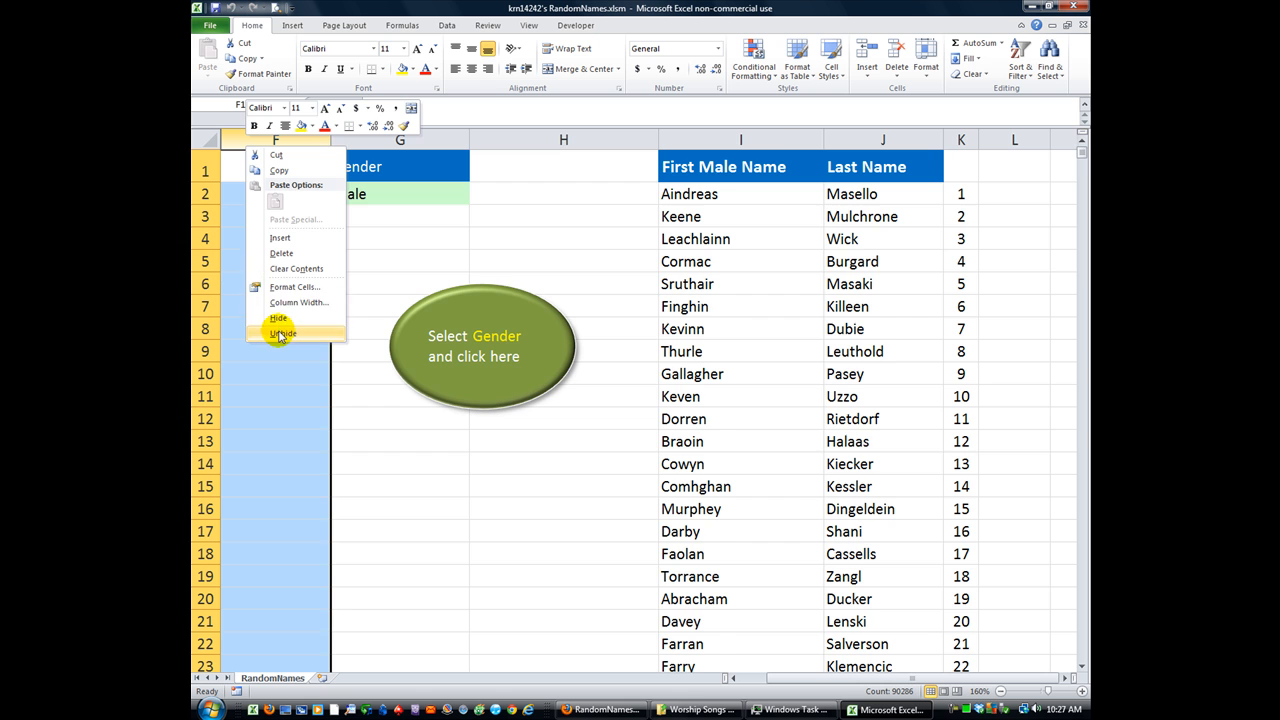
pyautogui.click(283, 332)
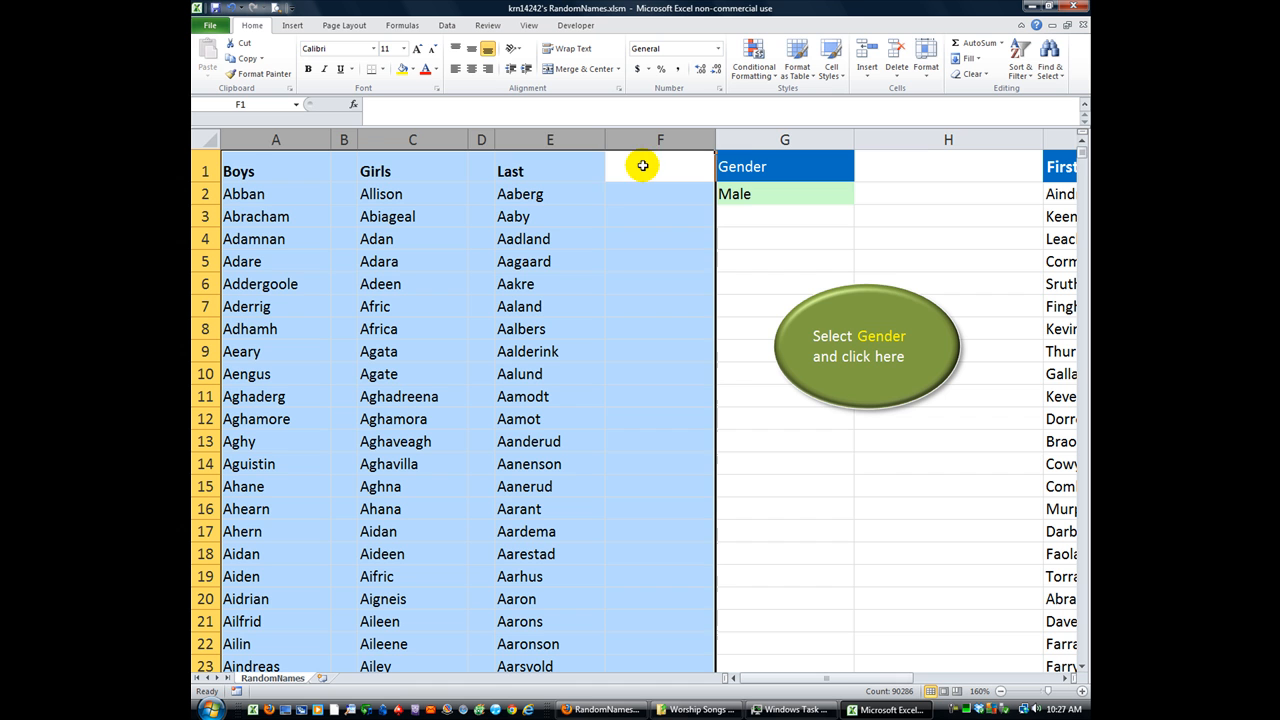
pyautogui.moveTo(328, 219)
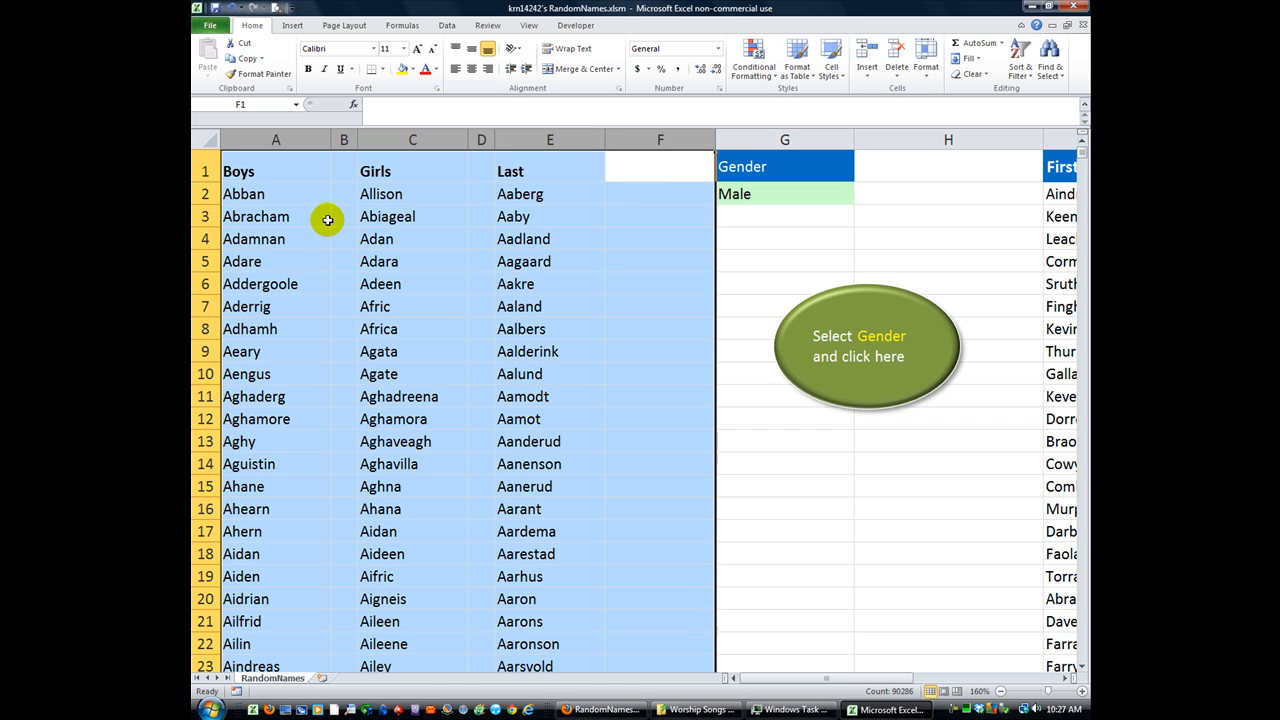
# - Browse the revealed lists, checking boy names Abban and Adhamh and last name Aaberg
pyautogui.click(276, 193)
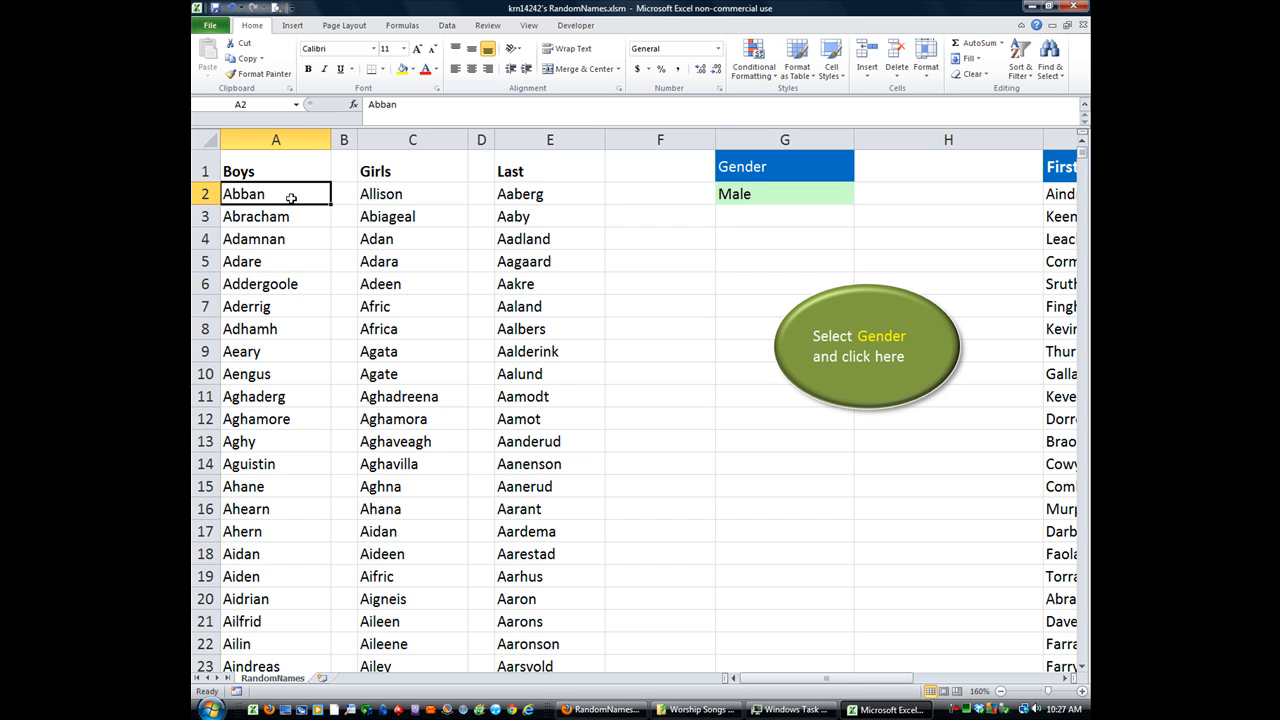
pyautogui.moveTo(404, 194)
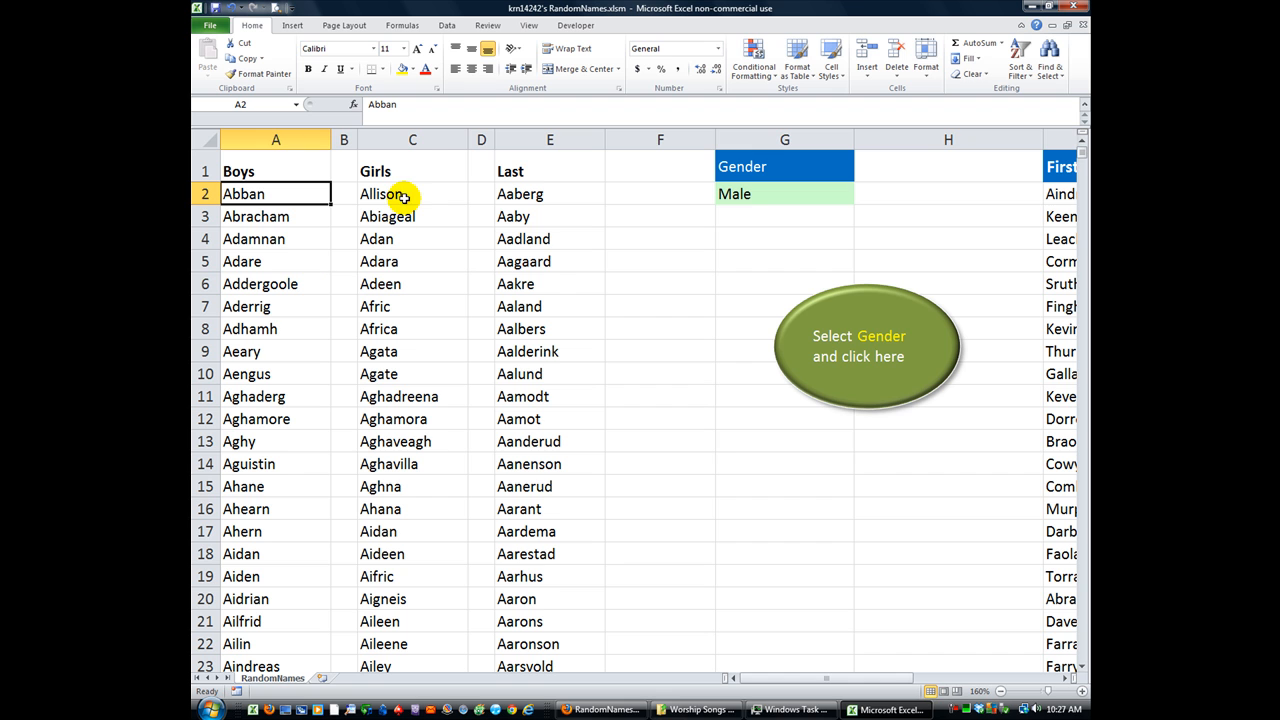
pyautogui.click(549, 193)
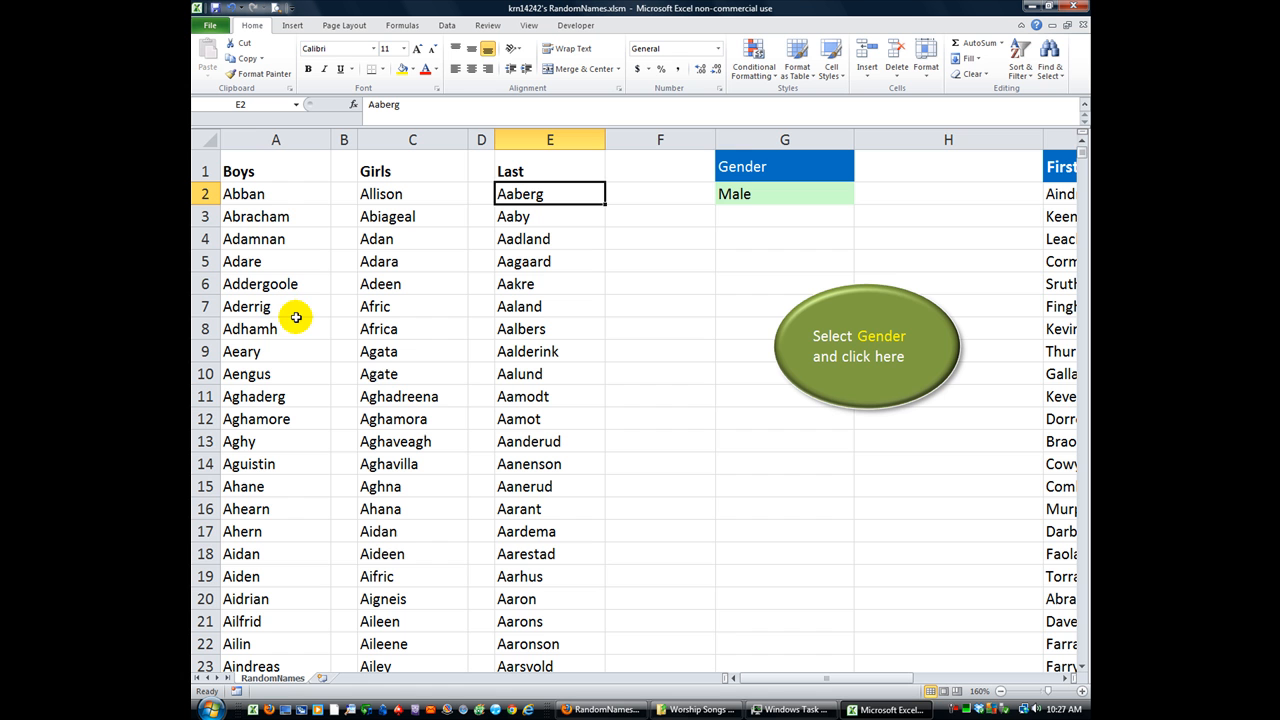
pyautogui.click(276, 328)
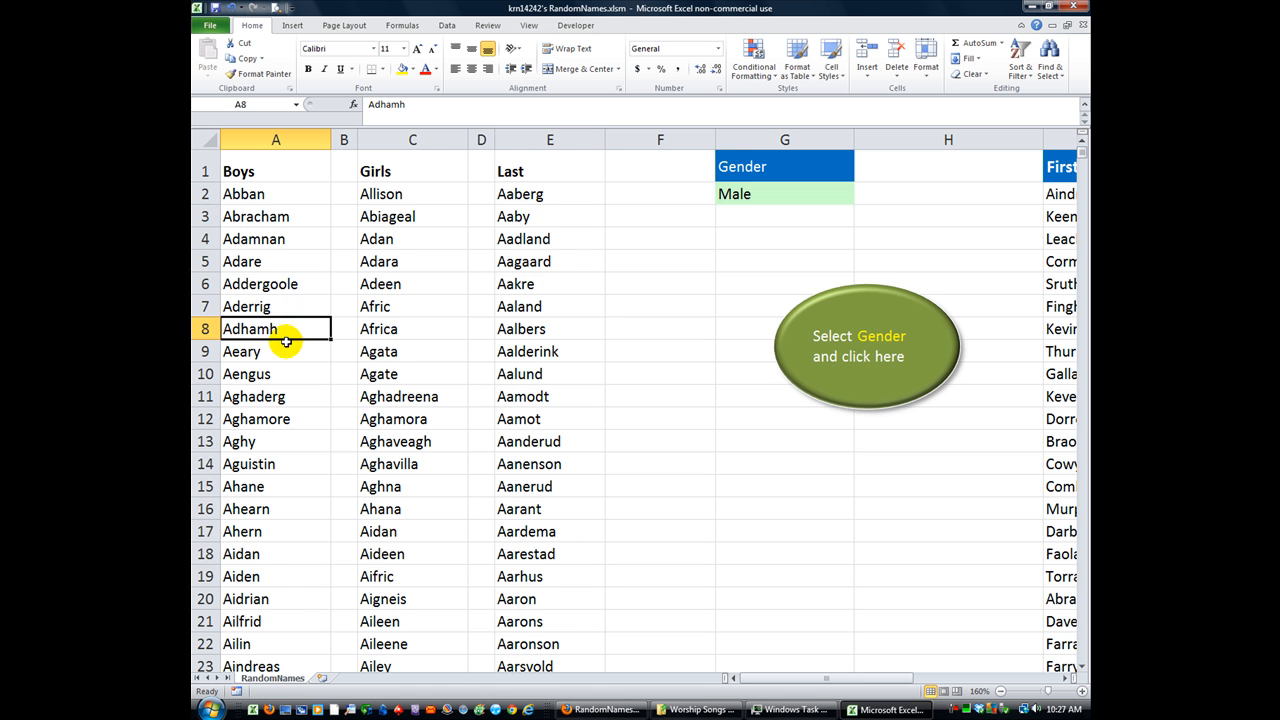
pyautogui.scroll(-3)
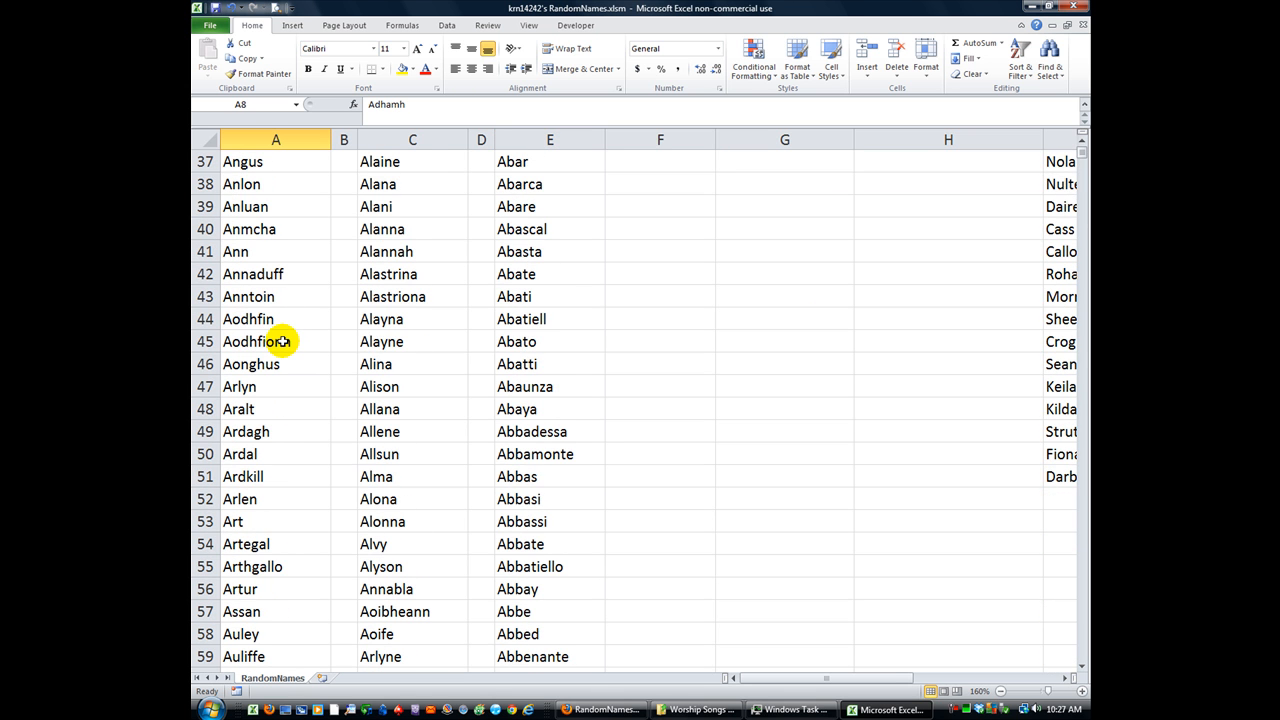
pyautogui.scroll(3)
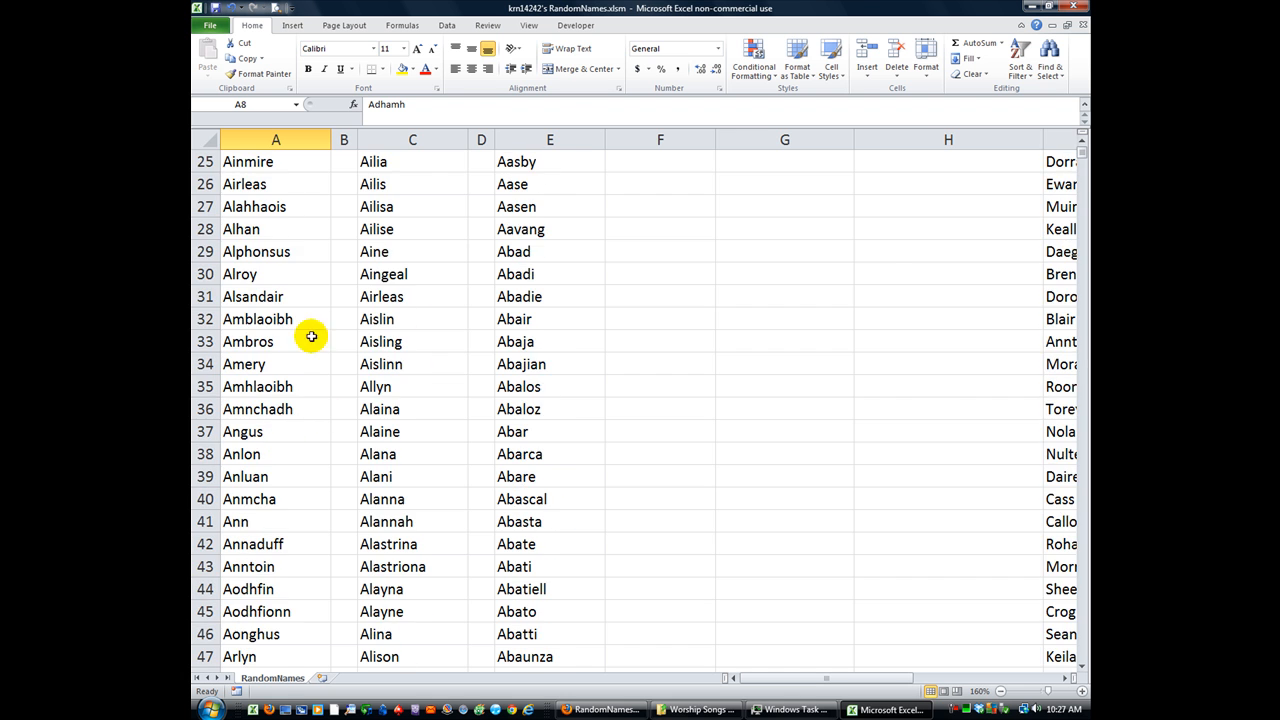
pyautogui.scroll(3)
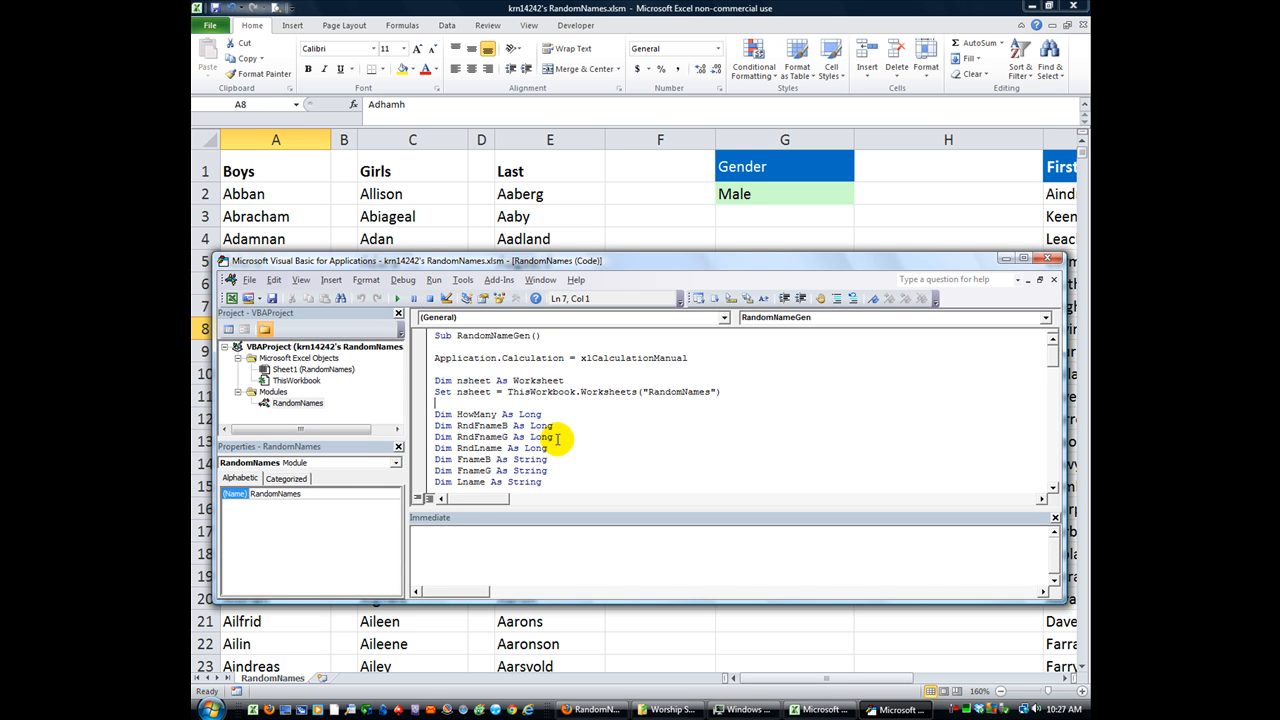
# - Read the RandomNameGen code, highlighting the FnameB and FnameG variable declarations
pyautogui.scroll(-3)
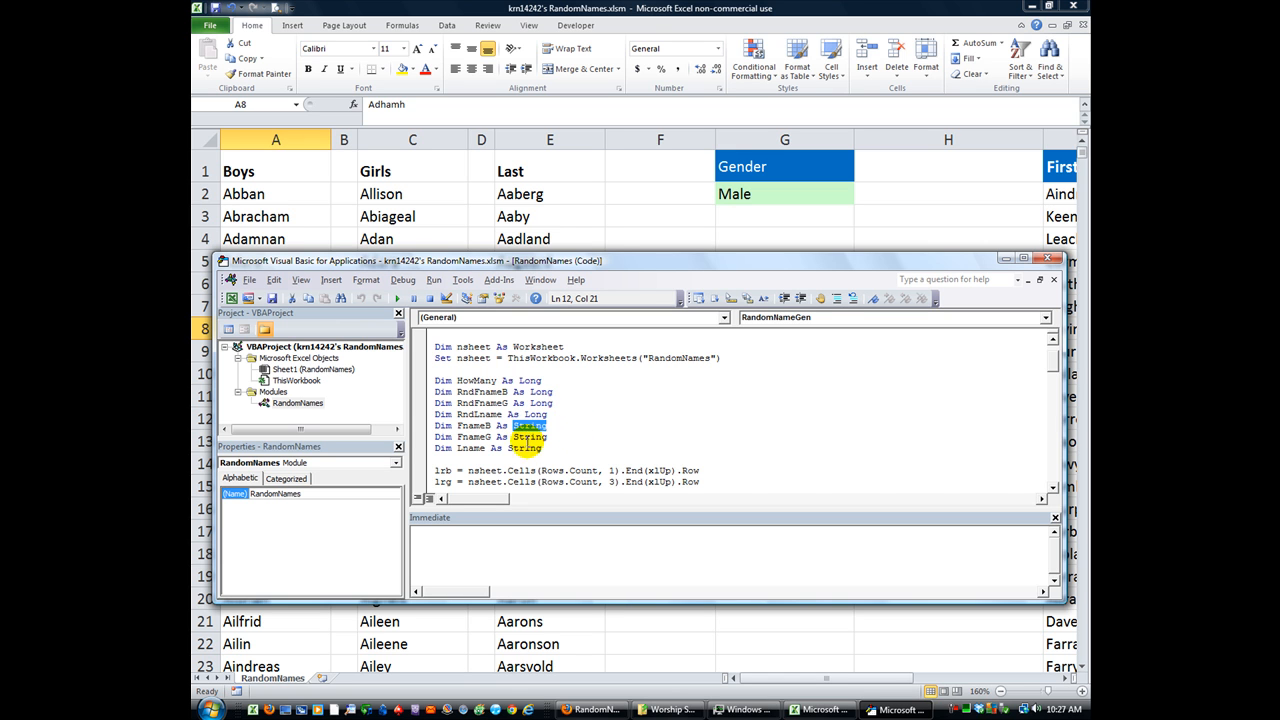
pyautogui.doubleClick(470, 425)
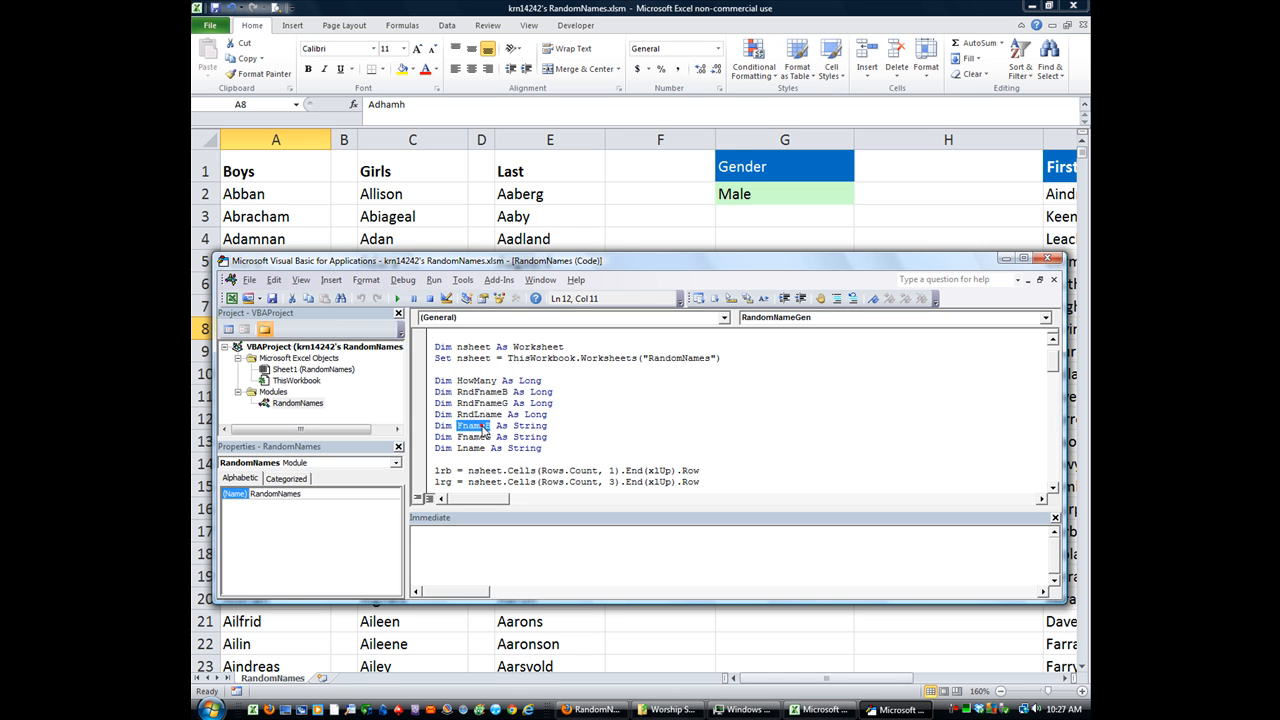
pyautogui.click(475, 436)
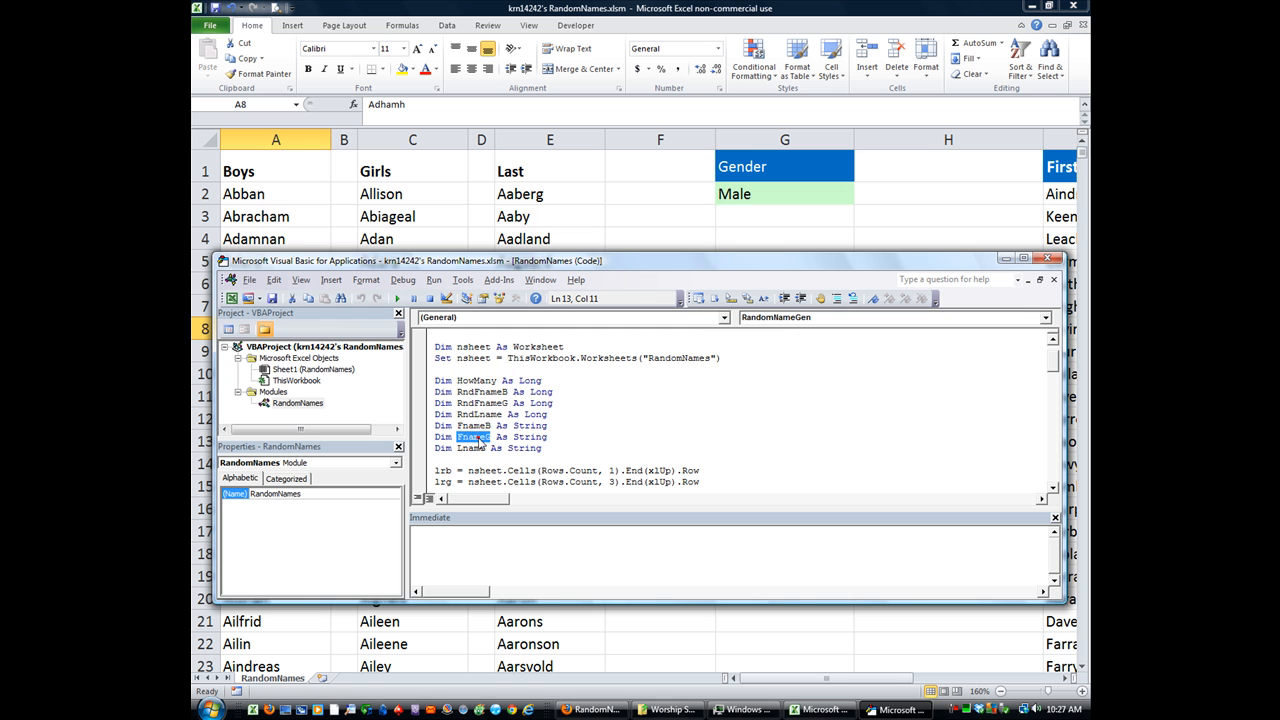
pyautogui.doubleClick(475, 436)
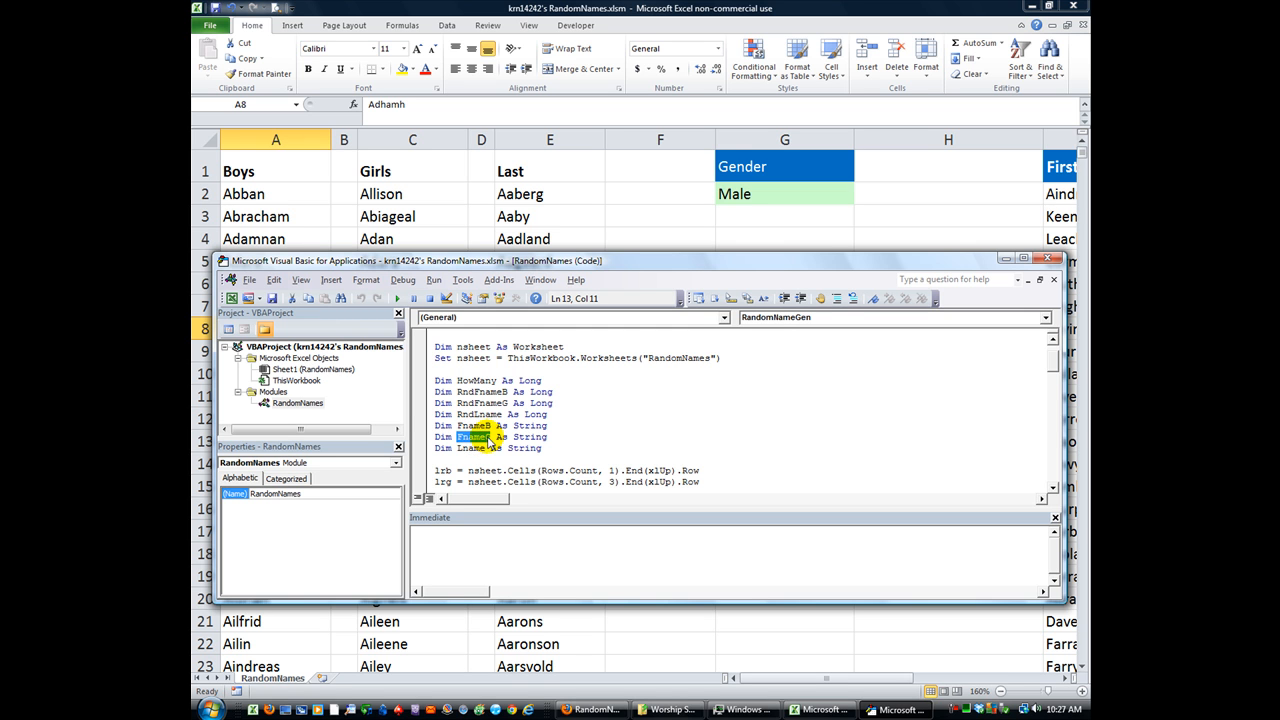
pyautogui.click(518, 448)
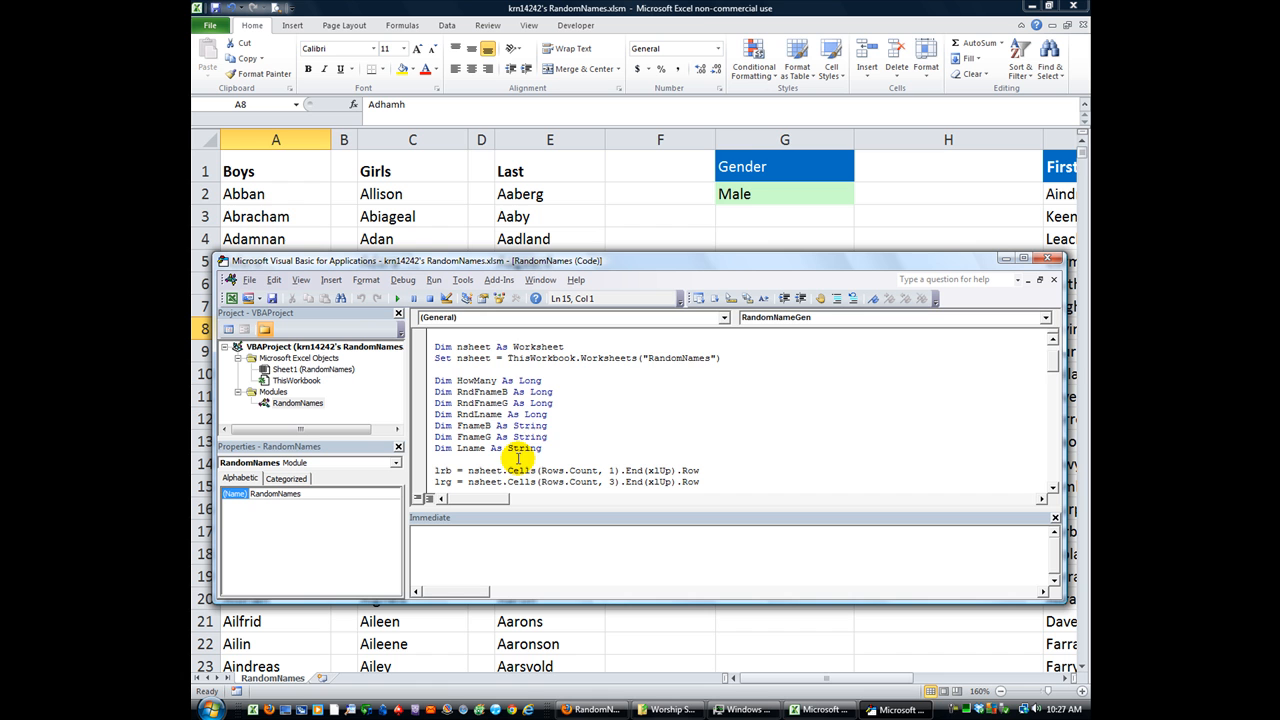
pyautogui.scroll(-3)
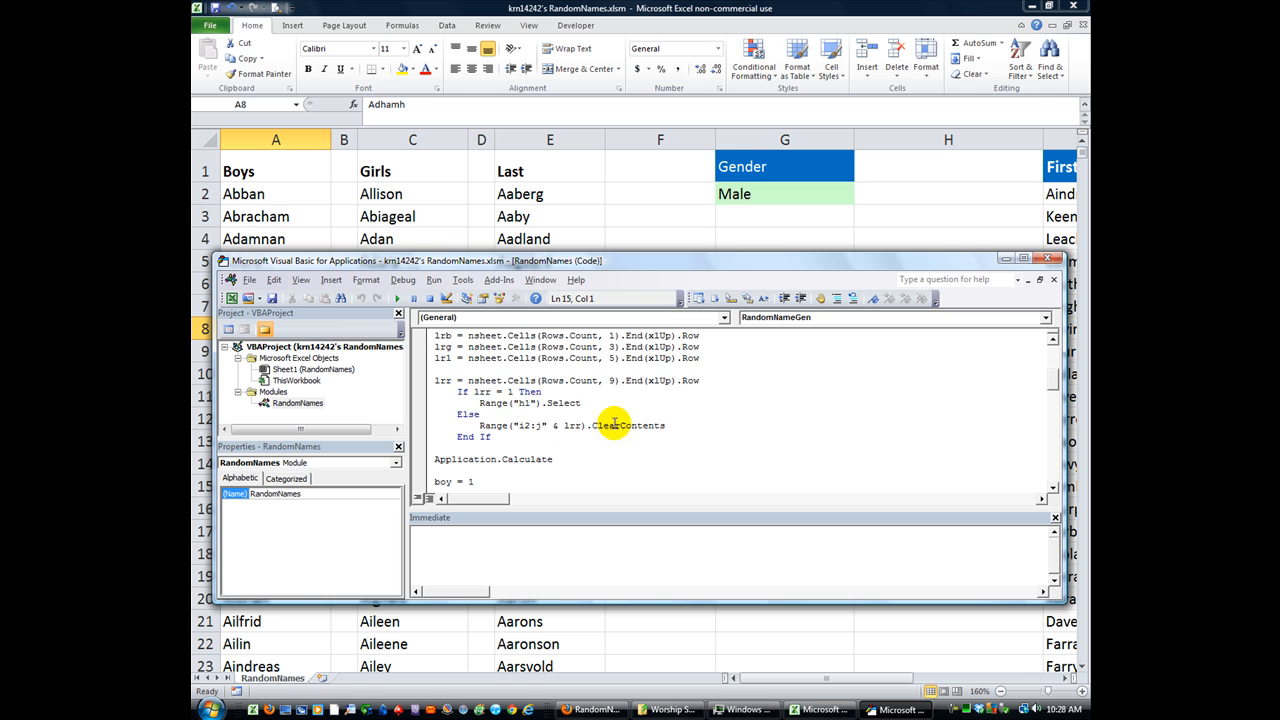
pyautogui.scroll(-3)
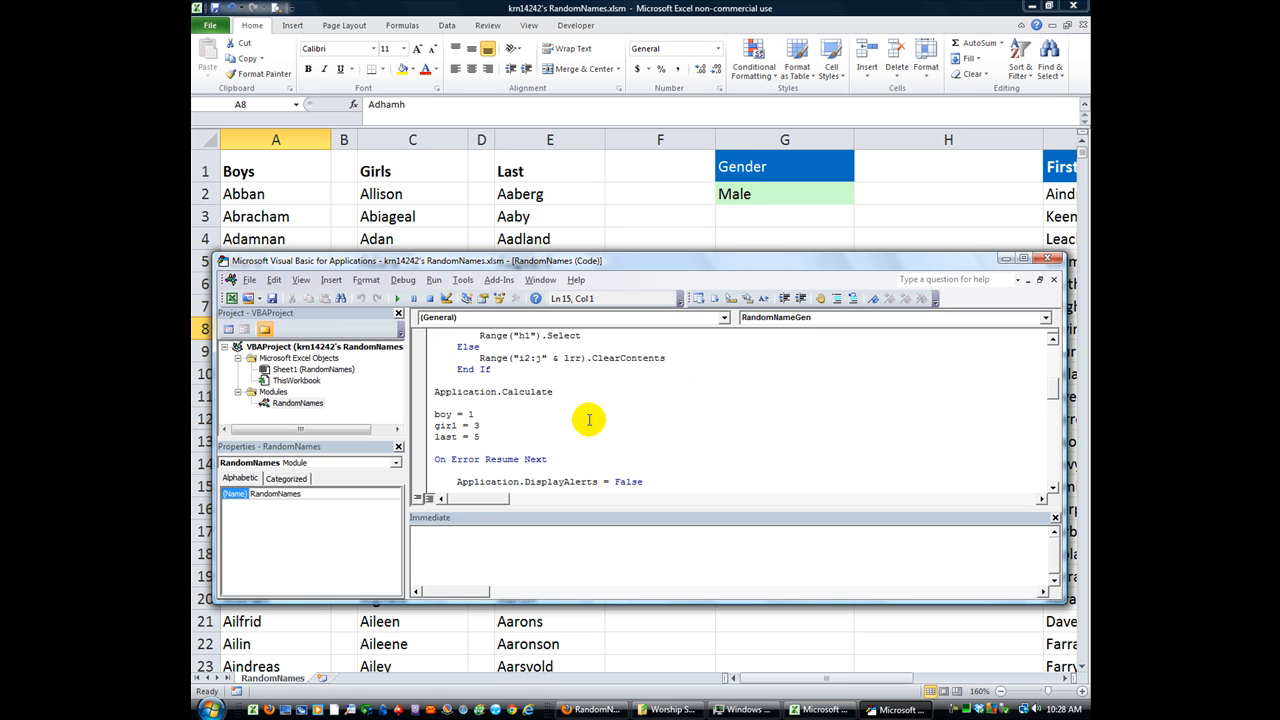
pyautogui.scroll(-3)
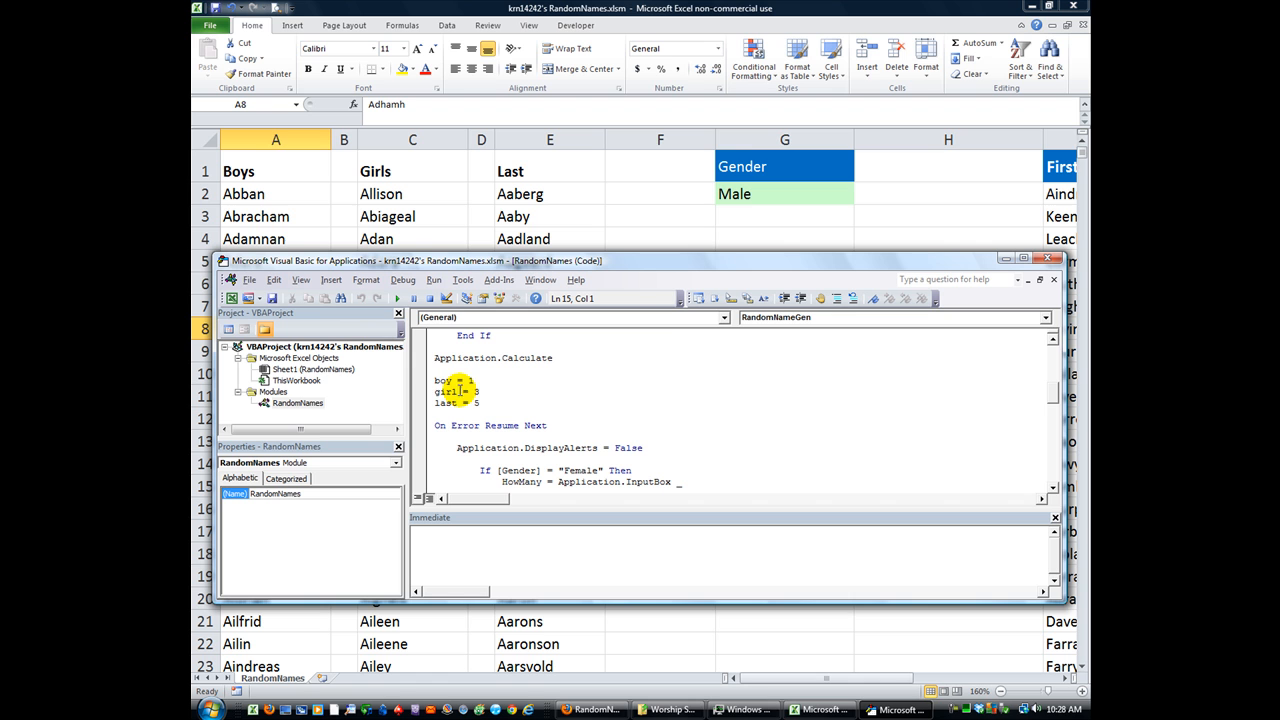
pyautogui.doubleClick(443, 380)
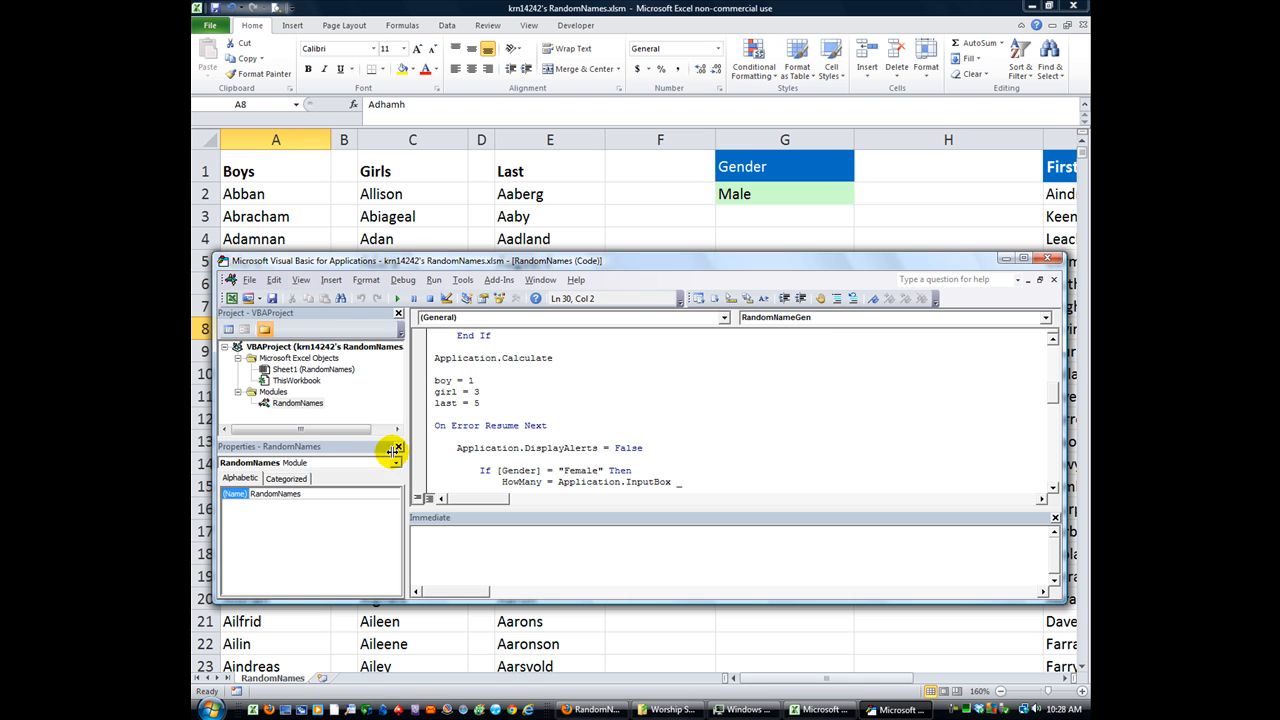
pyautogui.doubleClick(444, 402)
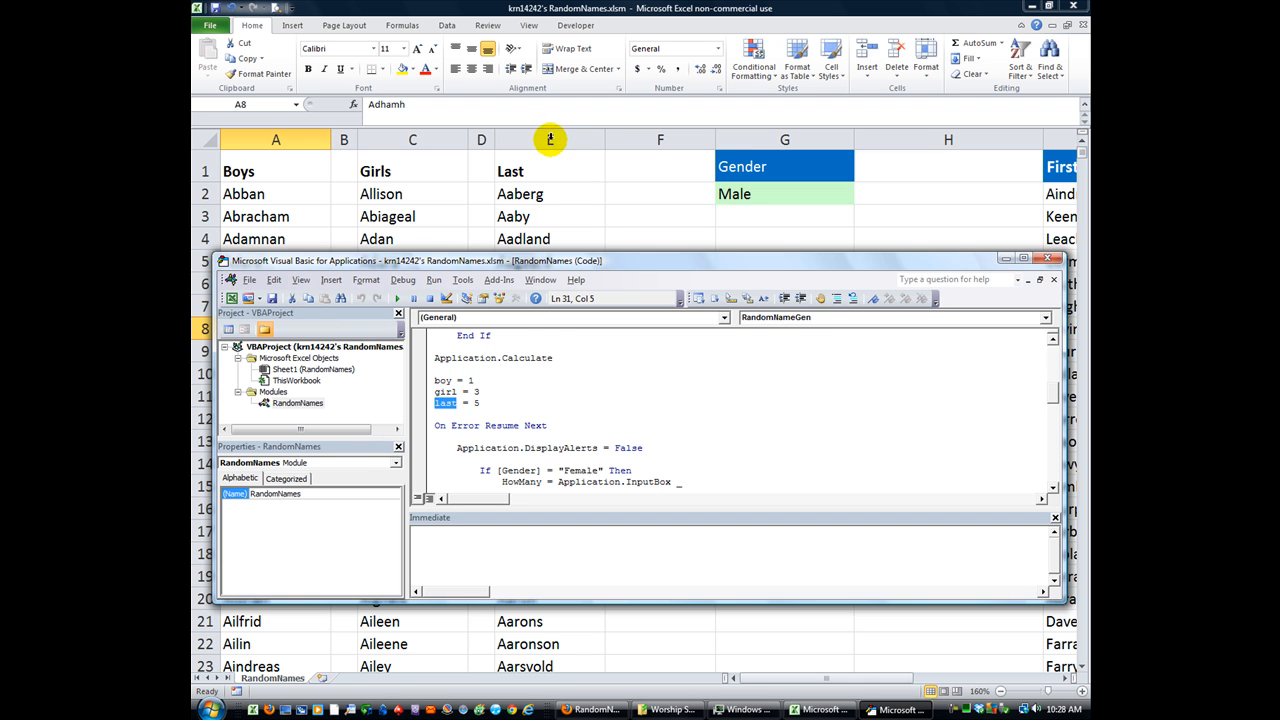
pyautogui.click(547, 425)
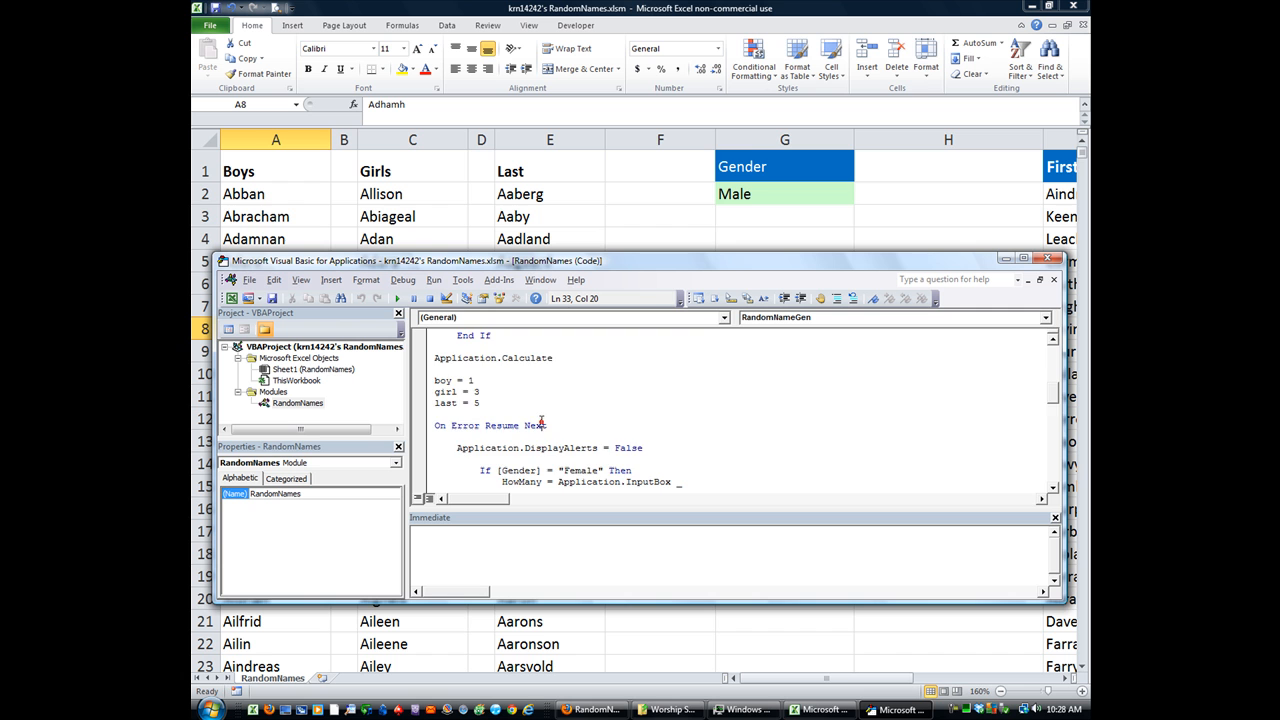
pyautogui.scroll(-3)
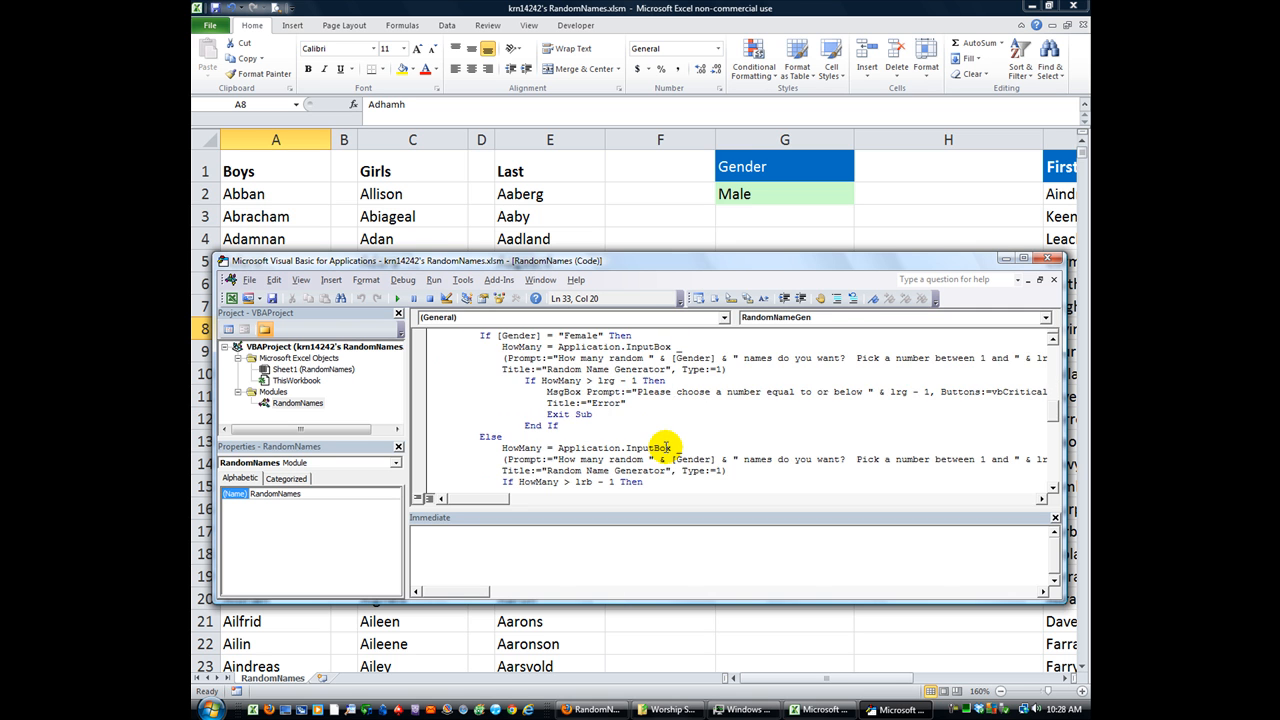
pyautogui.scroll(-3)
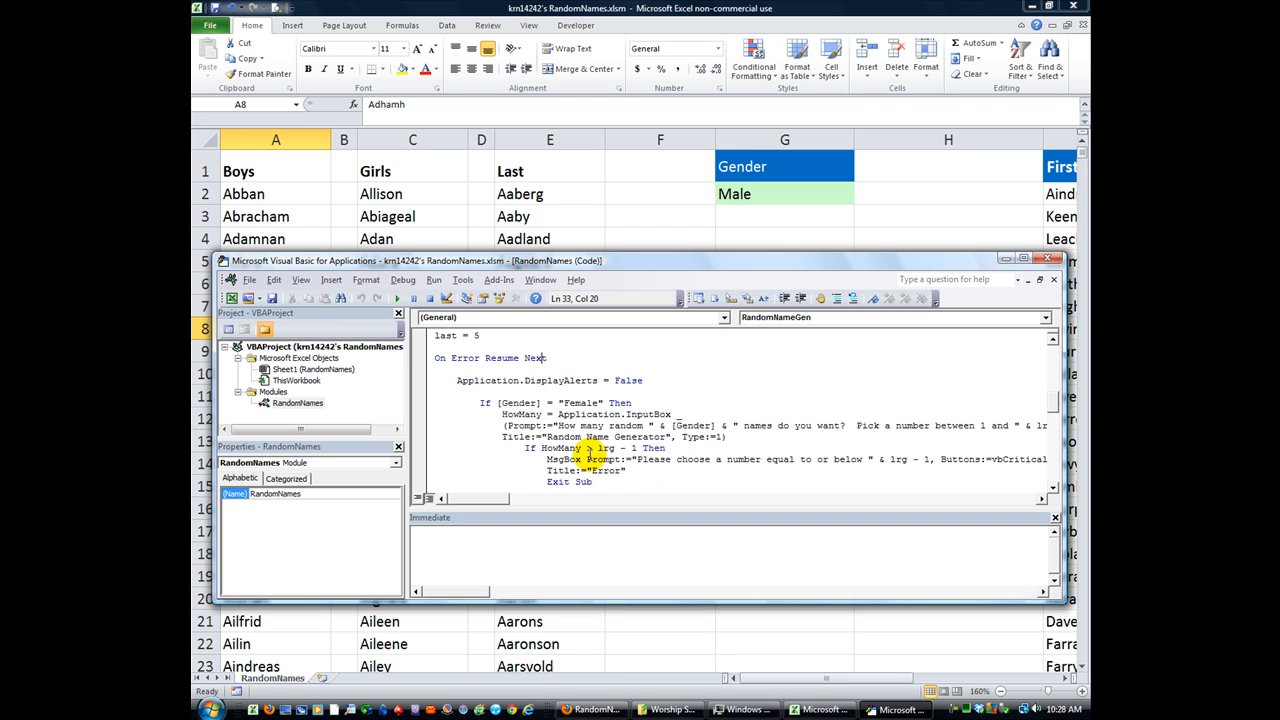
pyautogui.scroll(-3)
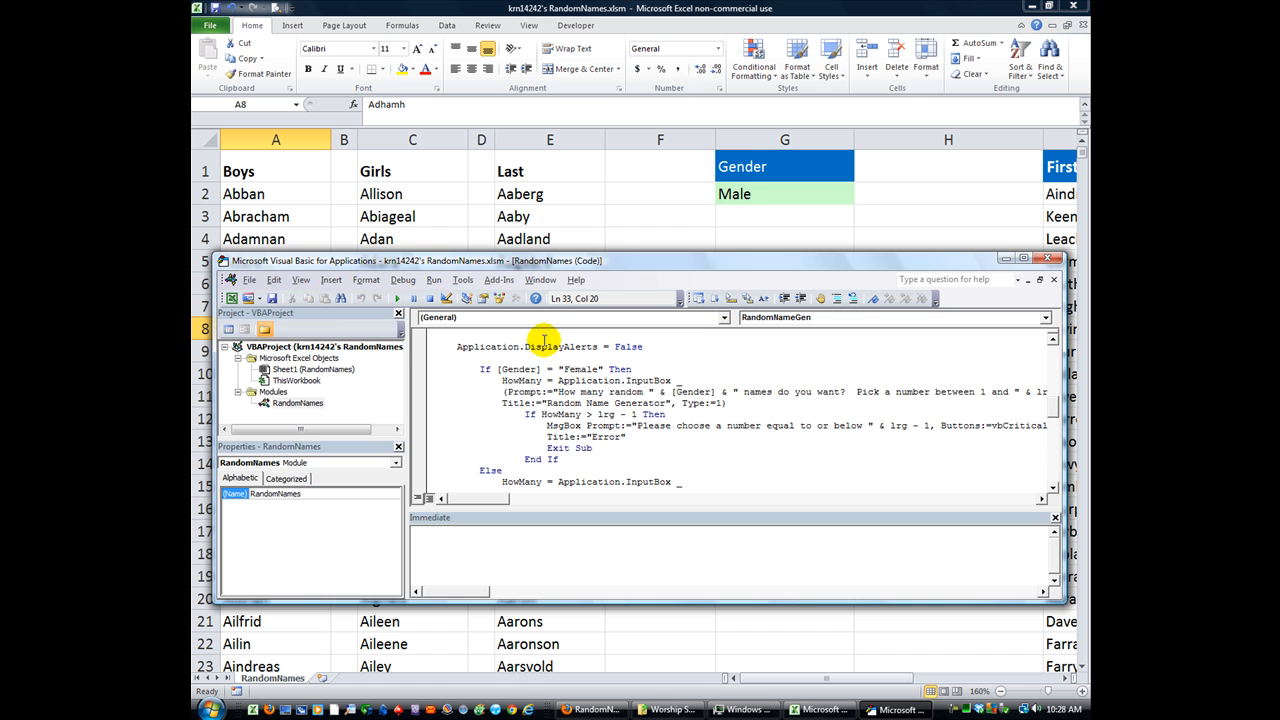
pyautogui.moveTo(523, 369)
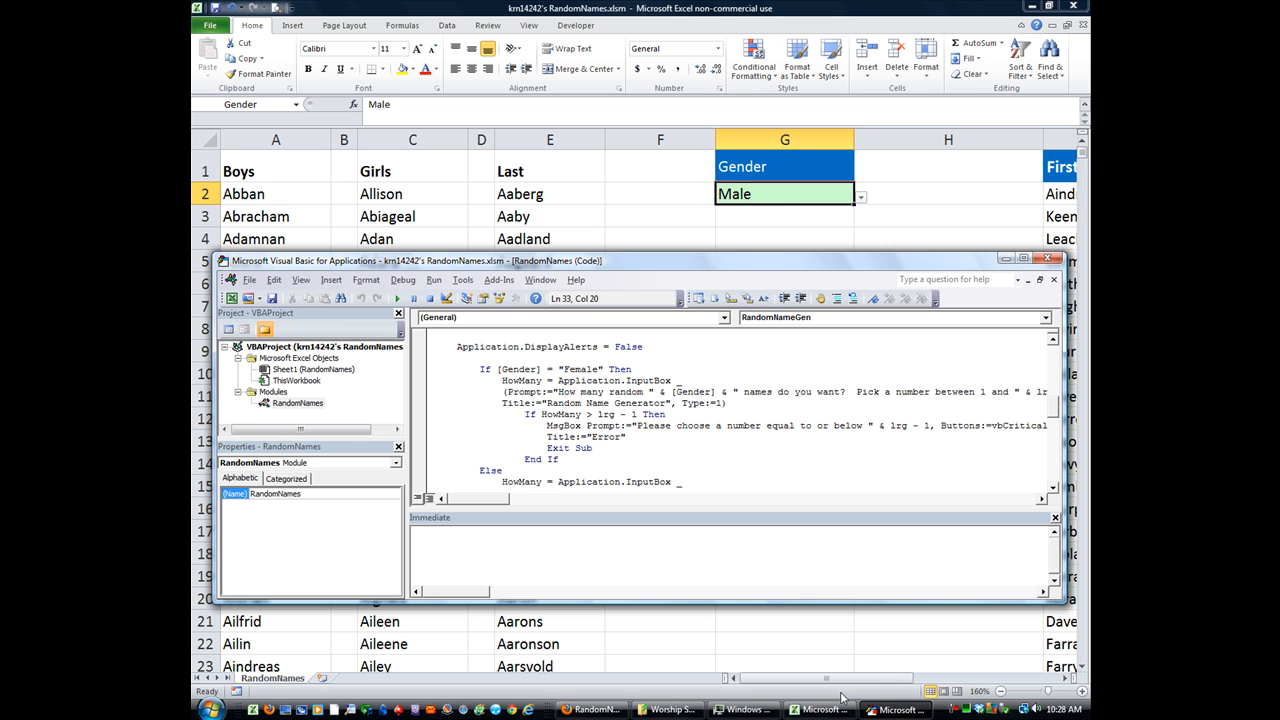
pyautogui.doubleClick(628, 391)
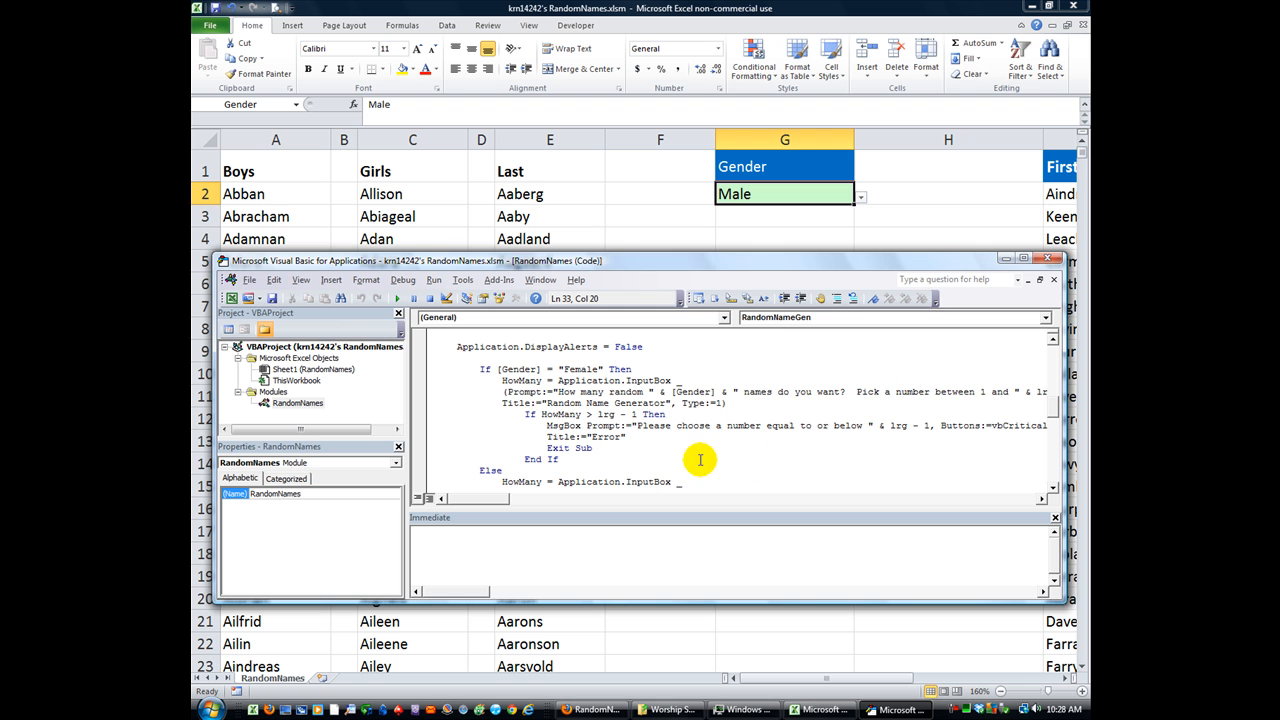
pyautogui.moveTo(490, 500)
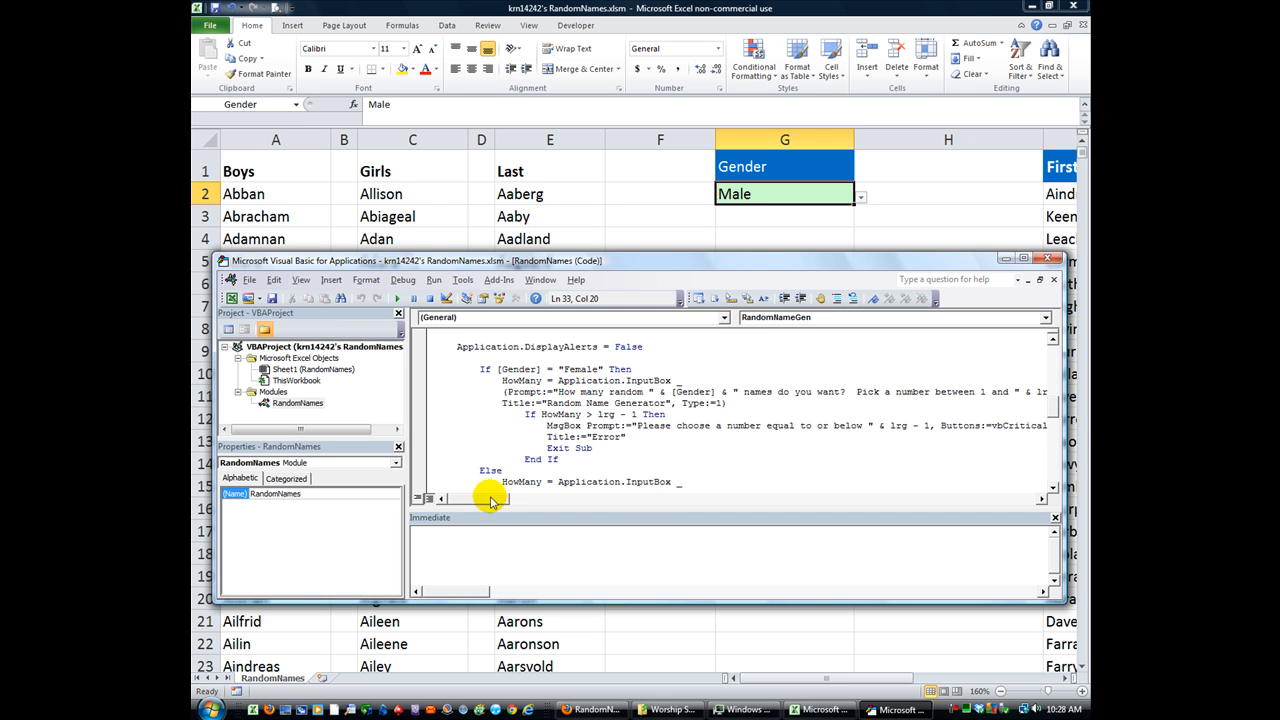
pyautogui.hscroll(3)
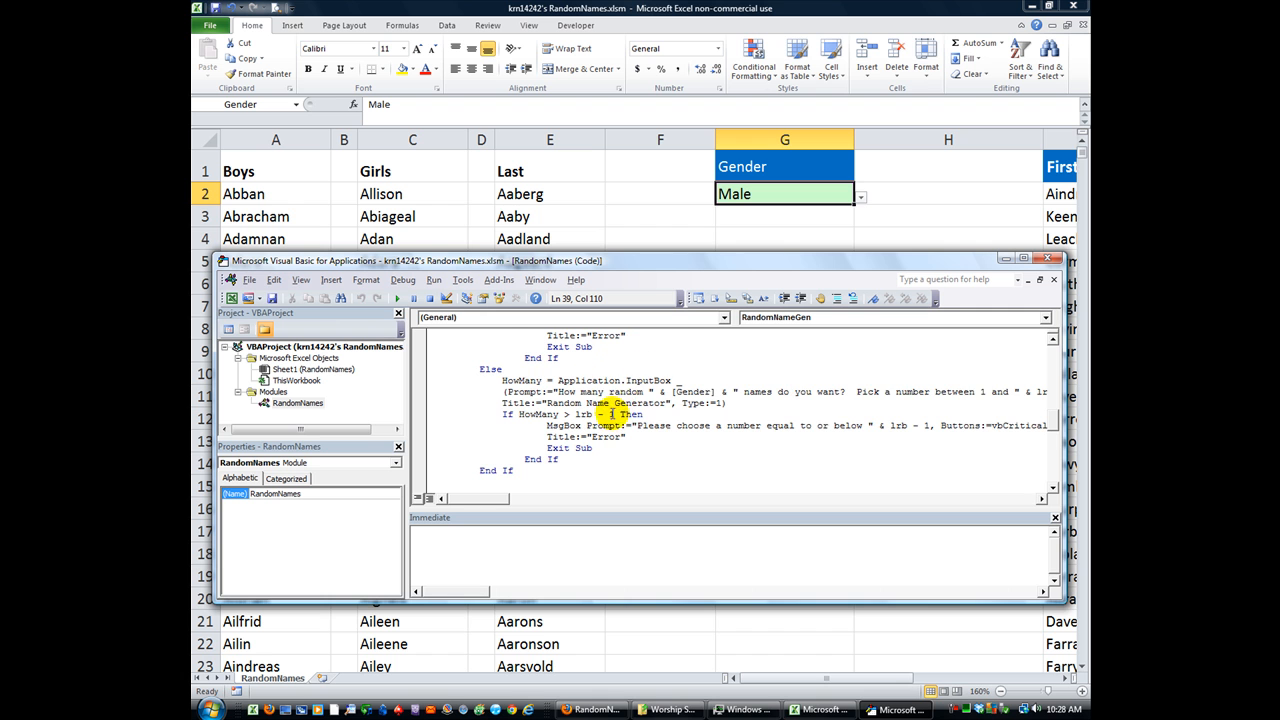
pyautogui.scroll(-3)
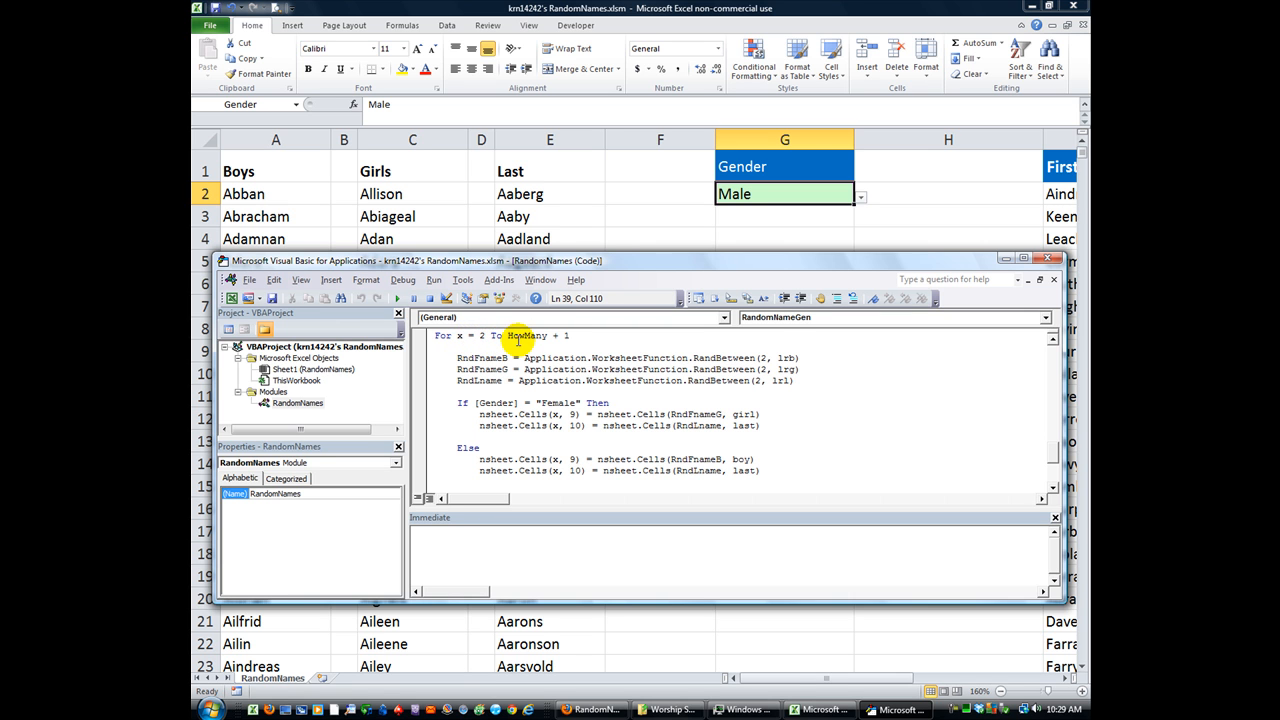
pyautogui.scroll(3)
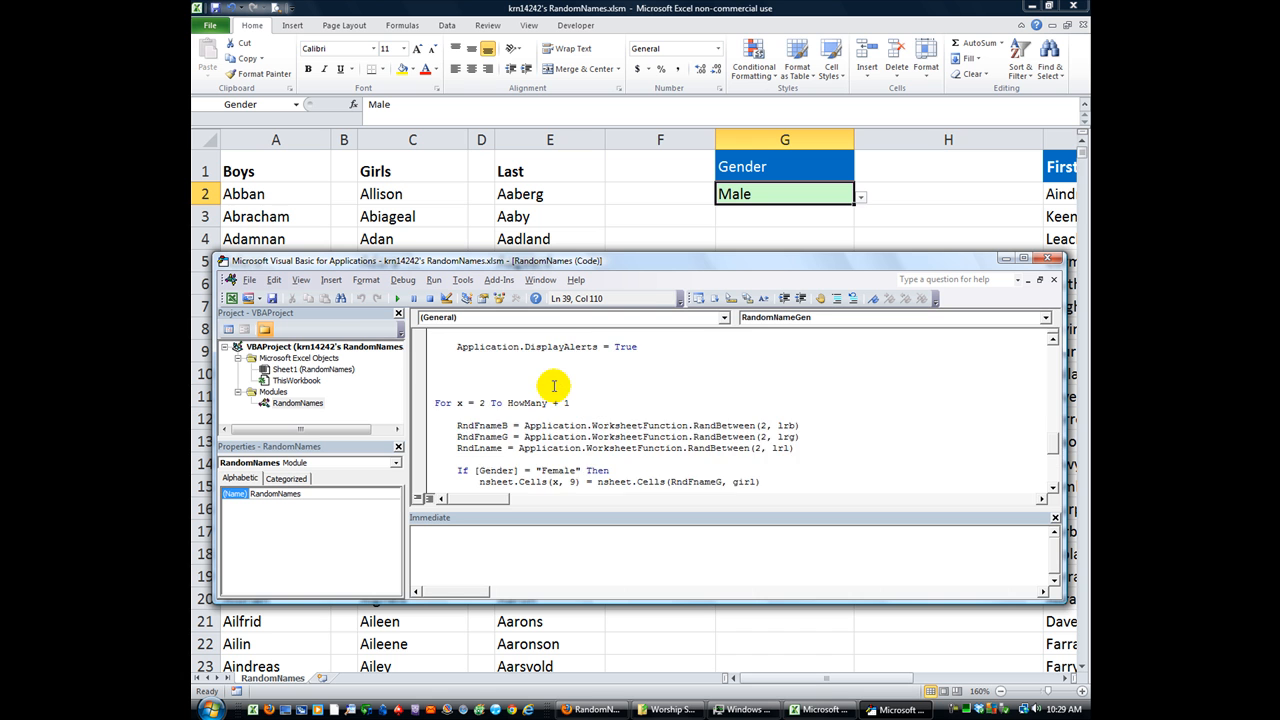
pyautogui.scroll(3)
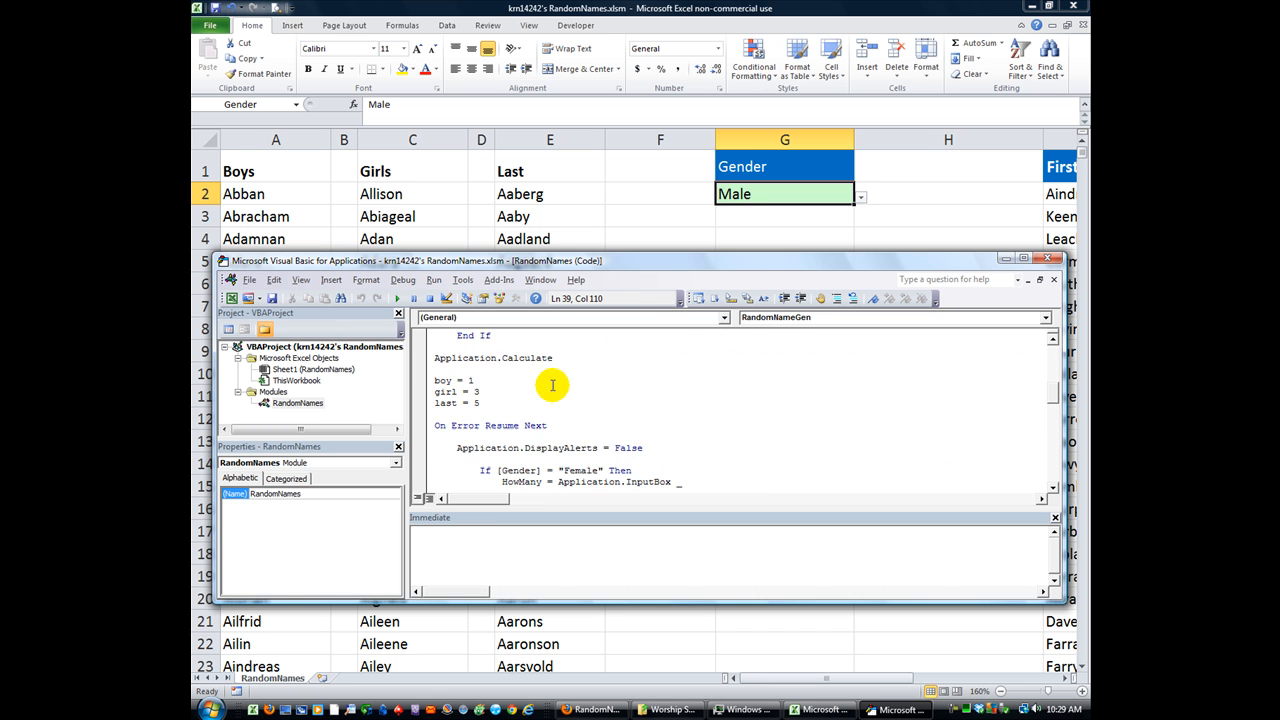
pyautogui.scroll(-3)
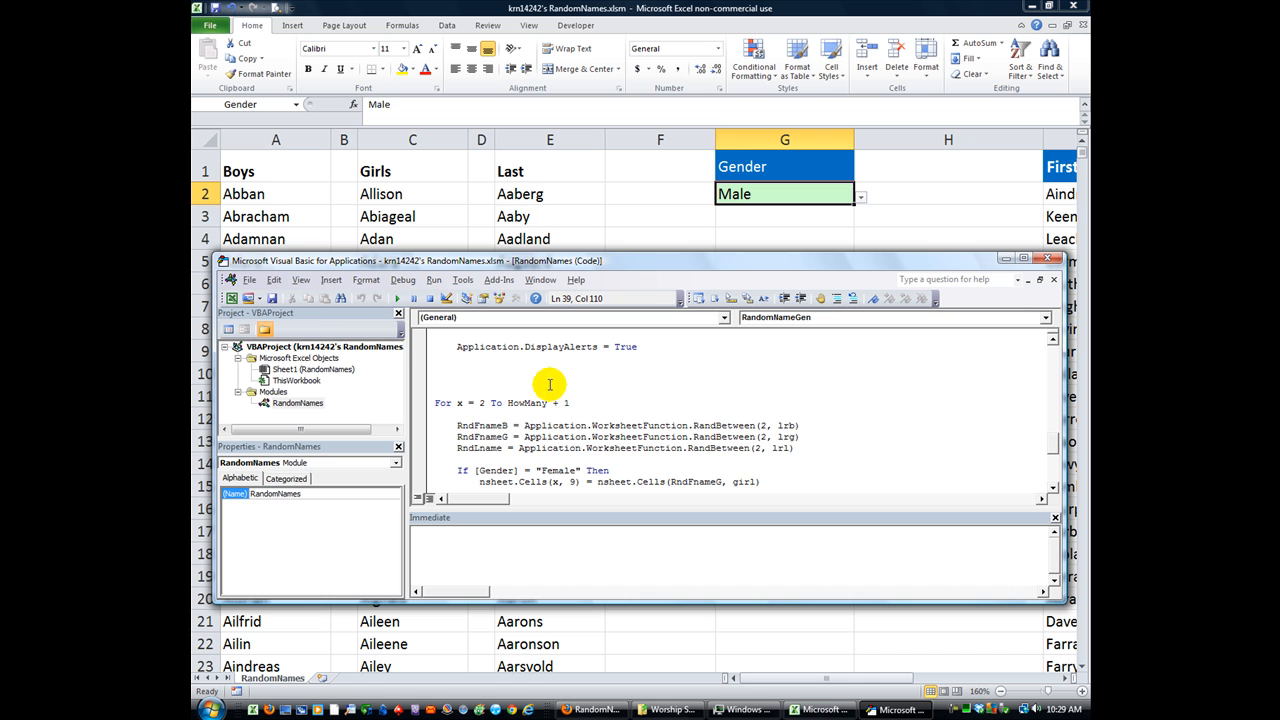
pyautogui.moveTo(575, 590)
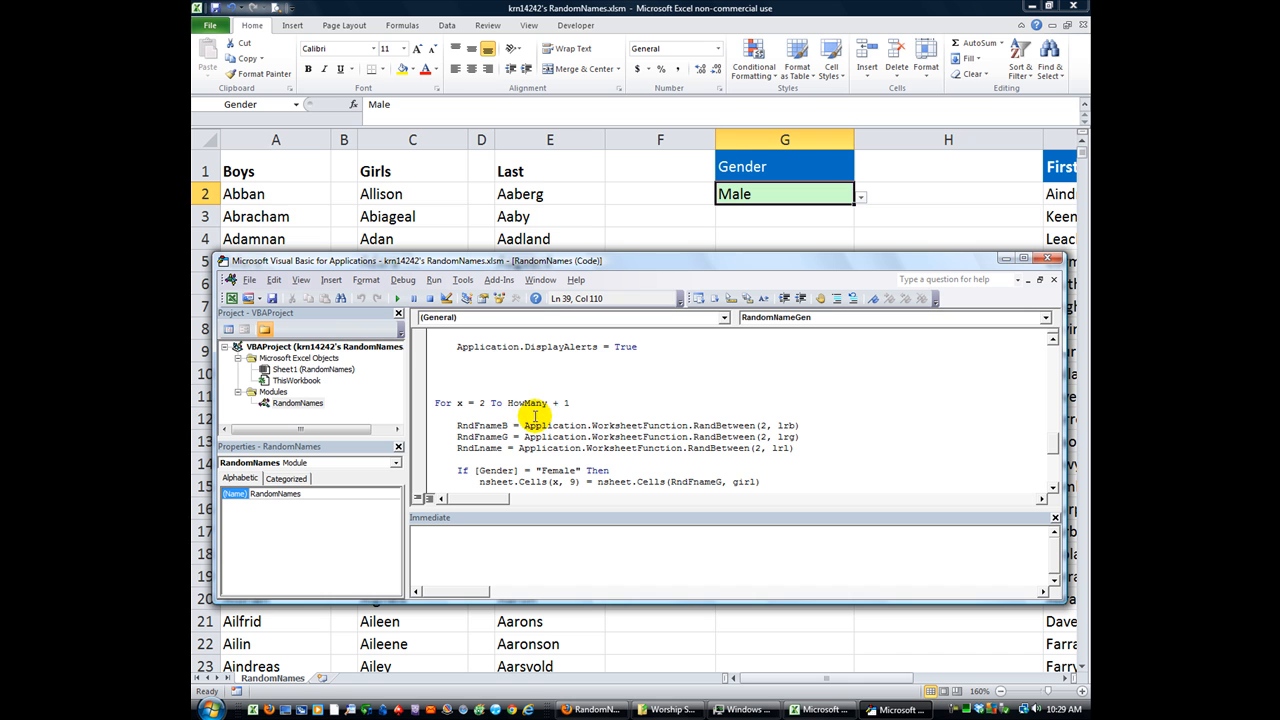
pyautogui.moveTo(528, 403)
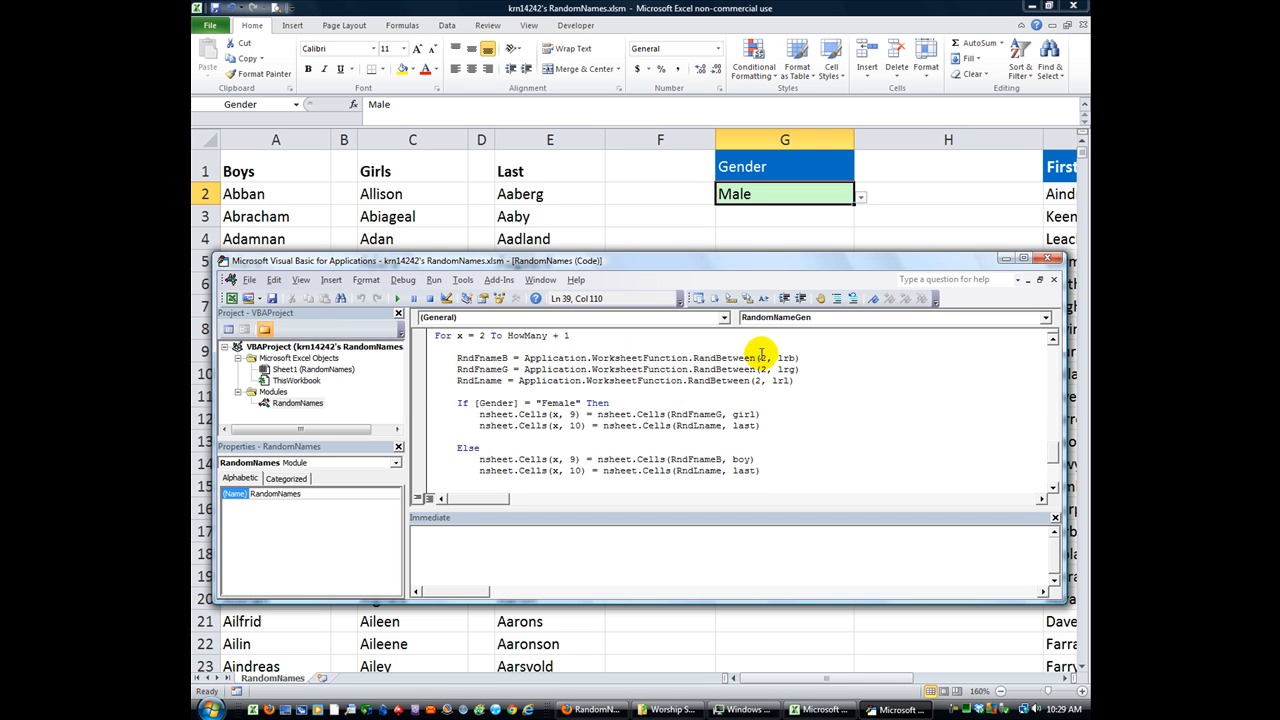
pyautogui.moveTo(541, 358)
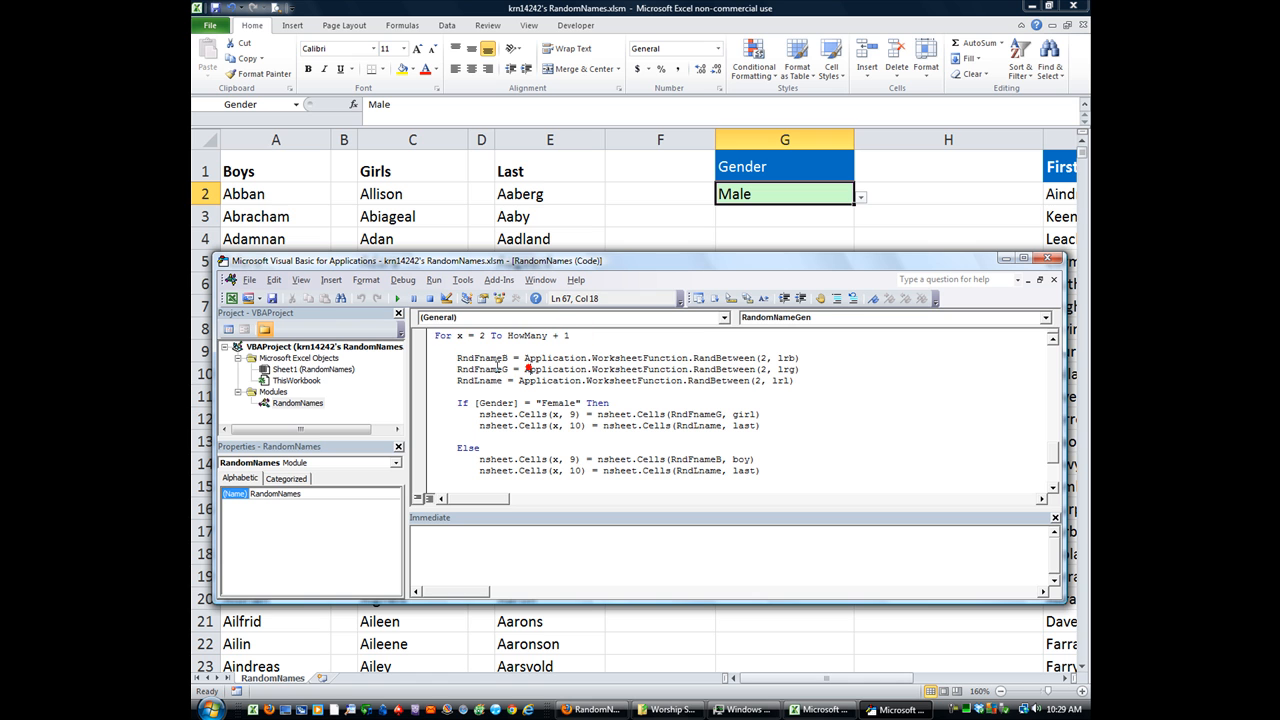
pyautogui.click(480, 357)
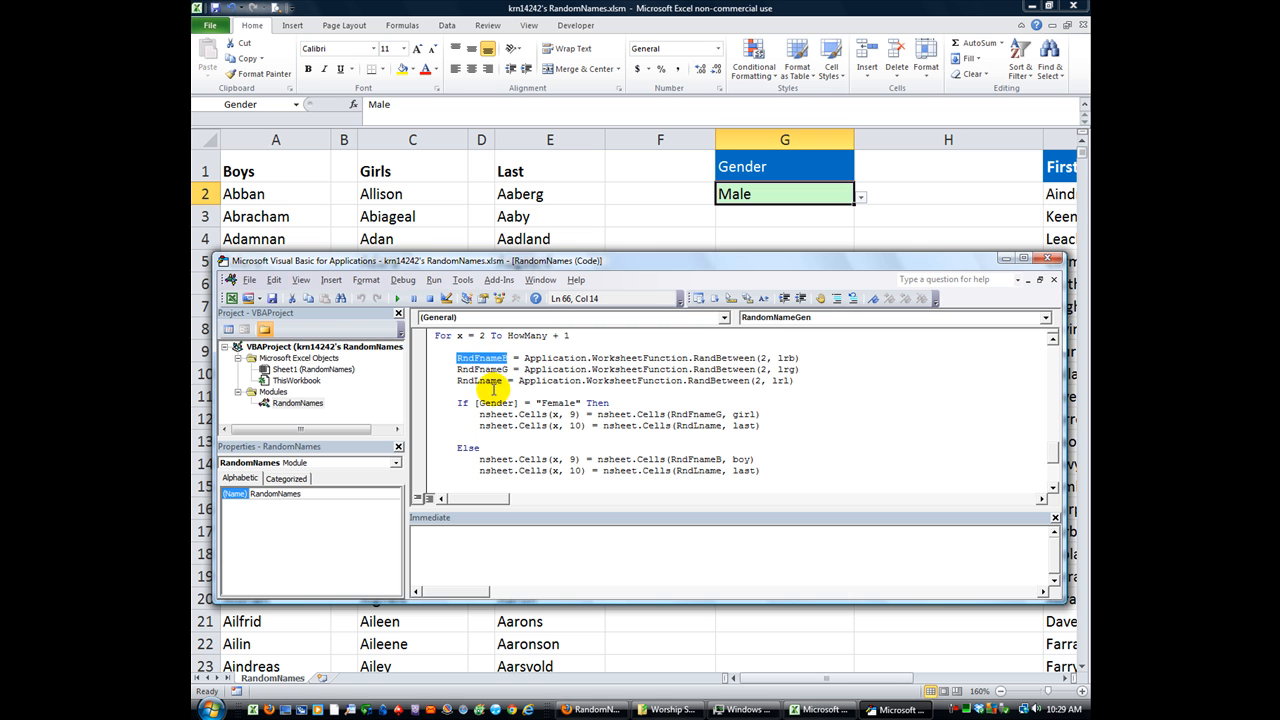
pyautogui.doubleClick(695, 414)
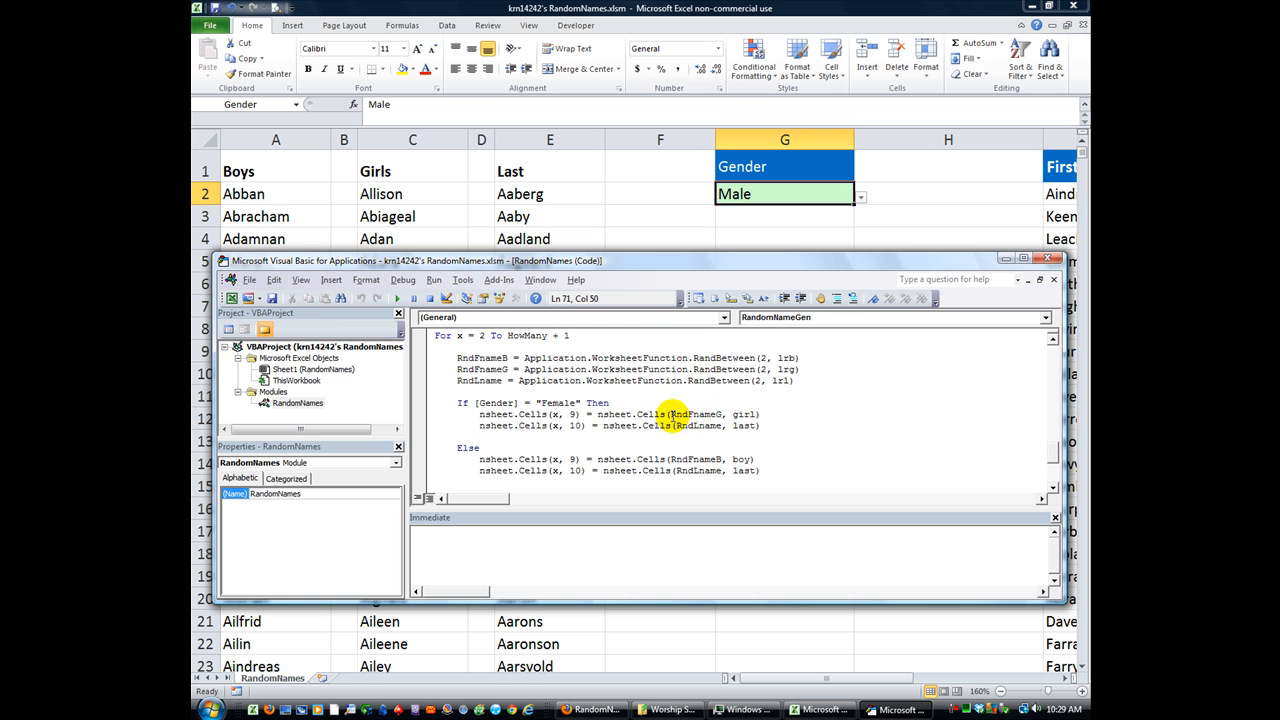
pyautogui.doubleClick(693, 414)
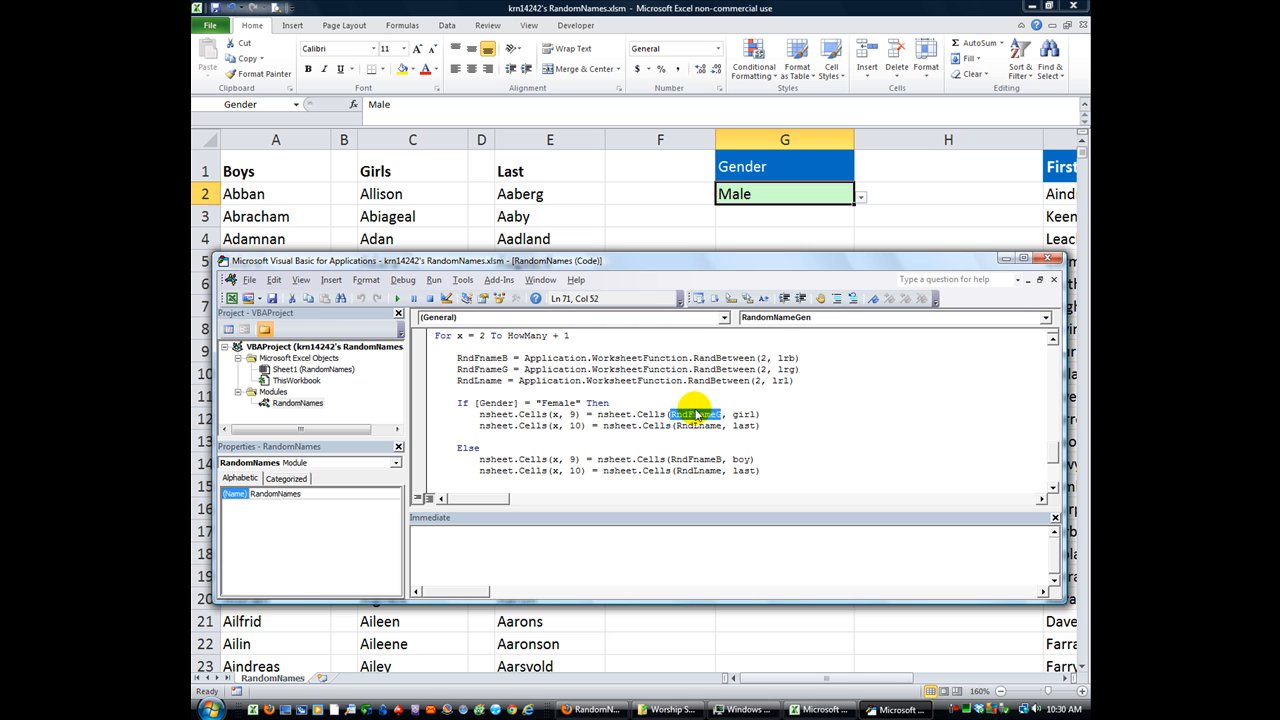
pyautogui.moveTo(325, 477)
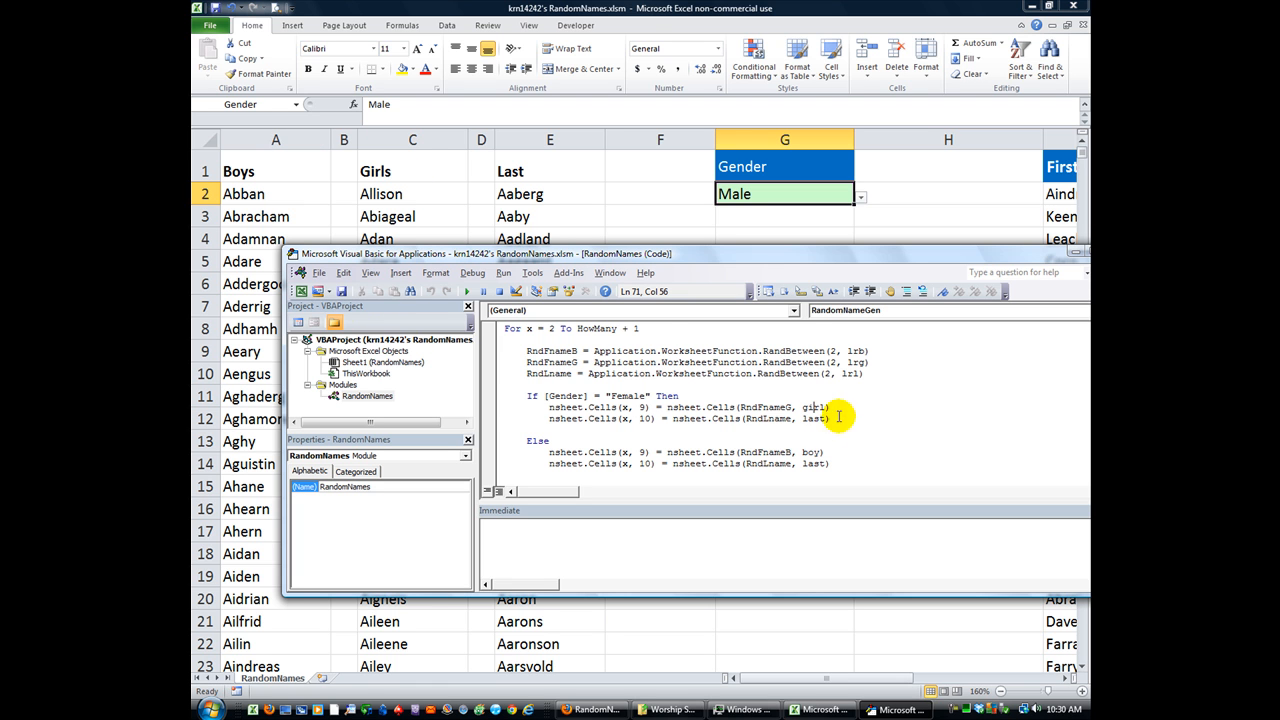
pyautogui.scroll(-3)
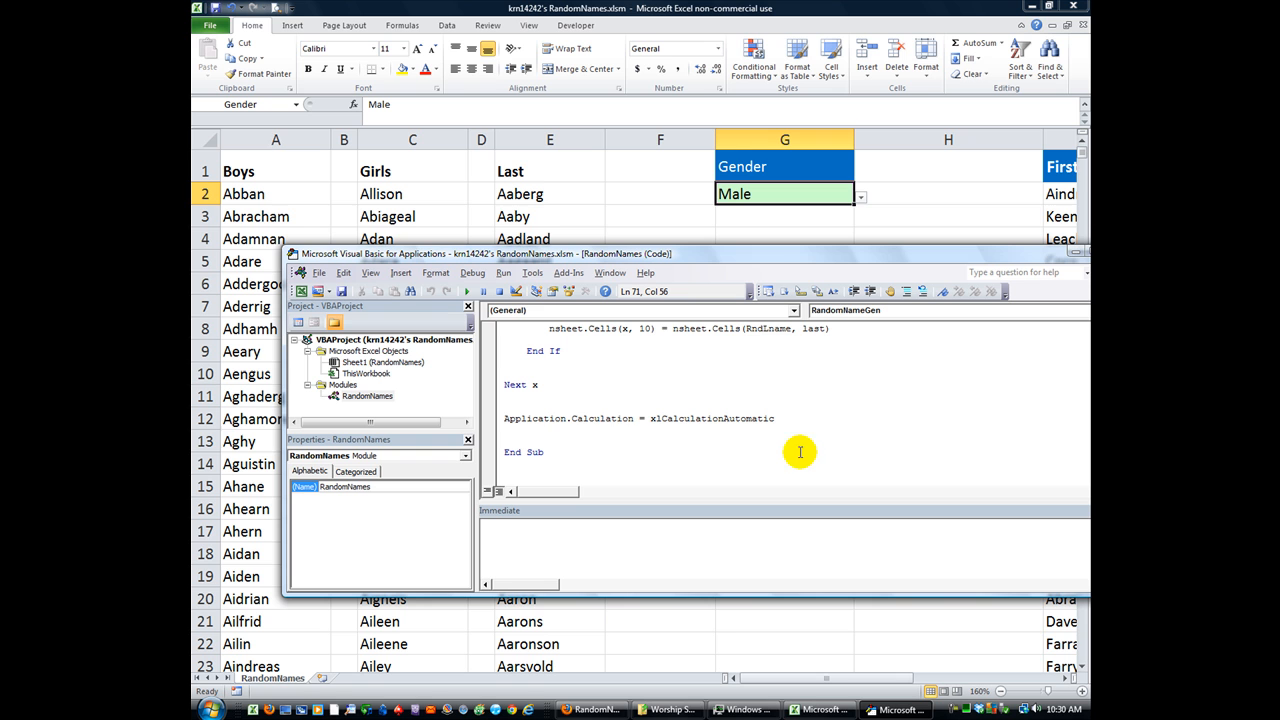
pyautogui.moveTo(625, 449)
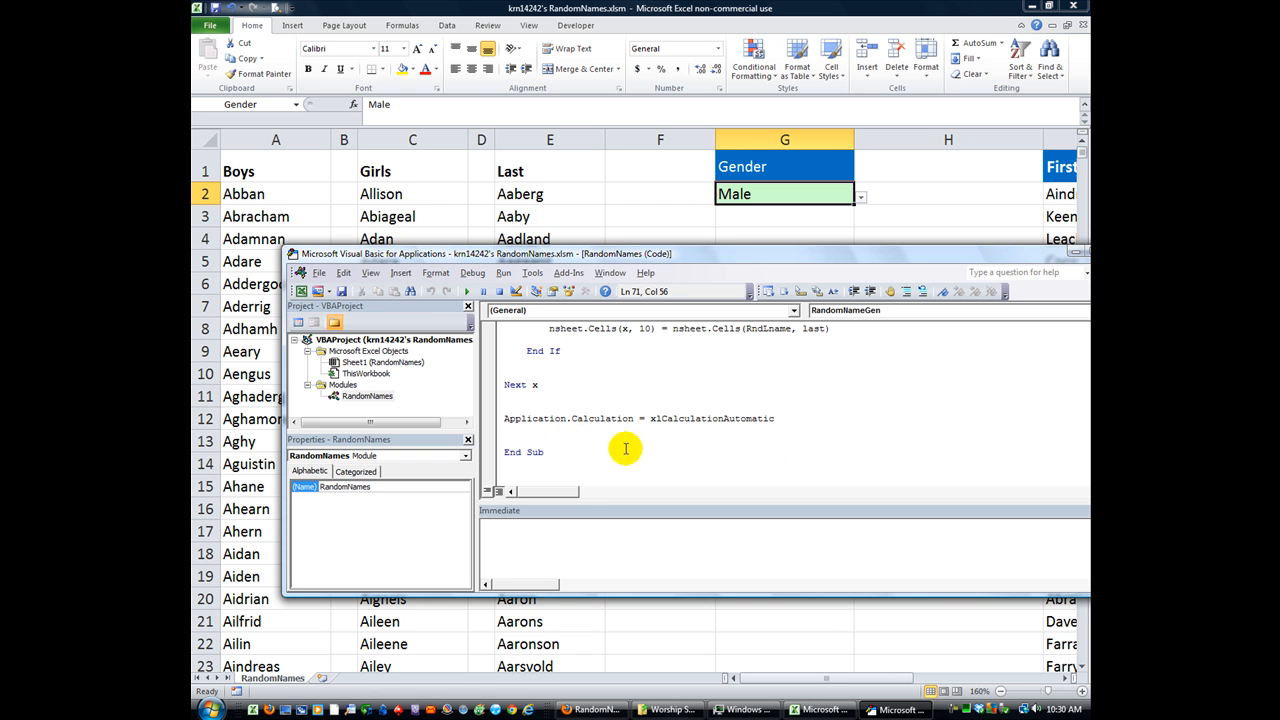
pyautogui.doubleClick(712, 418)
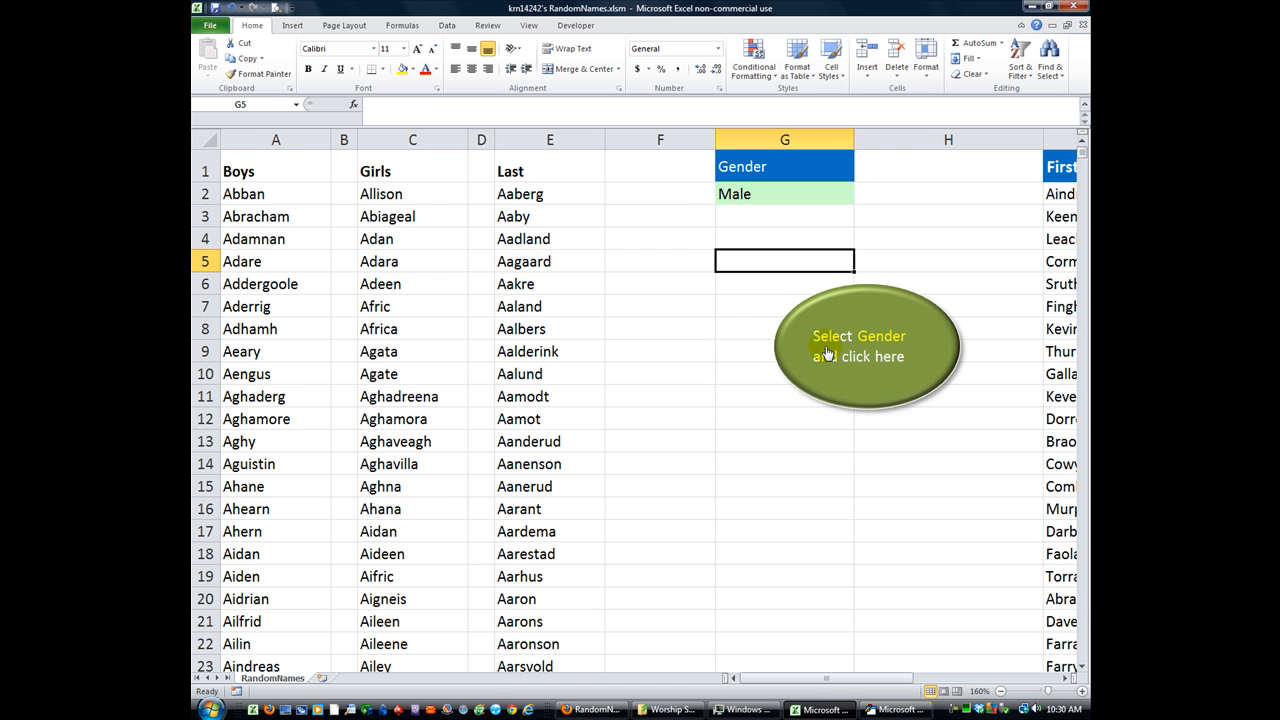
# - Run the name generator for Male with 15 names requested
pyautogui.hscroll(3)
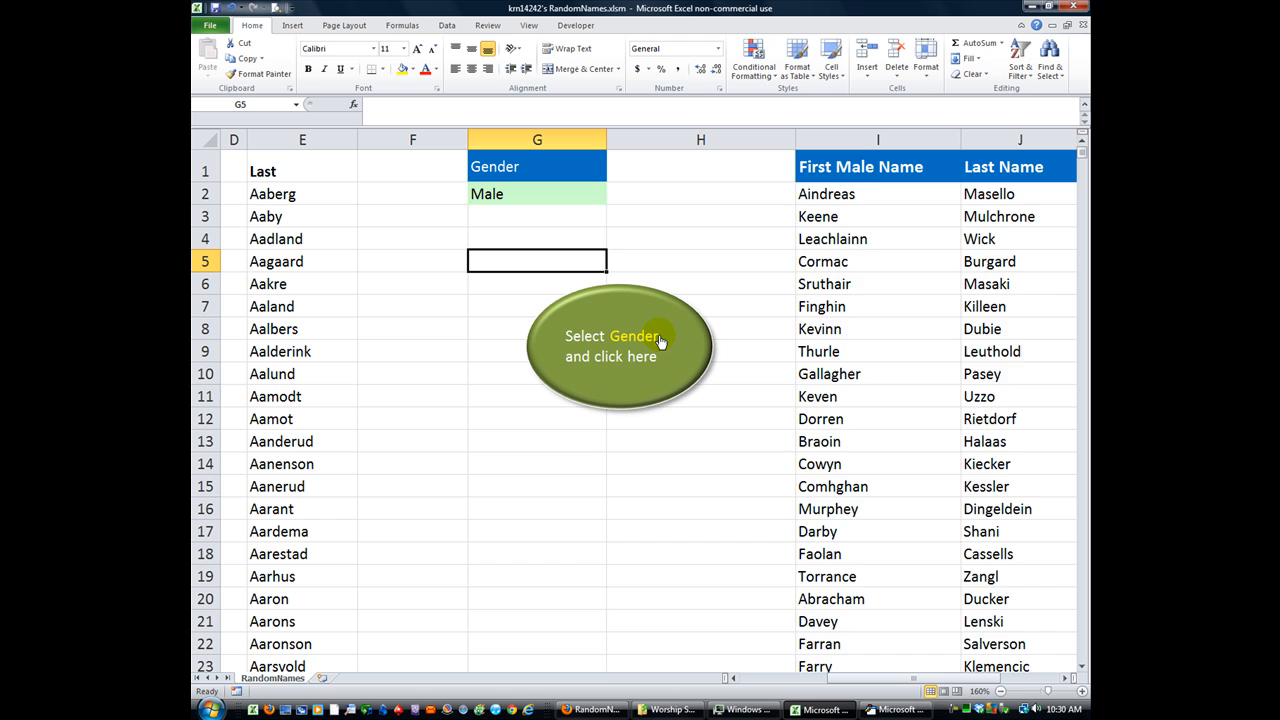
pyautogui.click(619, 345)
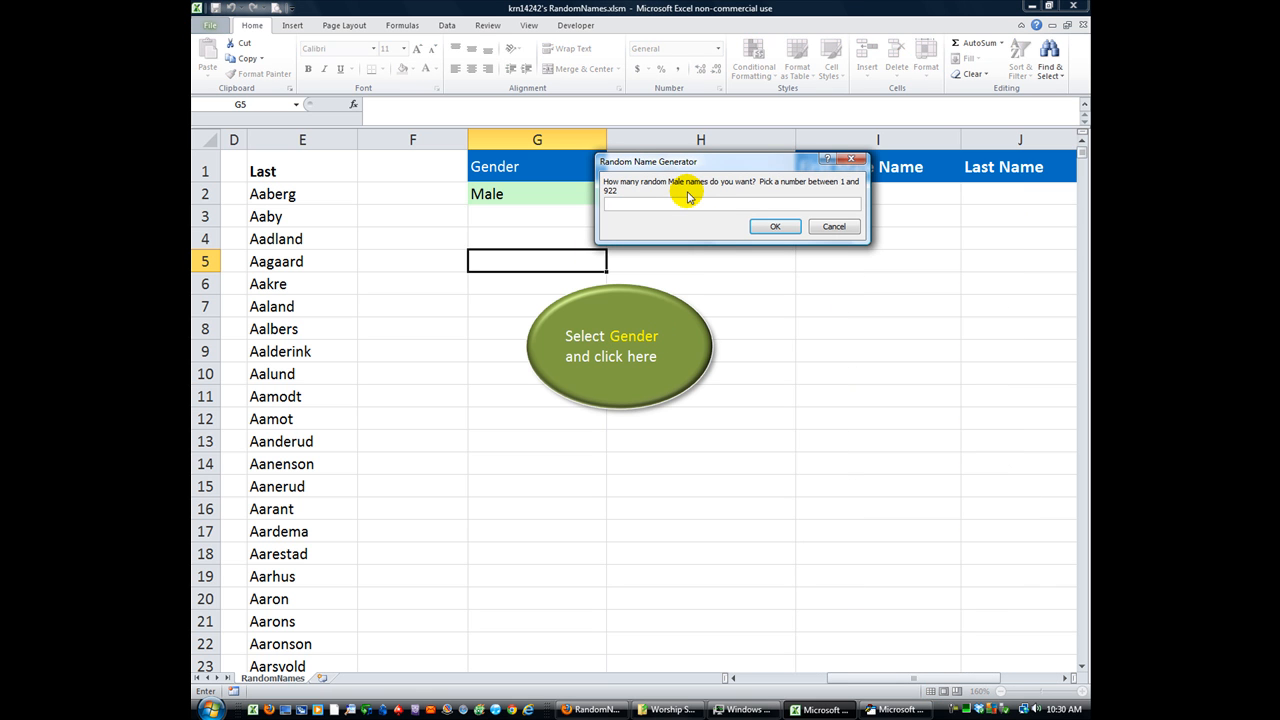
pyautogui.write('15')
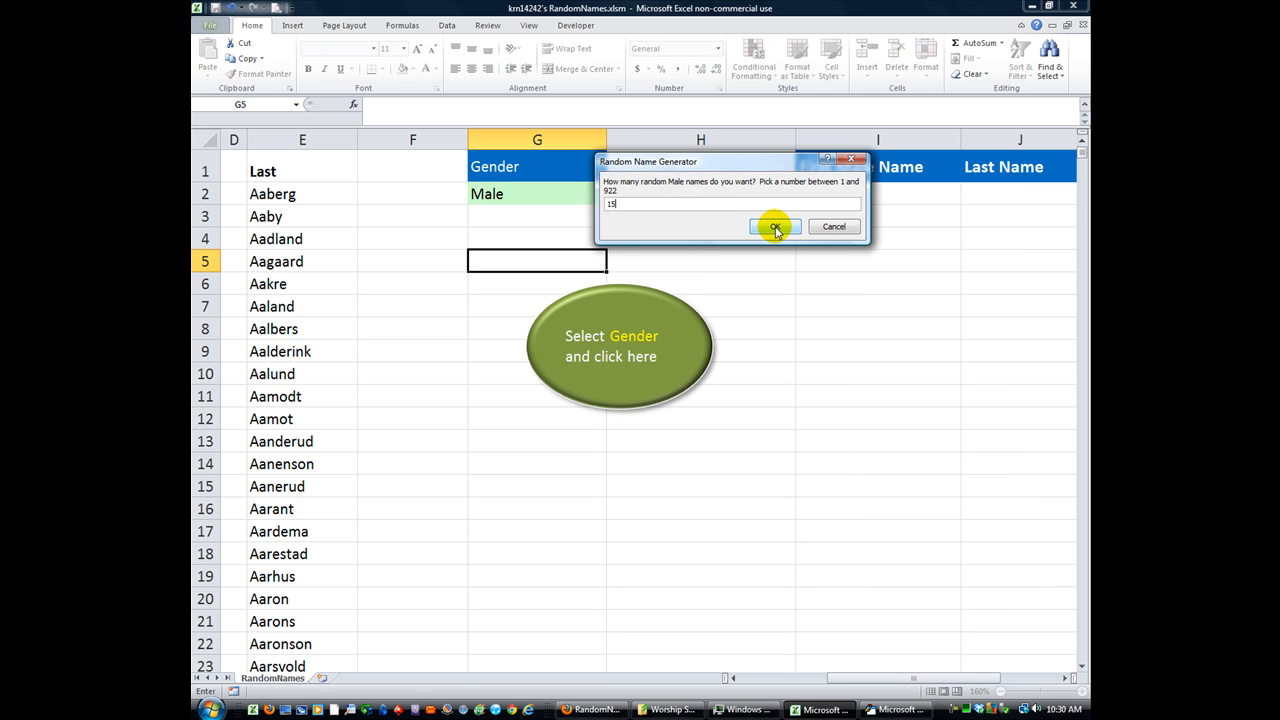
pyautogui.click(775, 226)
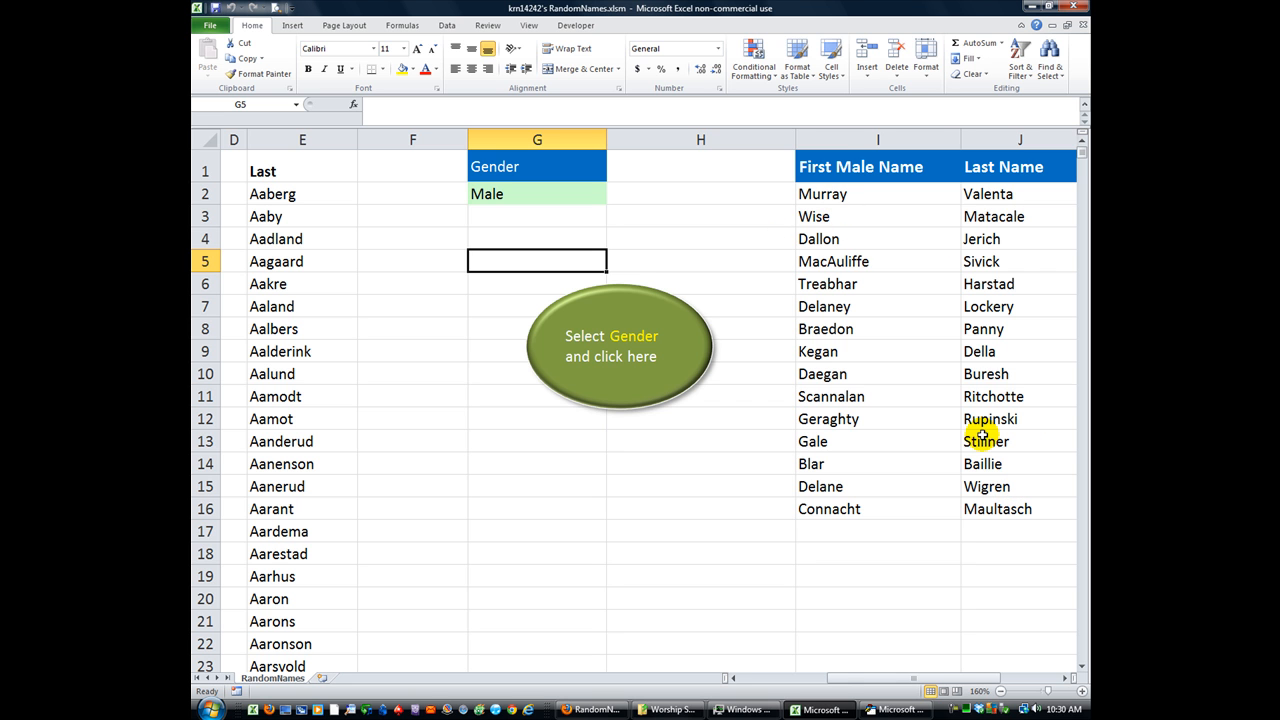
pyautogui.hscroll(-3)
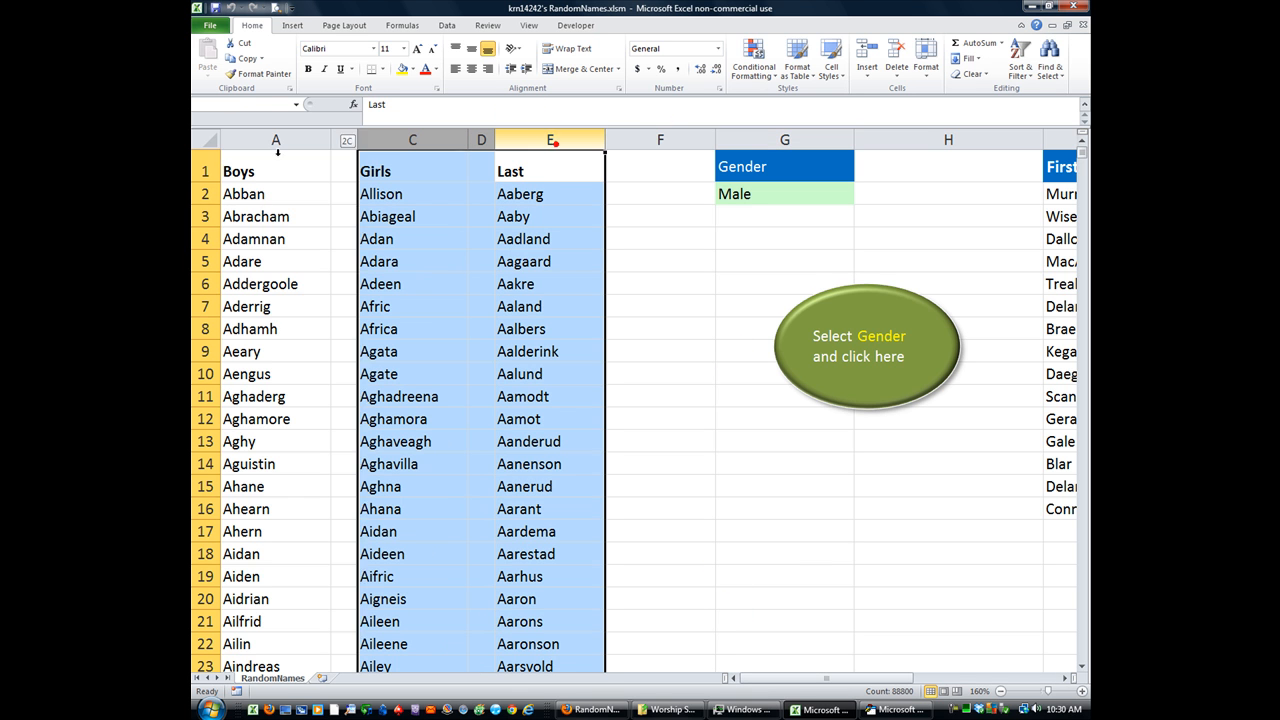
# - Hide name-list columns A through E via the column header menu
pyautogui.rightClick(276, 140)
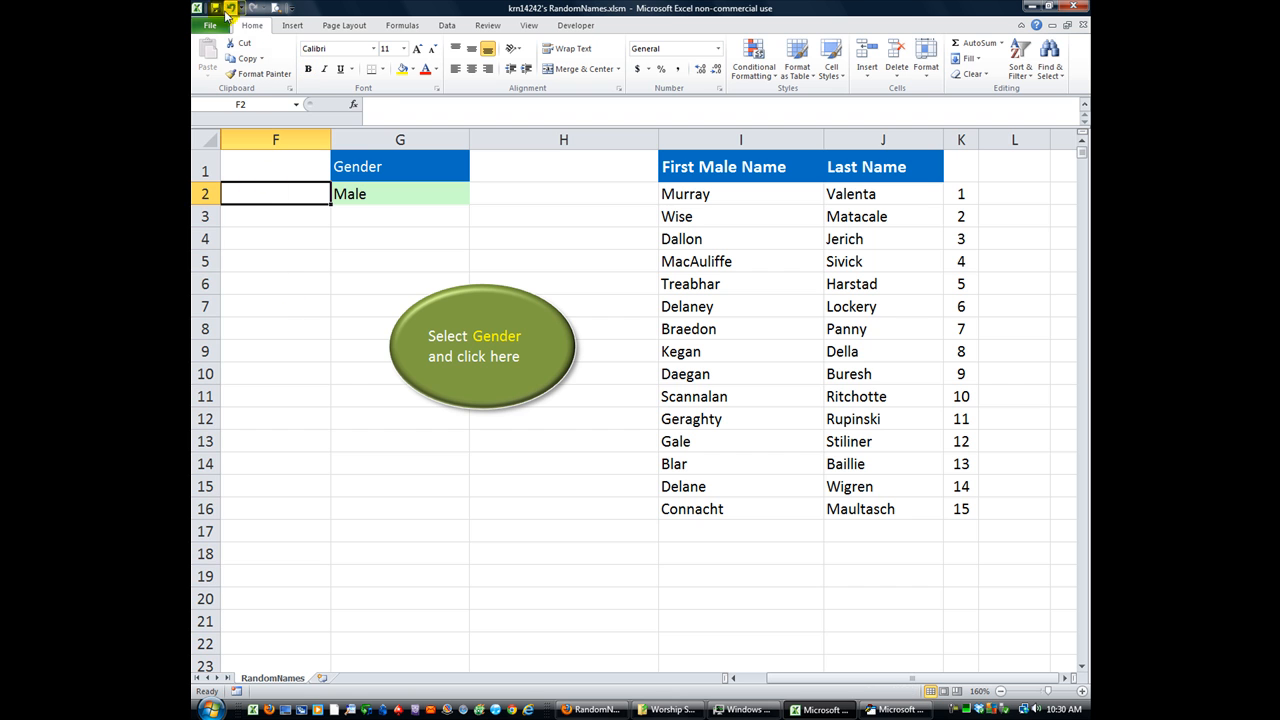
pyautogui.moveTo(307, 434)
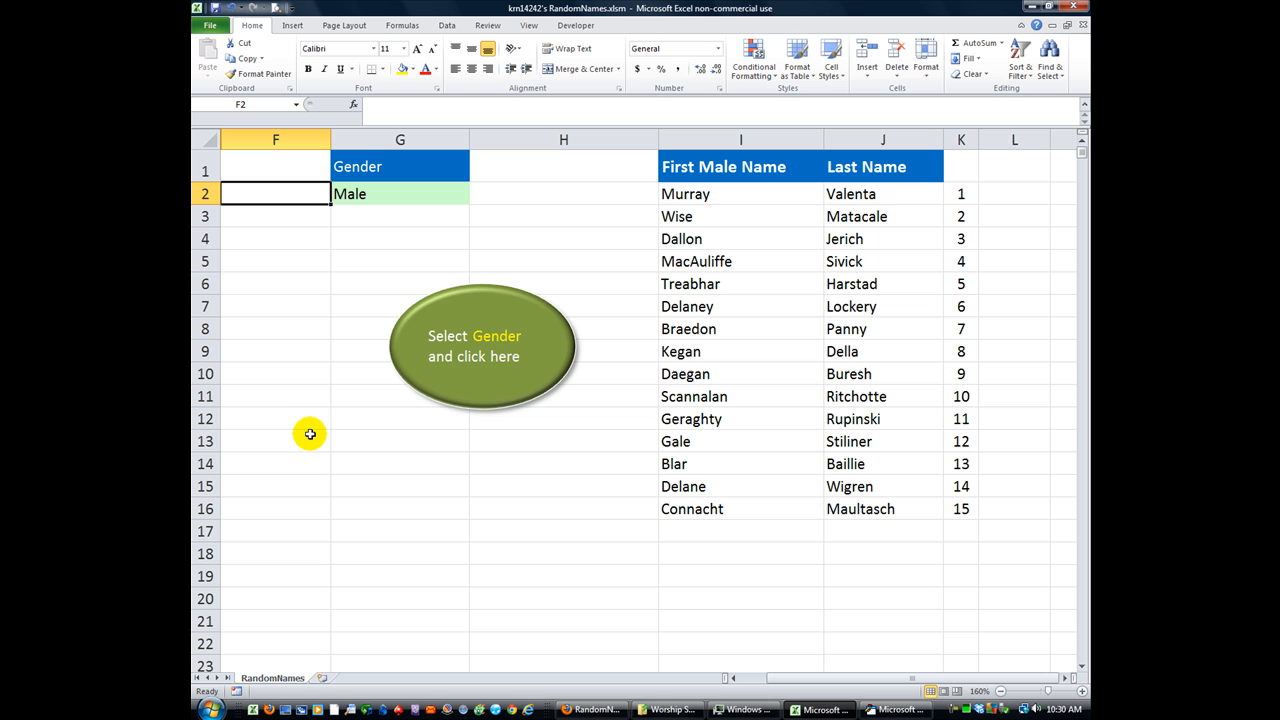
pyautogui.click(275, 373)
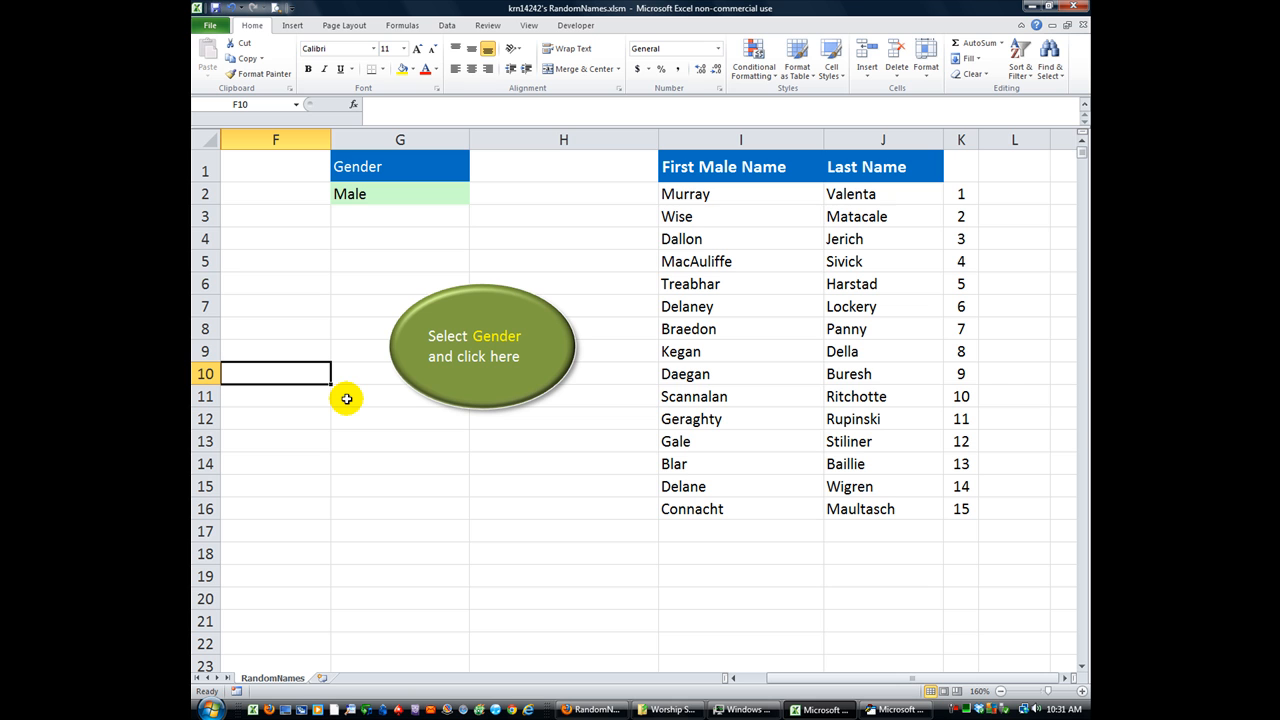
pyautogui.moveTo(218, 55)
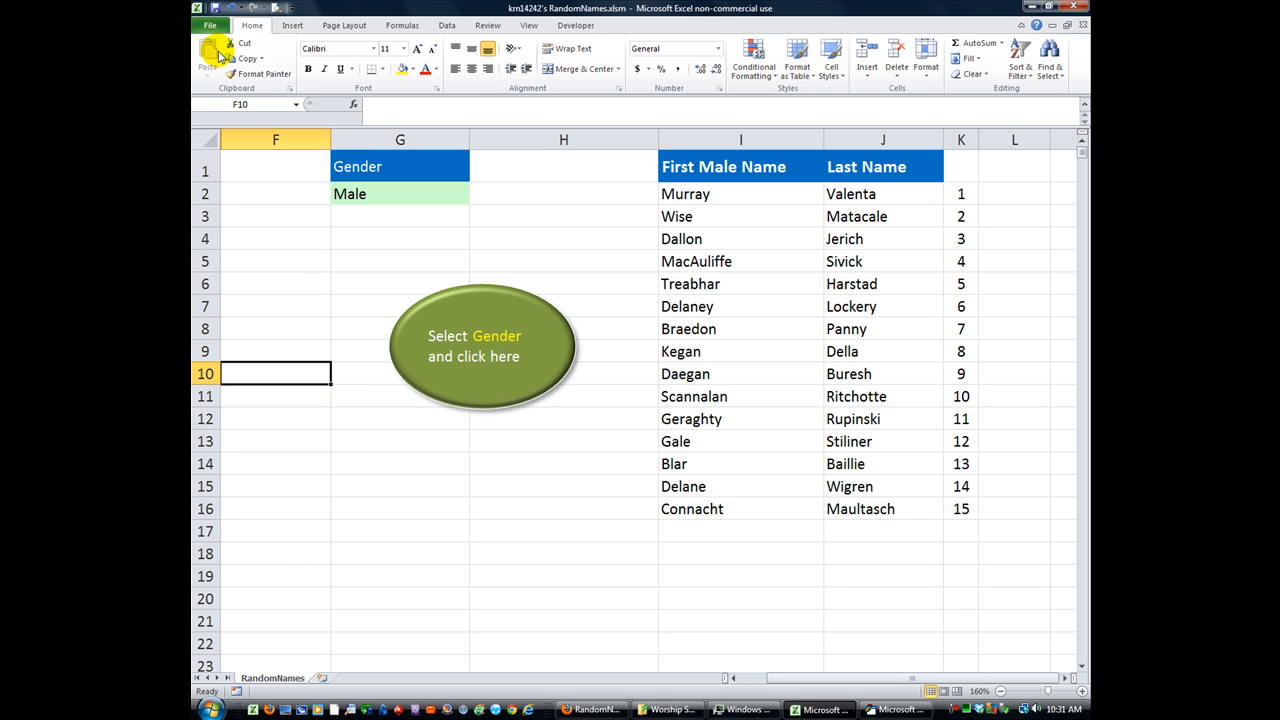